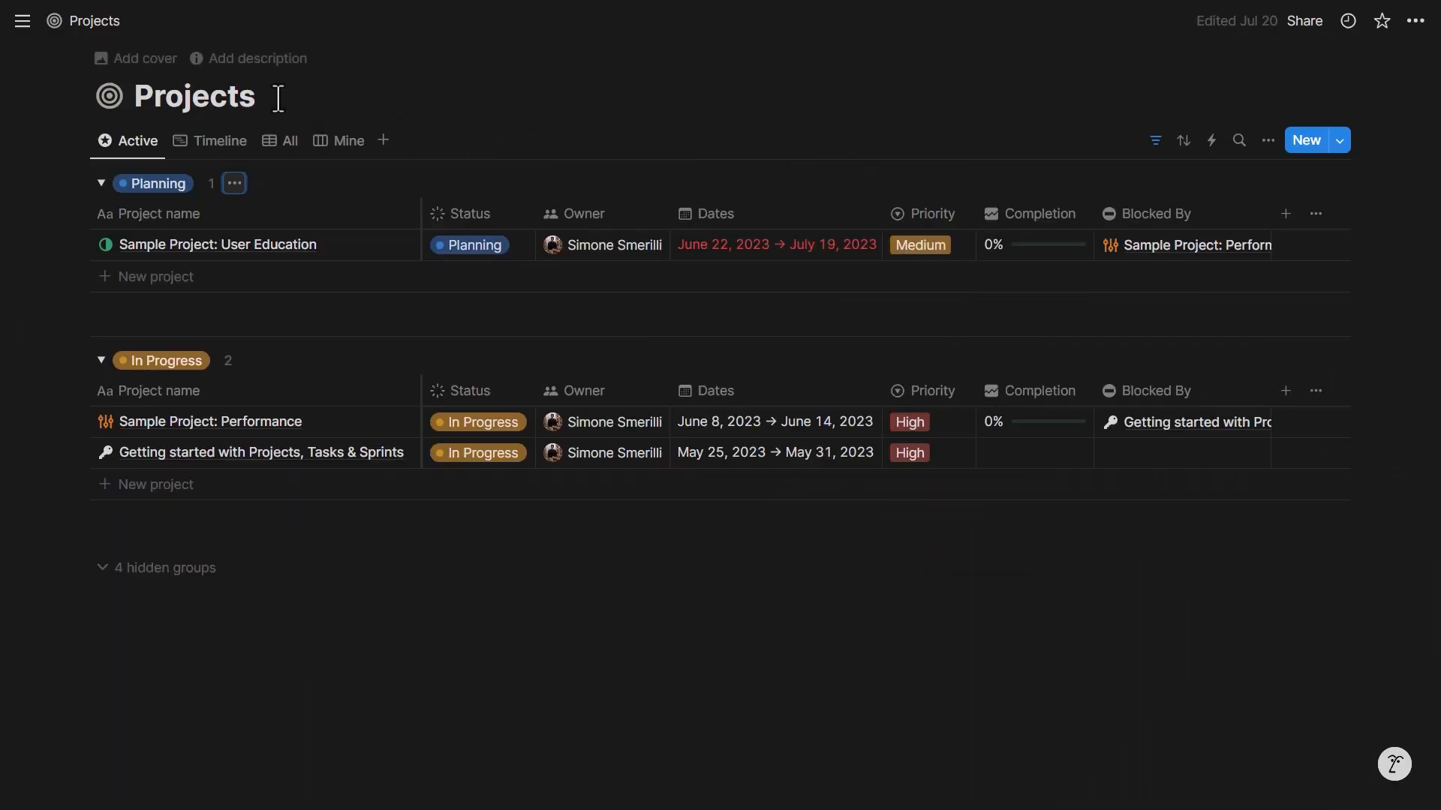
Step: Start a new Projects automation named 'Create default tasks'
click(23, 20)
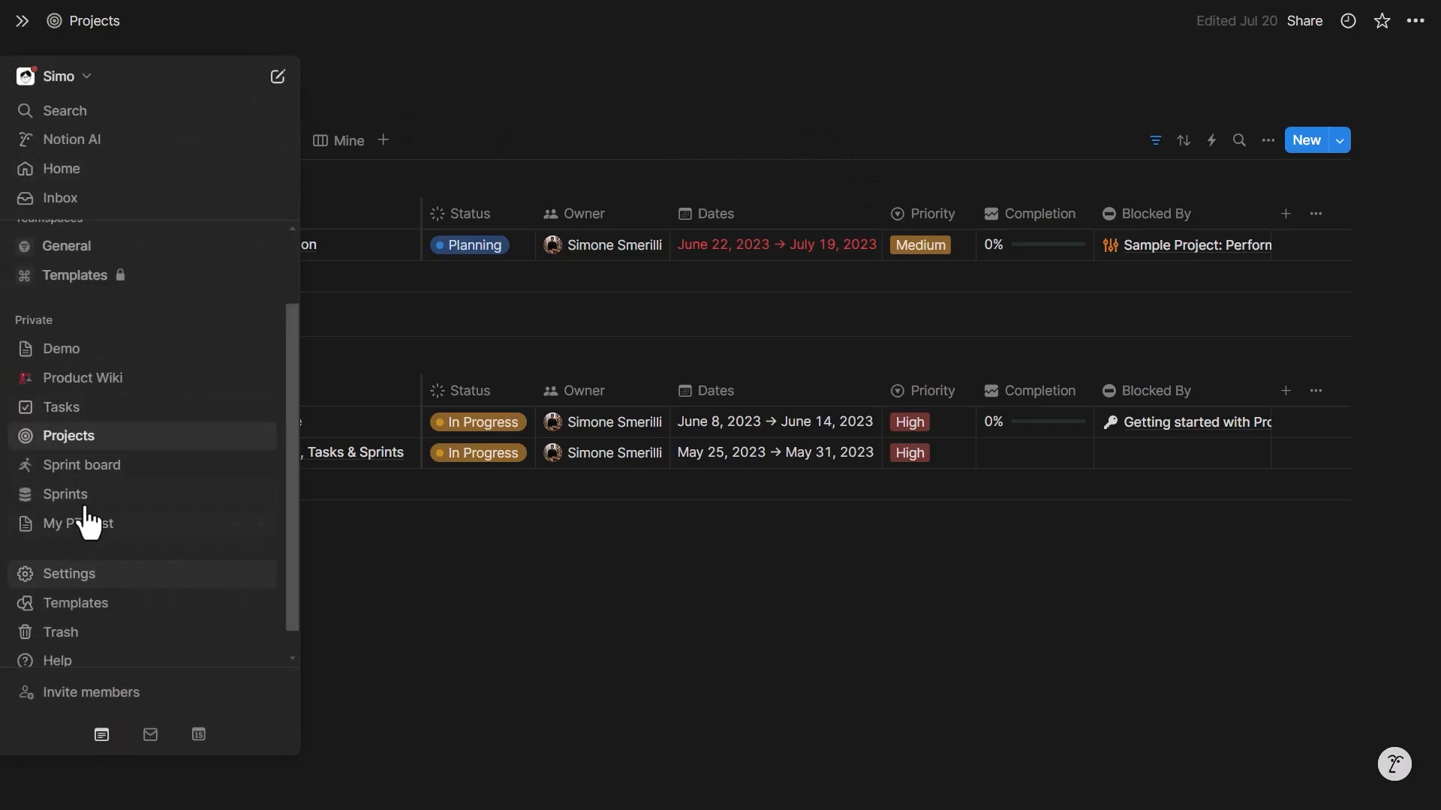
mouse_move(61, 407)
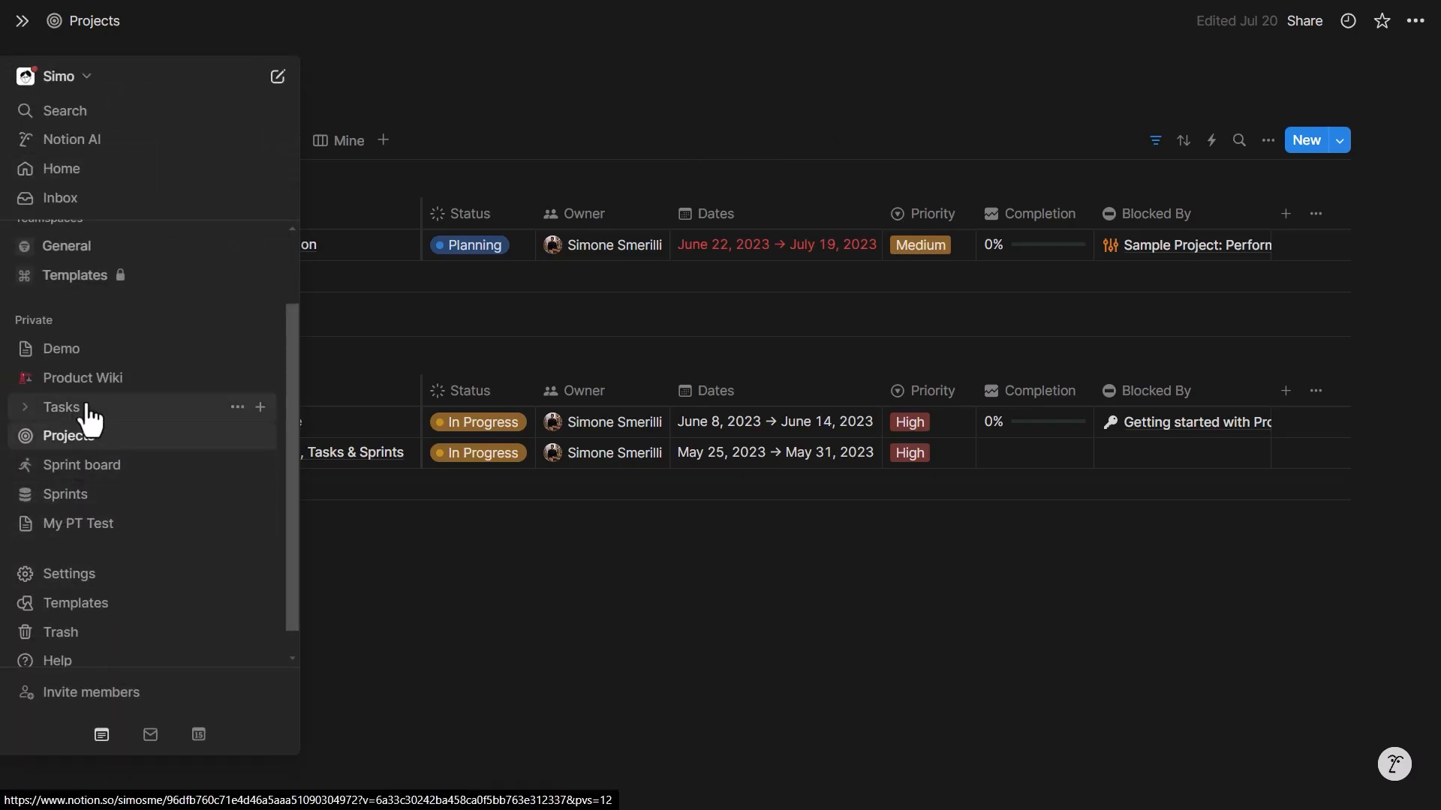
click(23, 19)
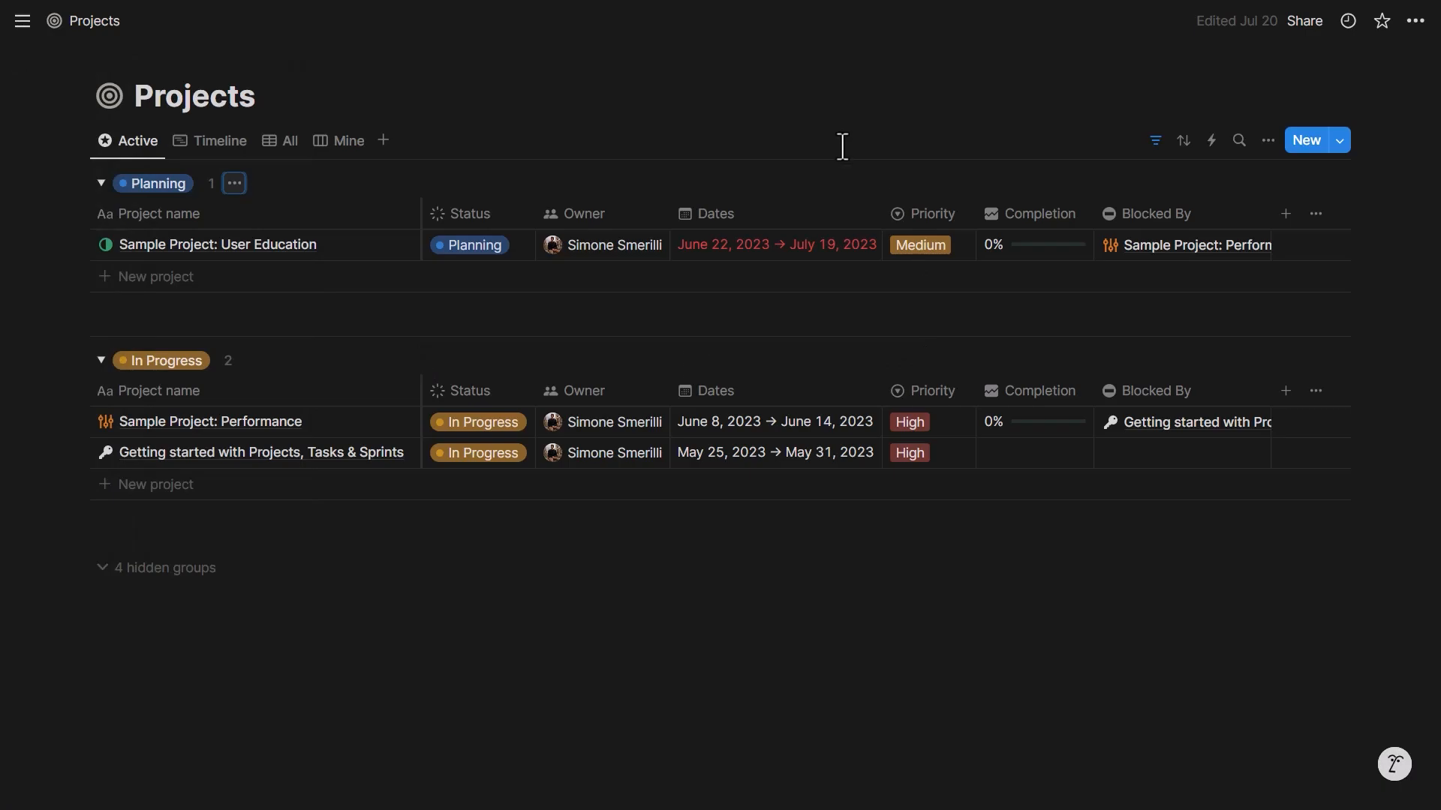
mouse_move(1211, 140)
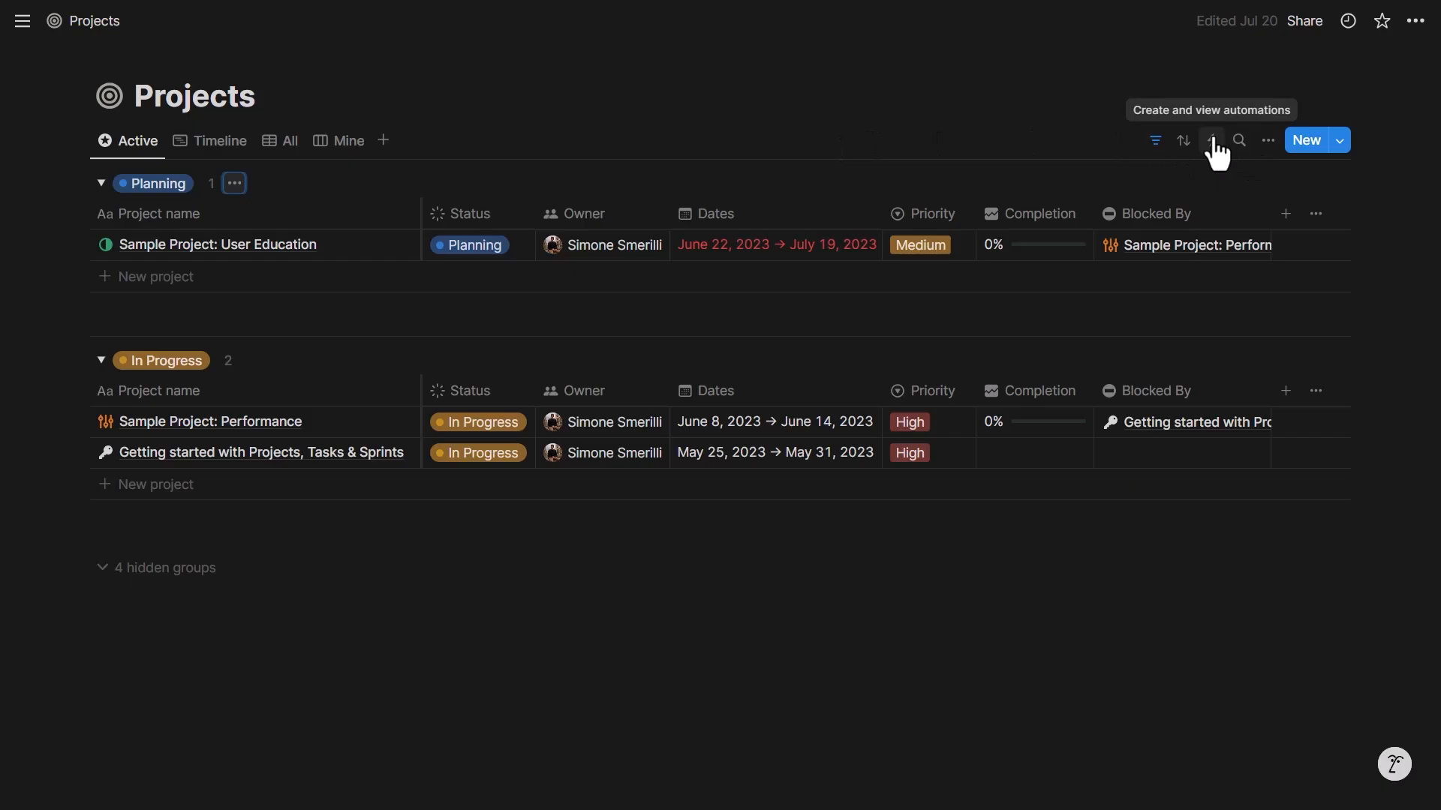
click(1211, 140)
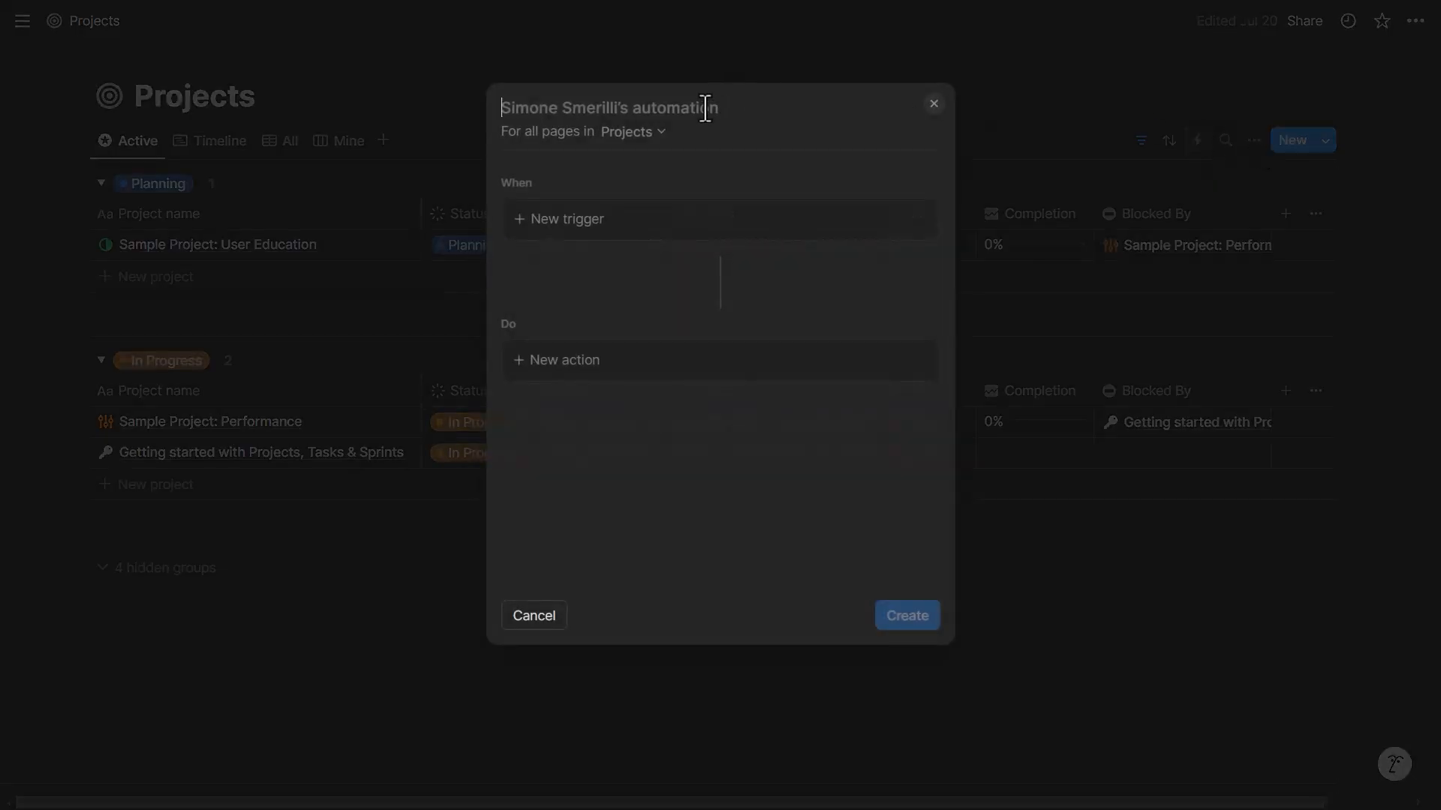
text(Create d)
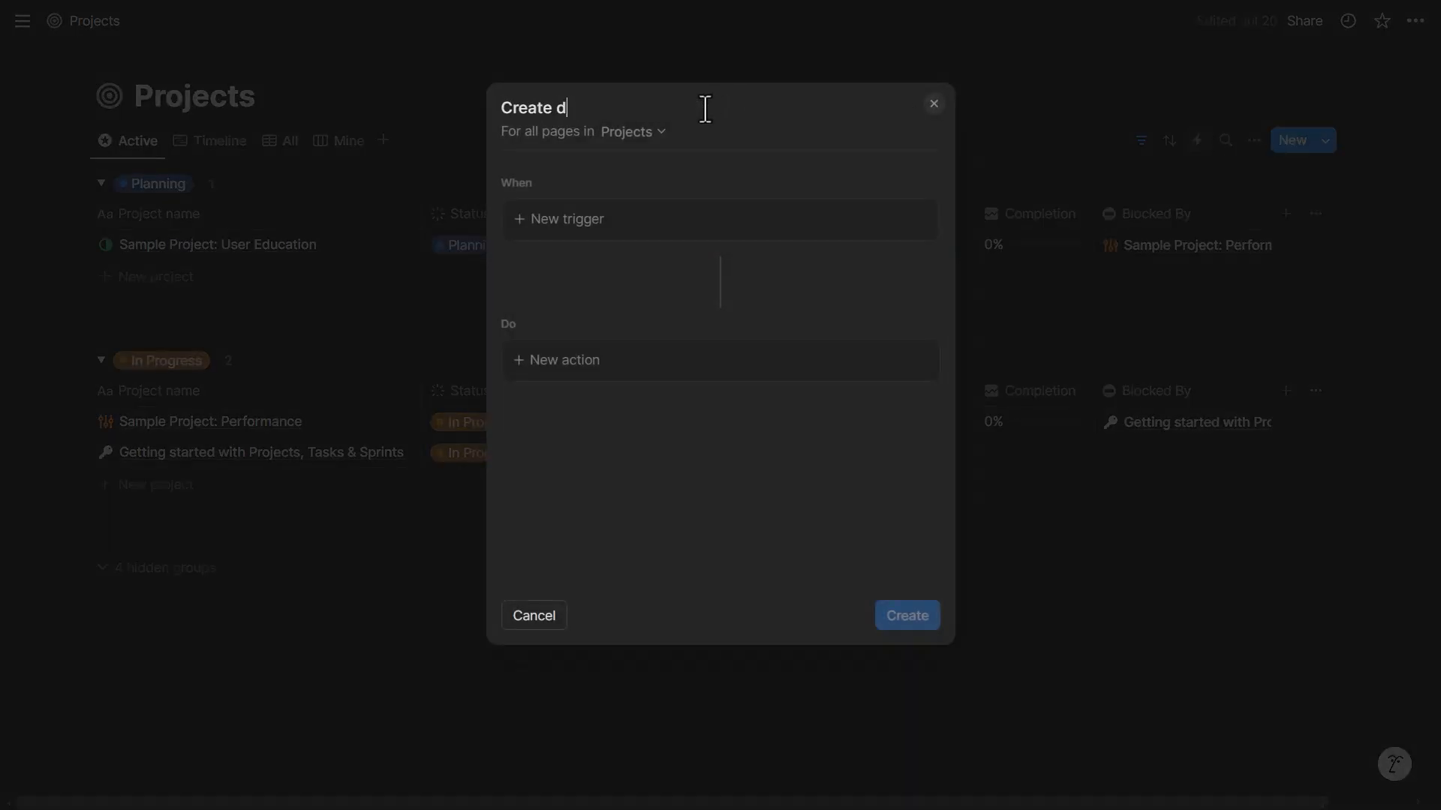
text(efault tasks)
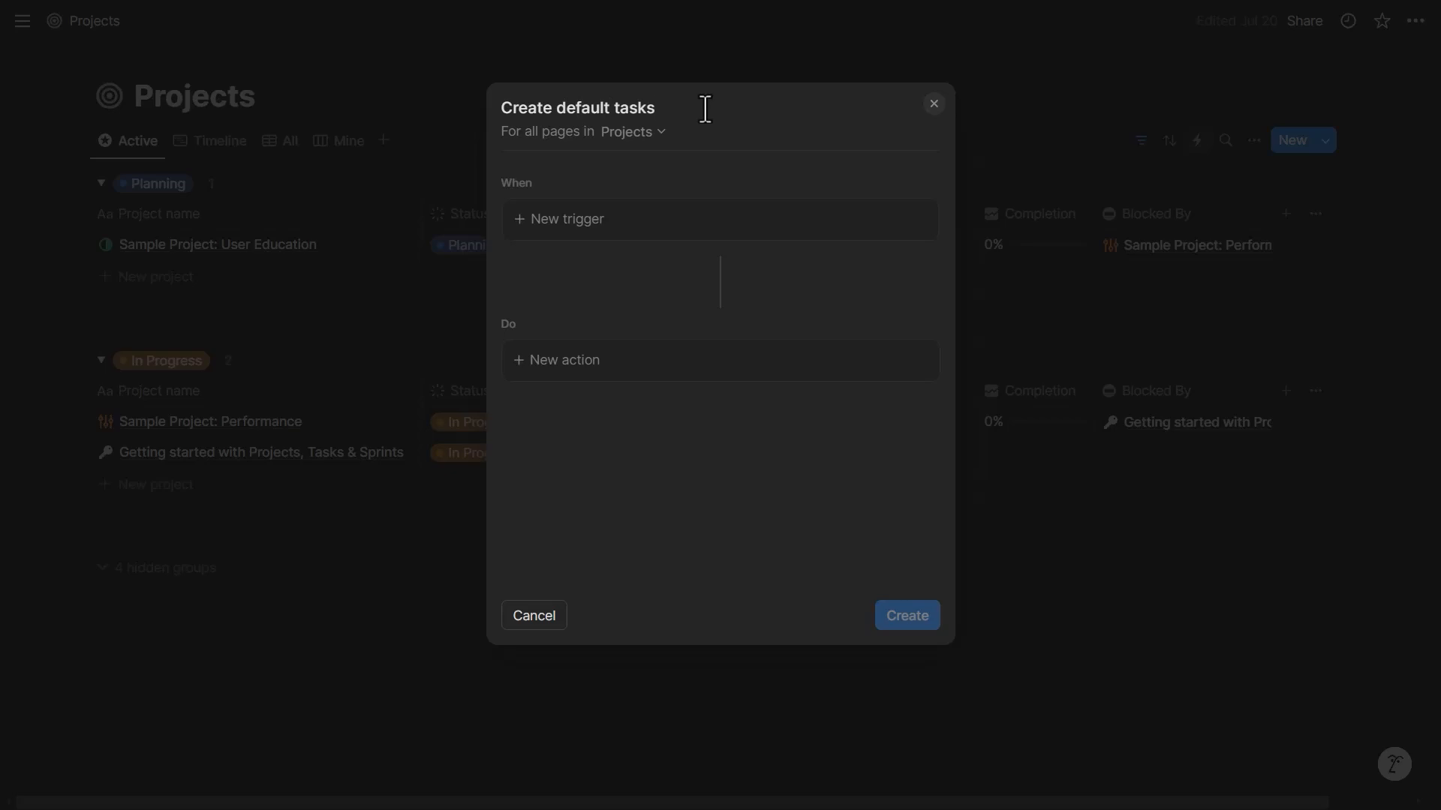
mouse_move(711, 158)
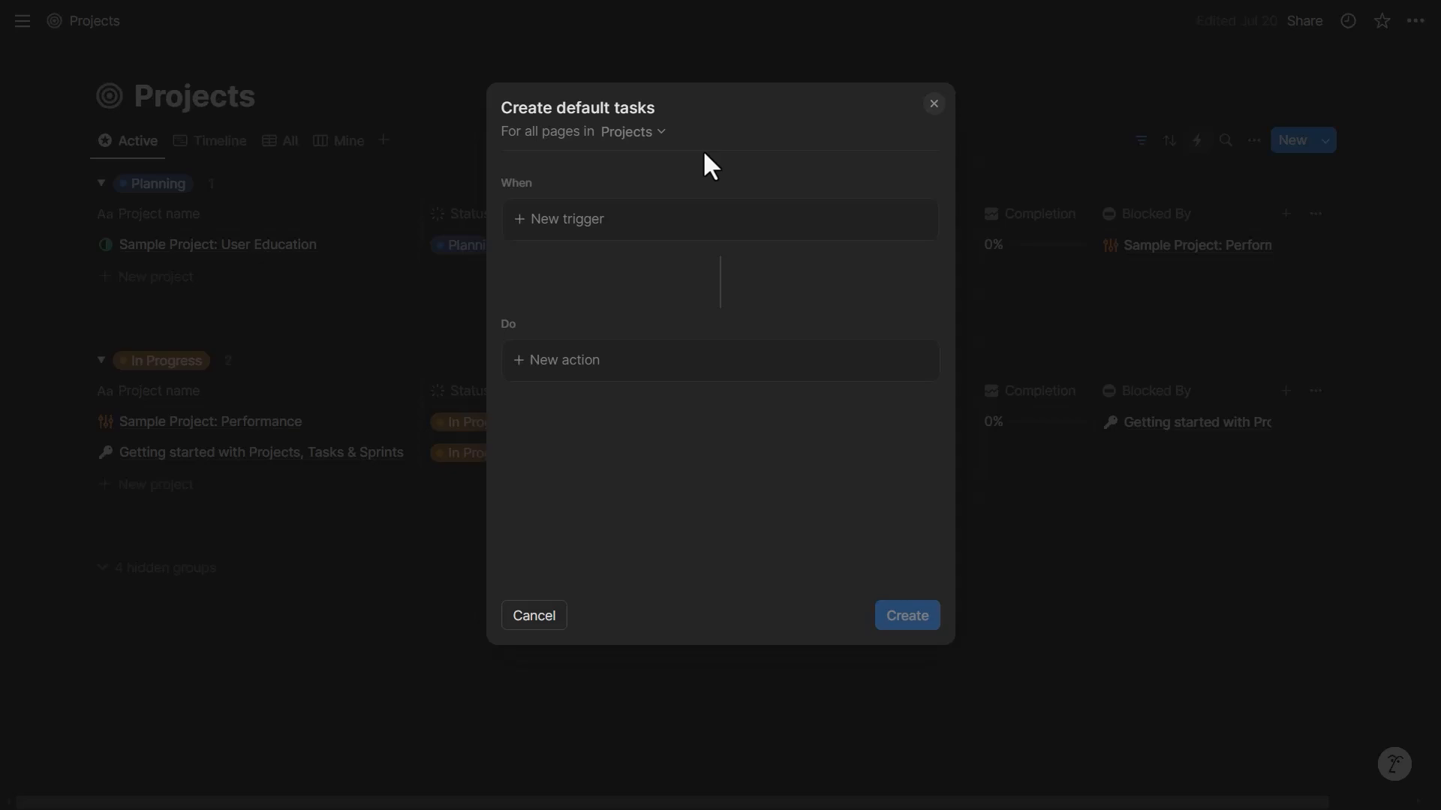
mouse_move(655, 225)
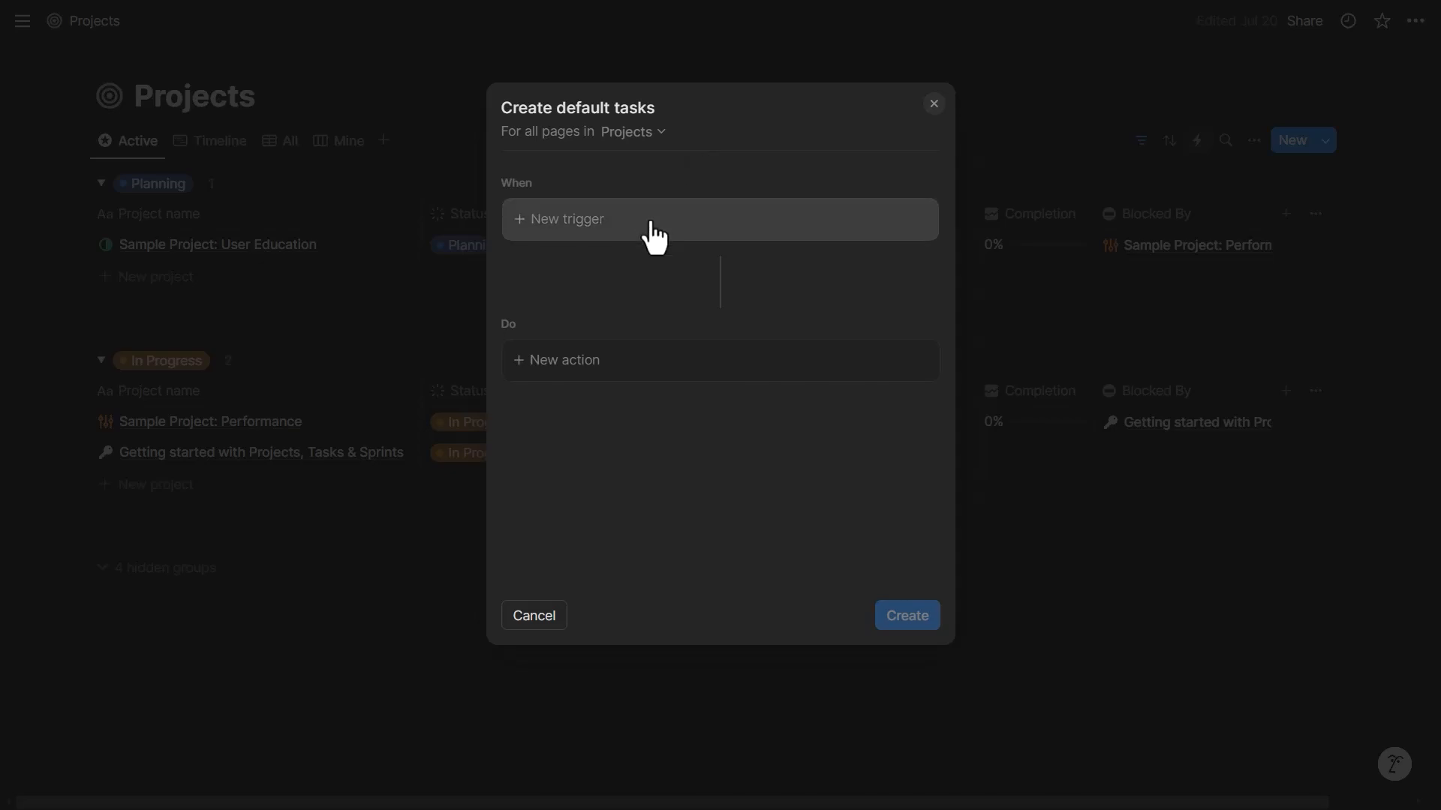
mouse_move(660, 189)
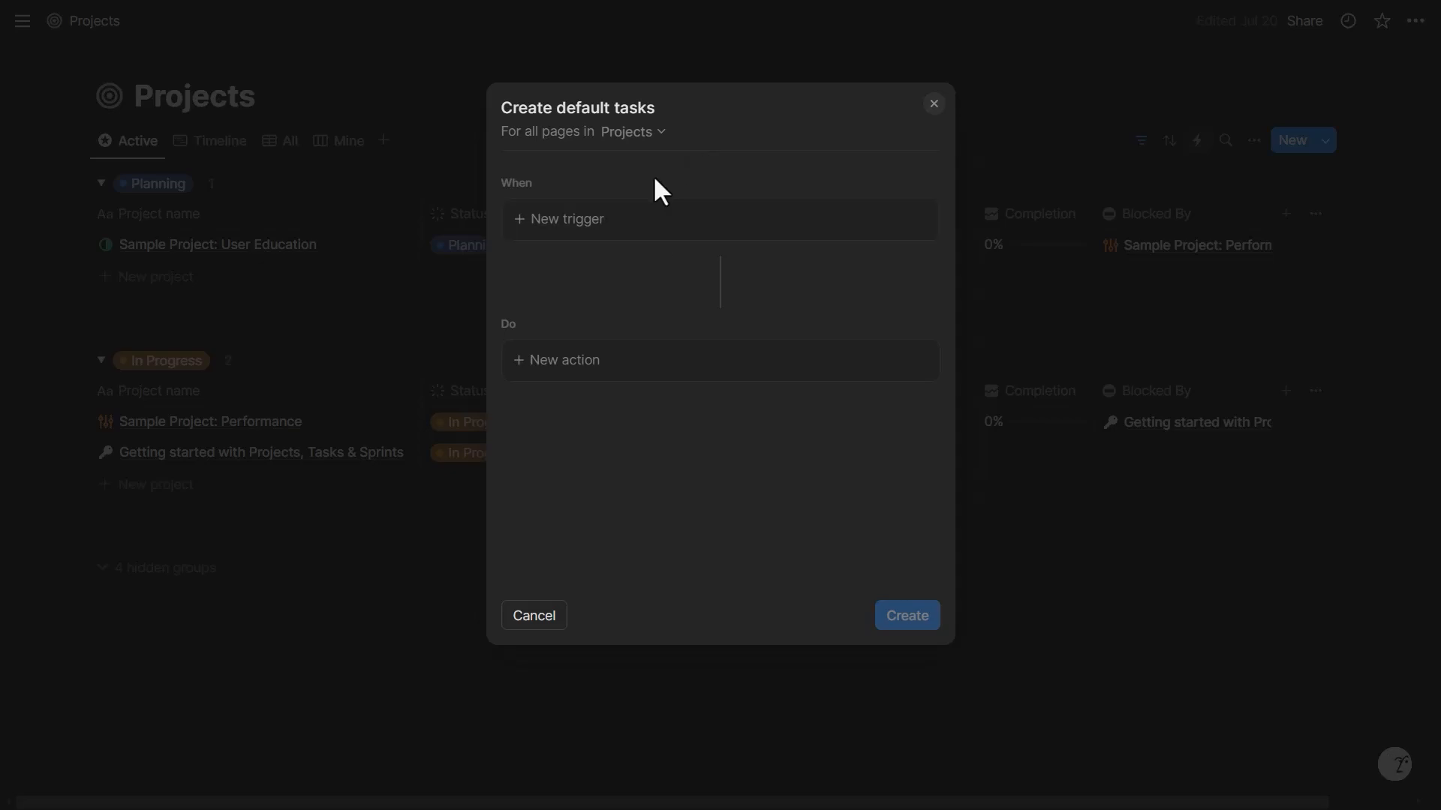
Step: Set the trigger to Page added and bring up the list of possible actions
click(567, 219)
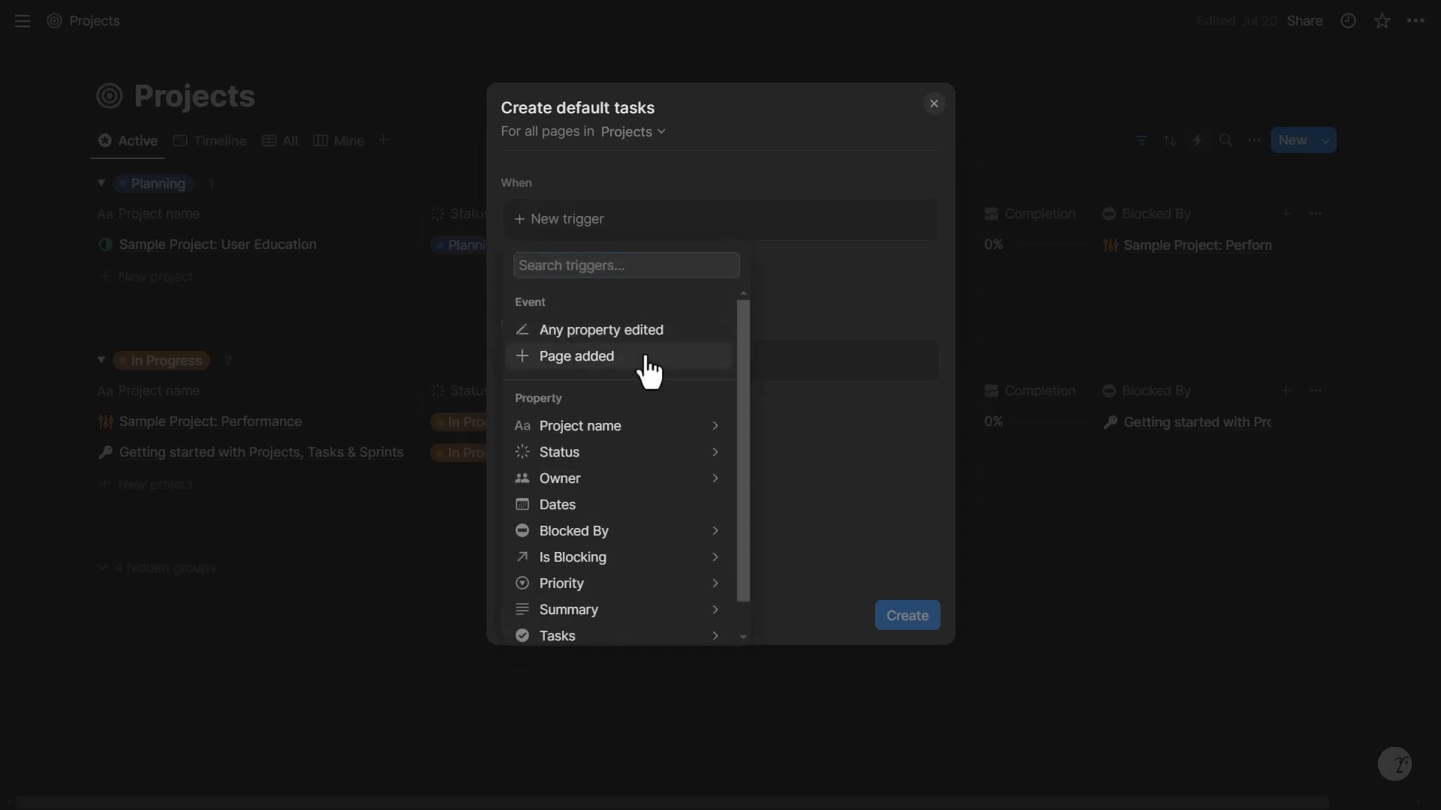
click(575, 357)
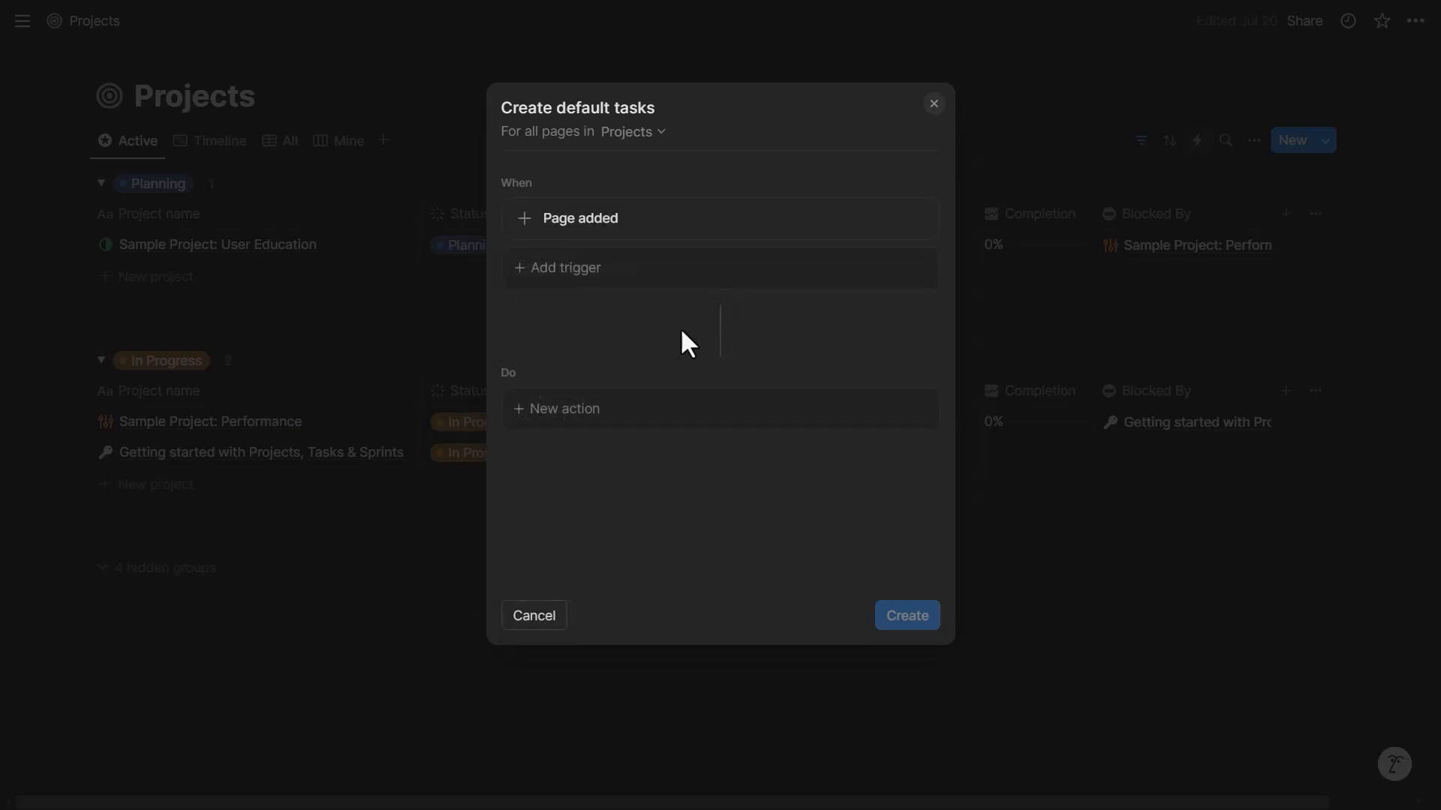
click(566, 408)
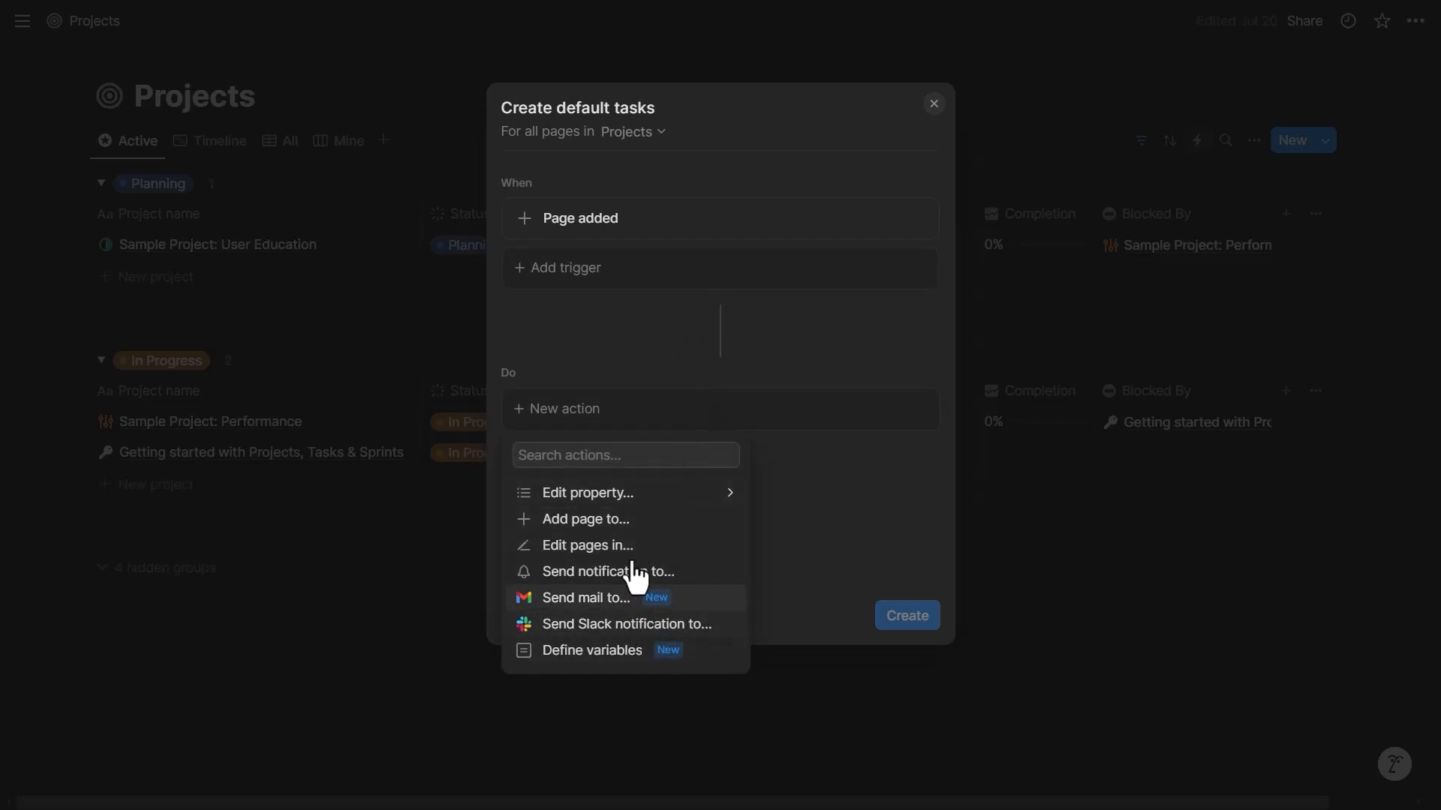
Step: Make the action add a page named 'Do the call' to the Tasks database
click(583, 518)
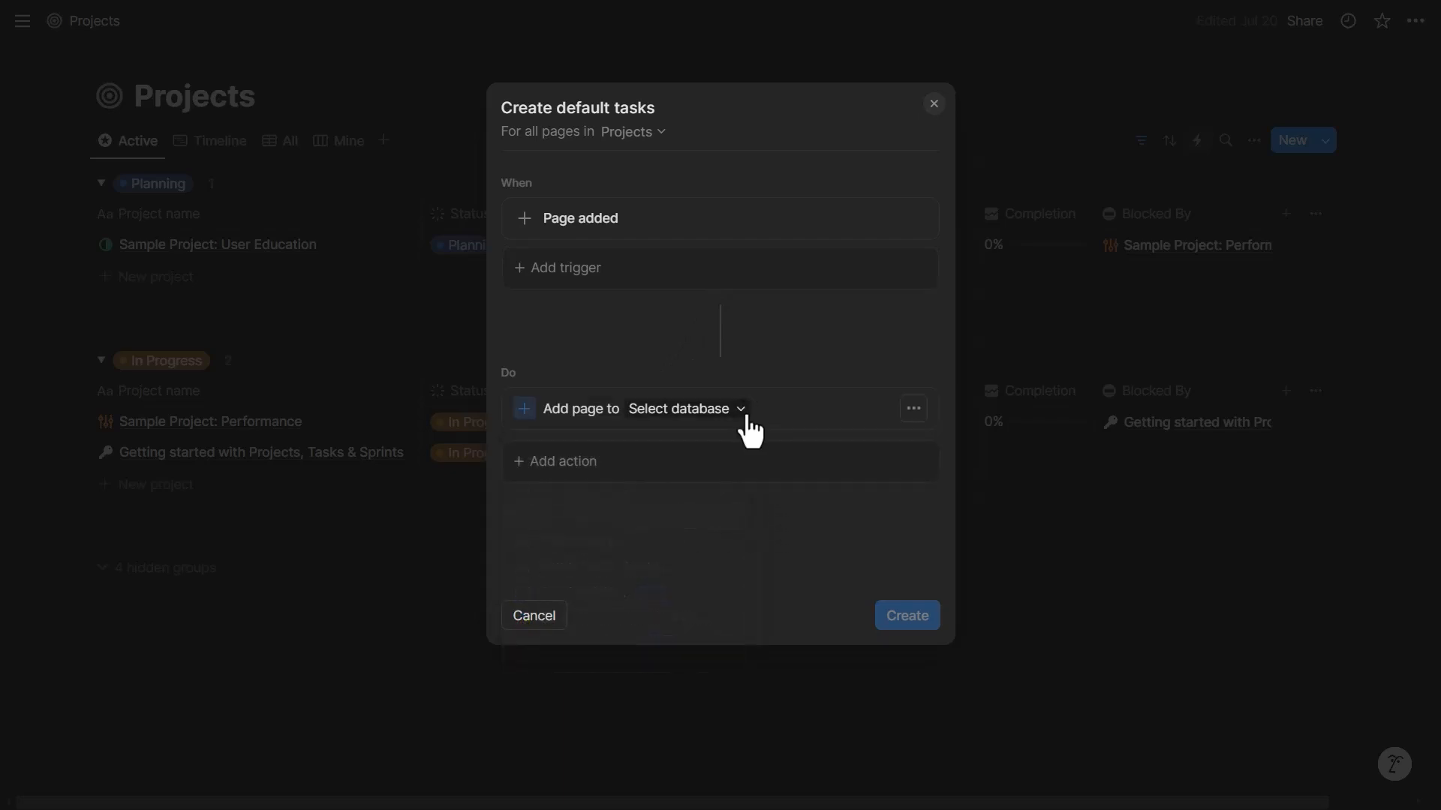
click(684, 408)
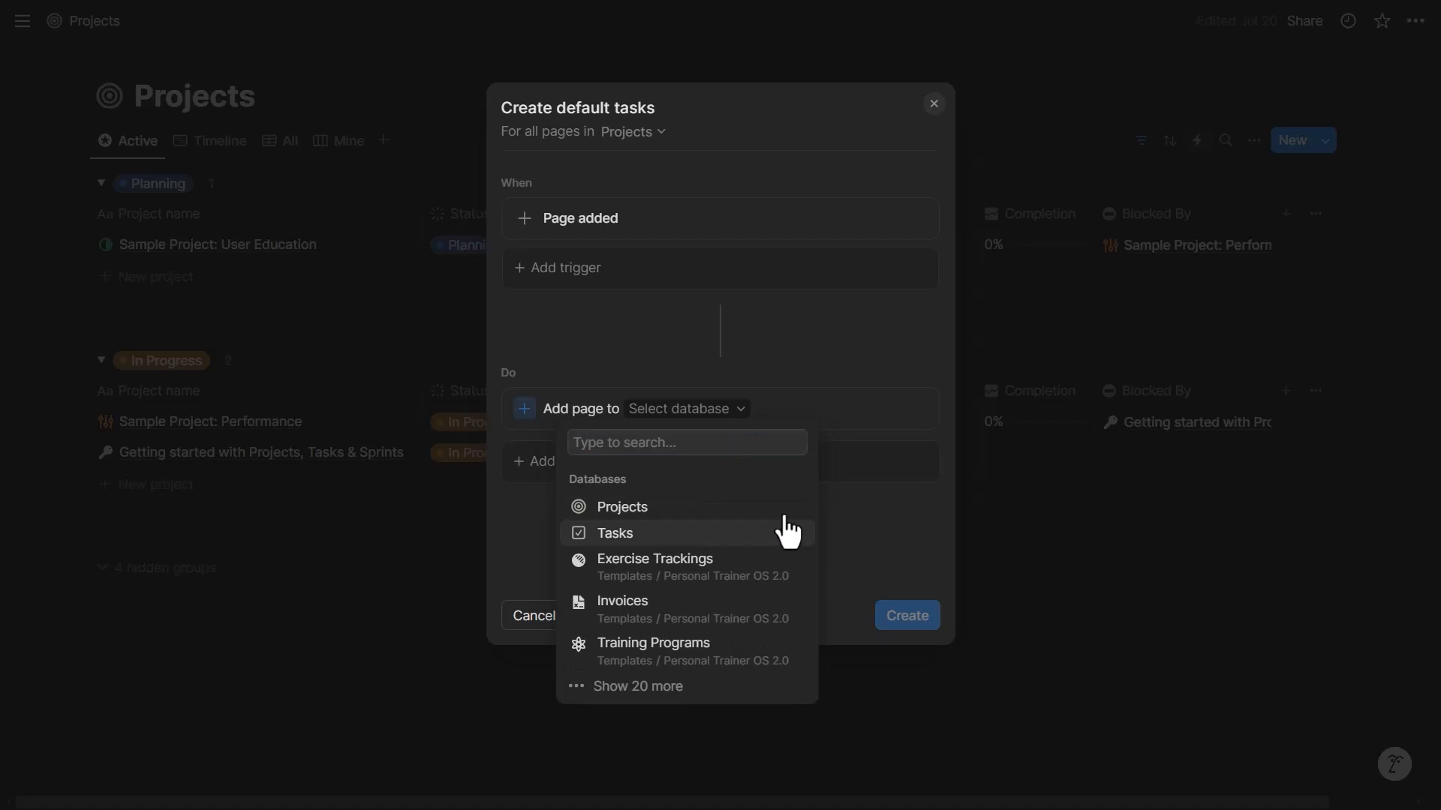
click(614, 533)
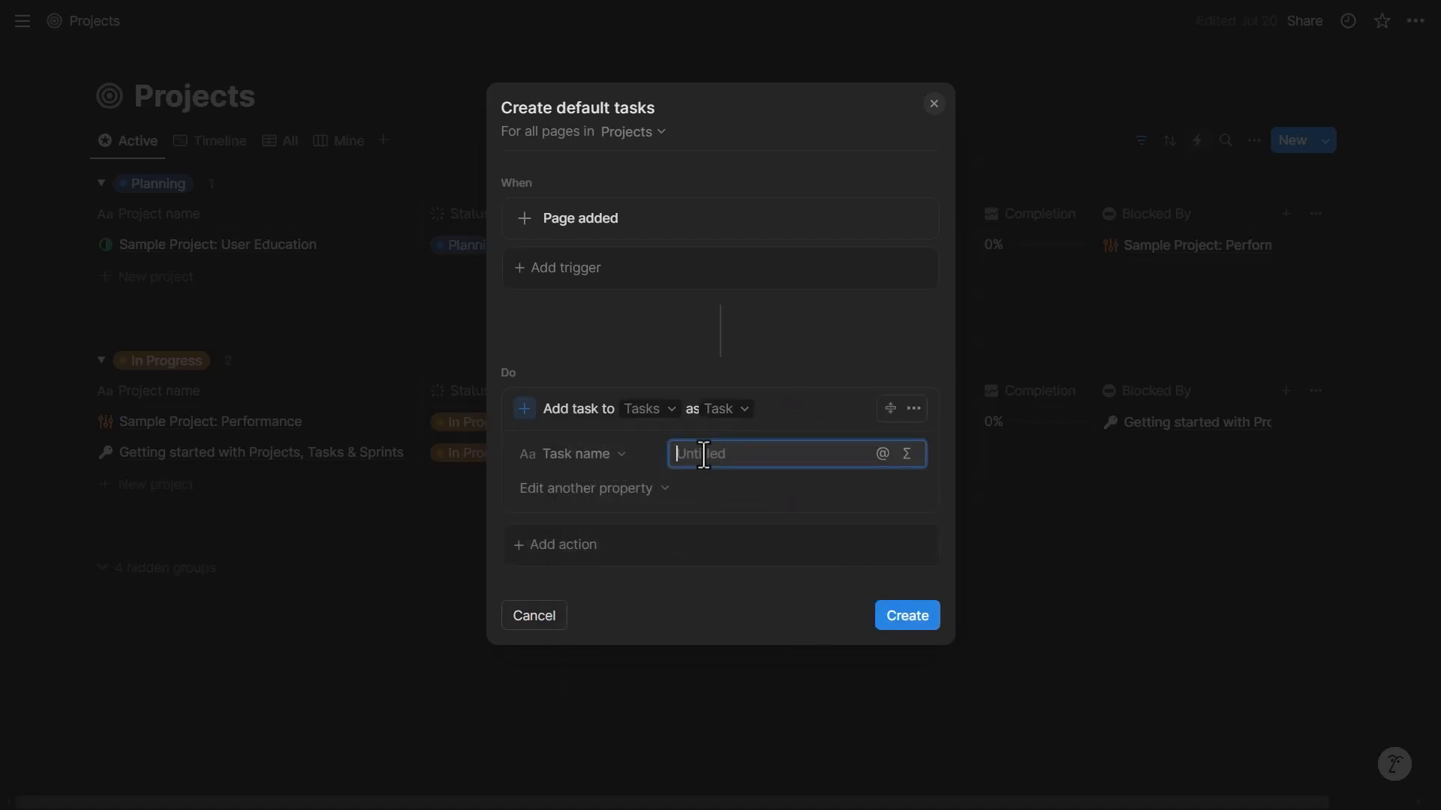
text(Do th)
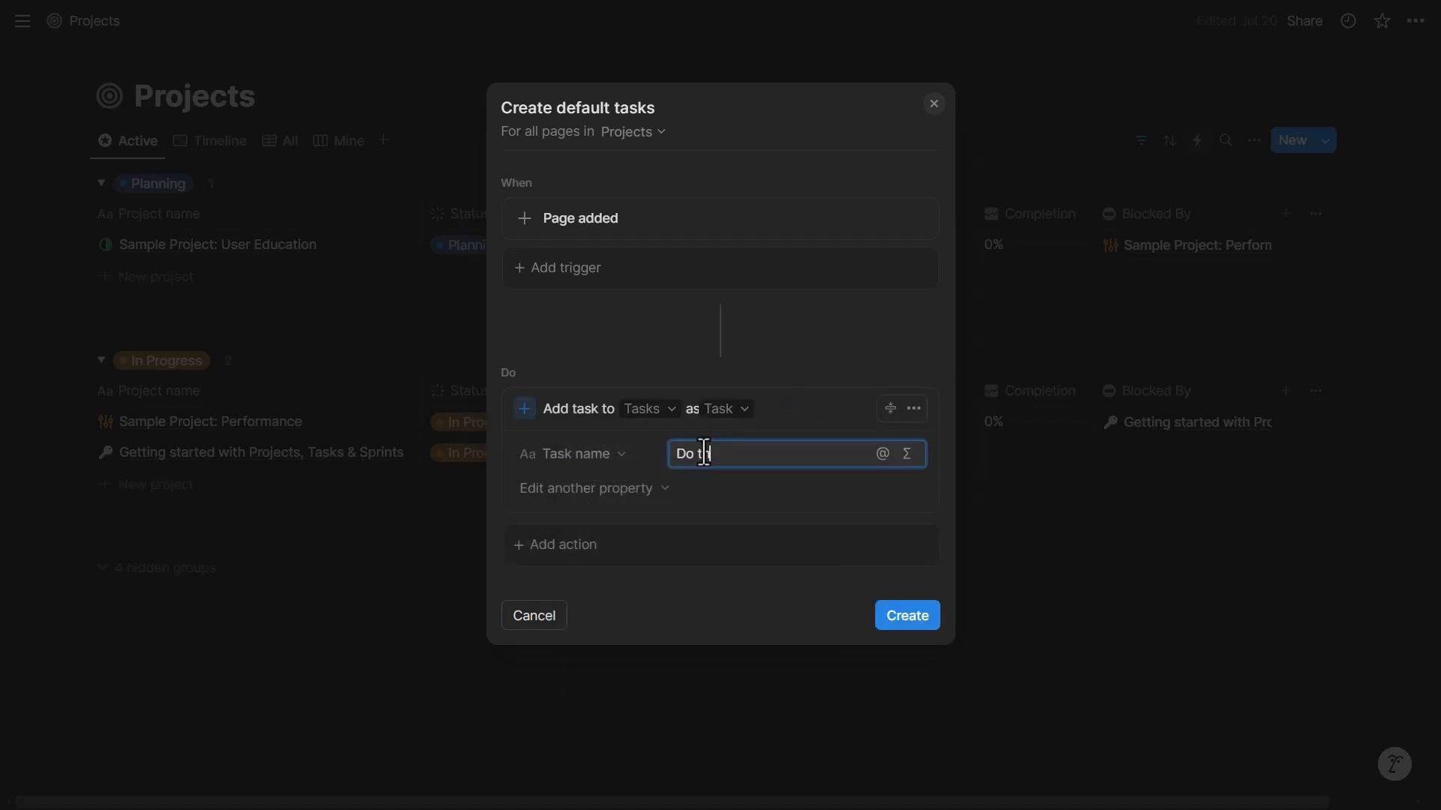
Step: Assign the created task to a workspace member
click(585, 488)
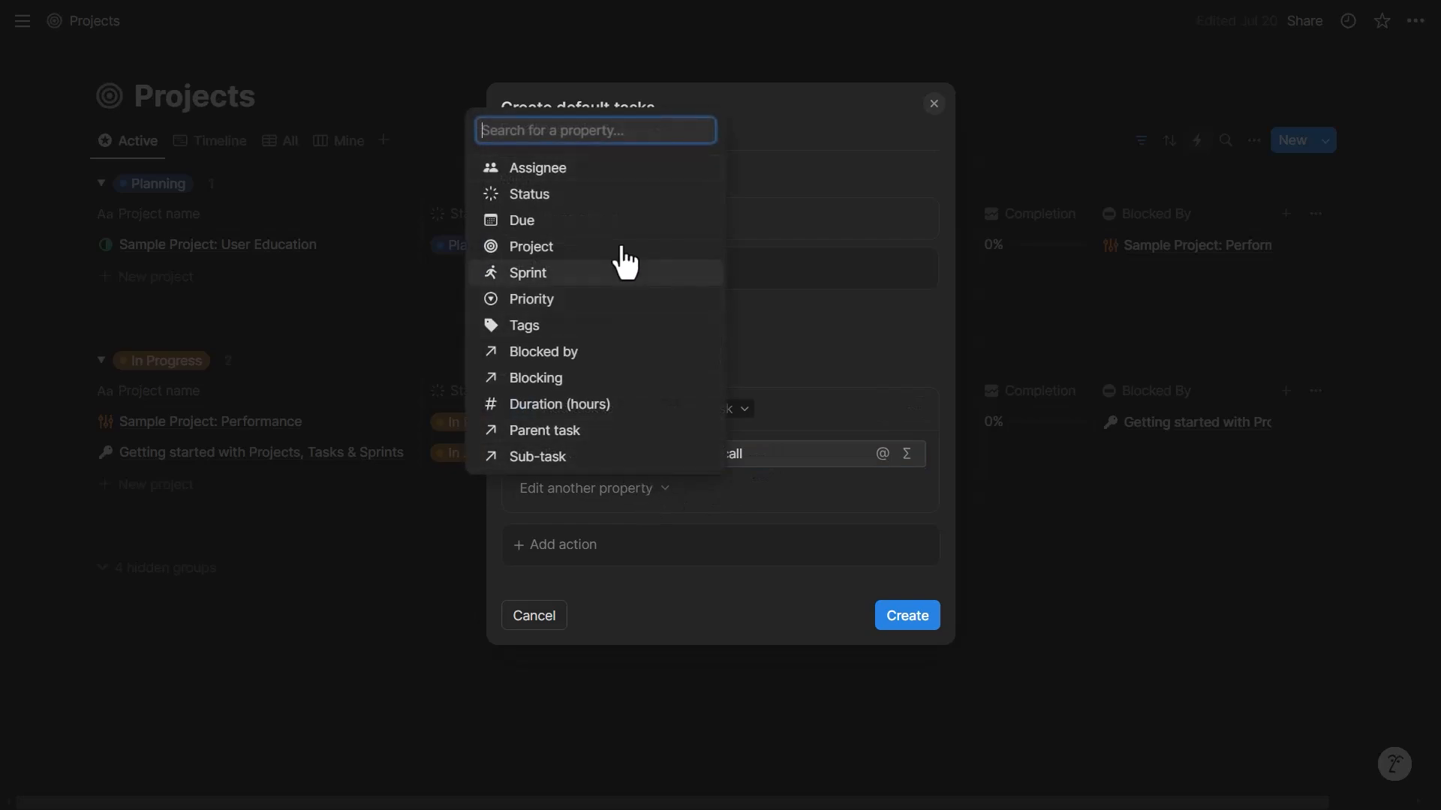
click(537, 167)
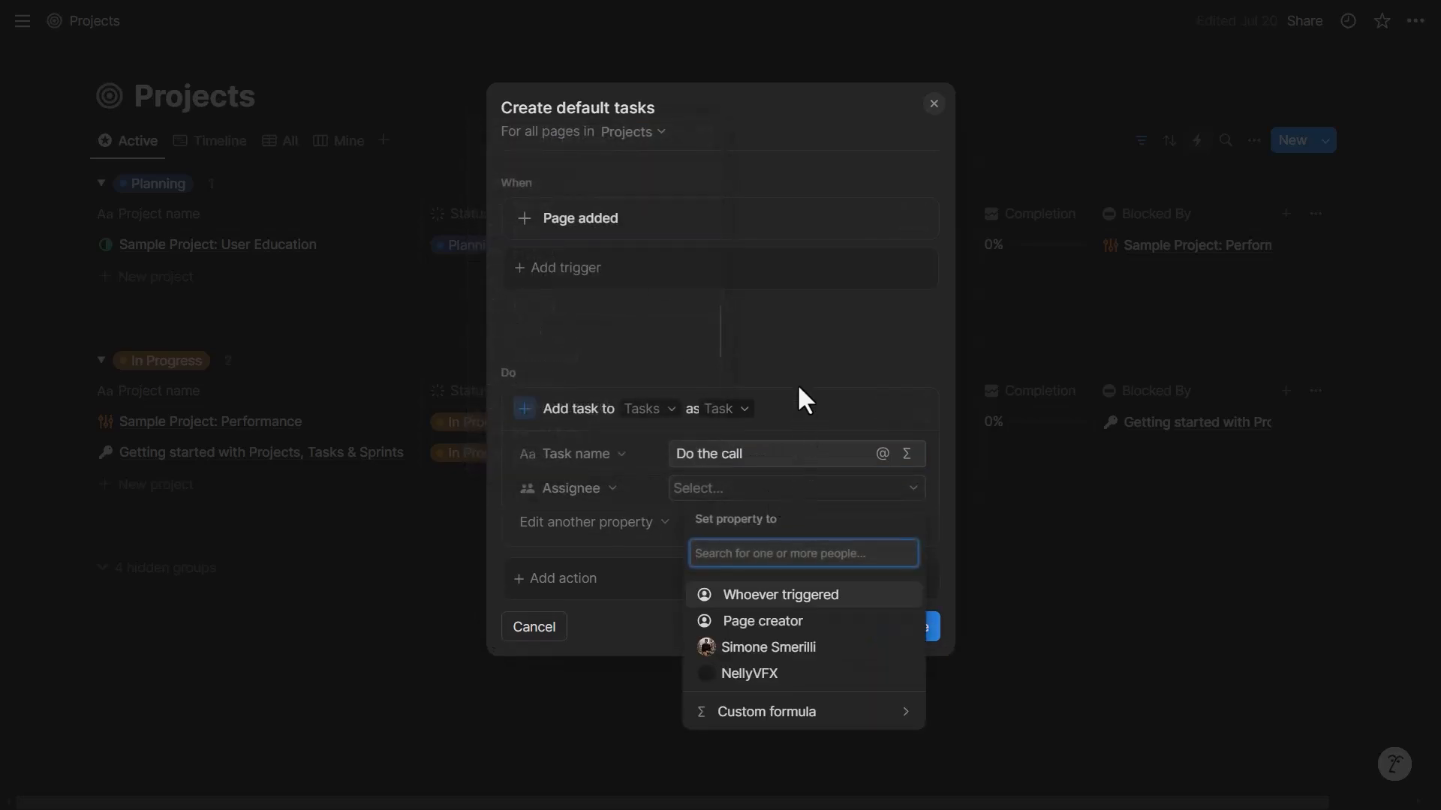
click(769, 647)
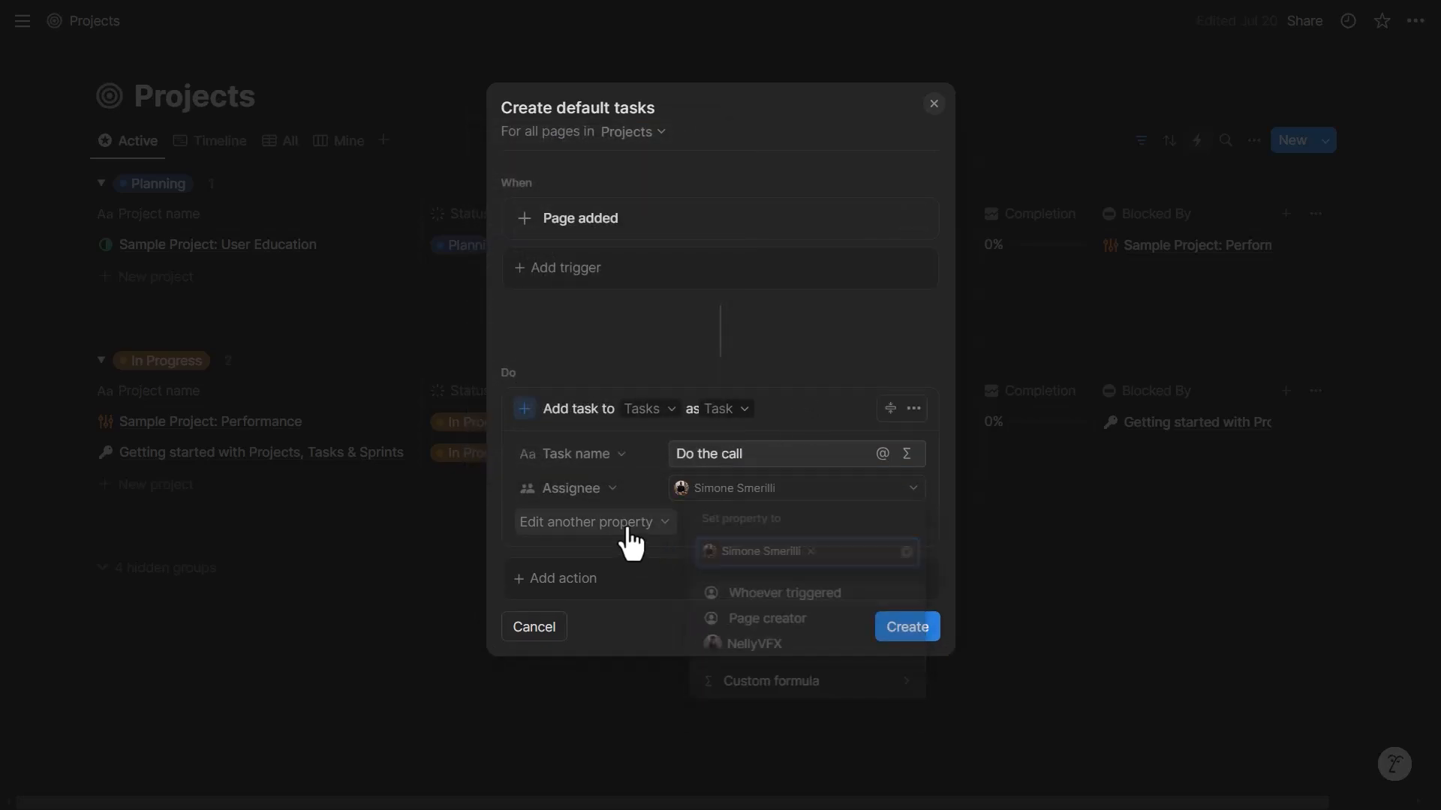
Step: Set the task's Project to the triggering page via a custom formula and save it
click(588, 523)
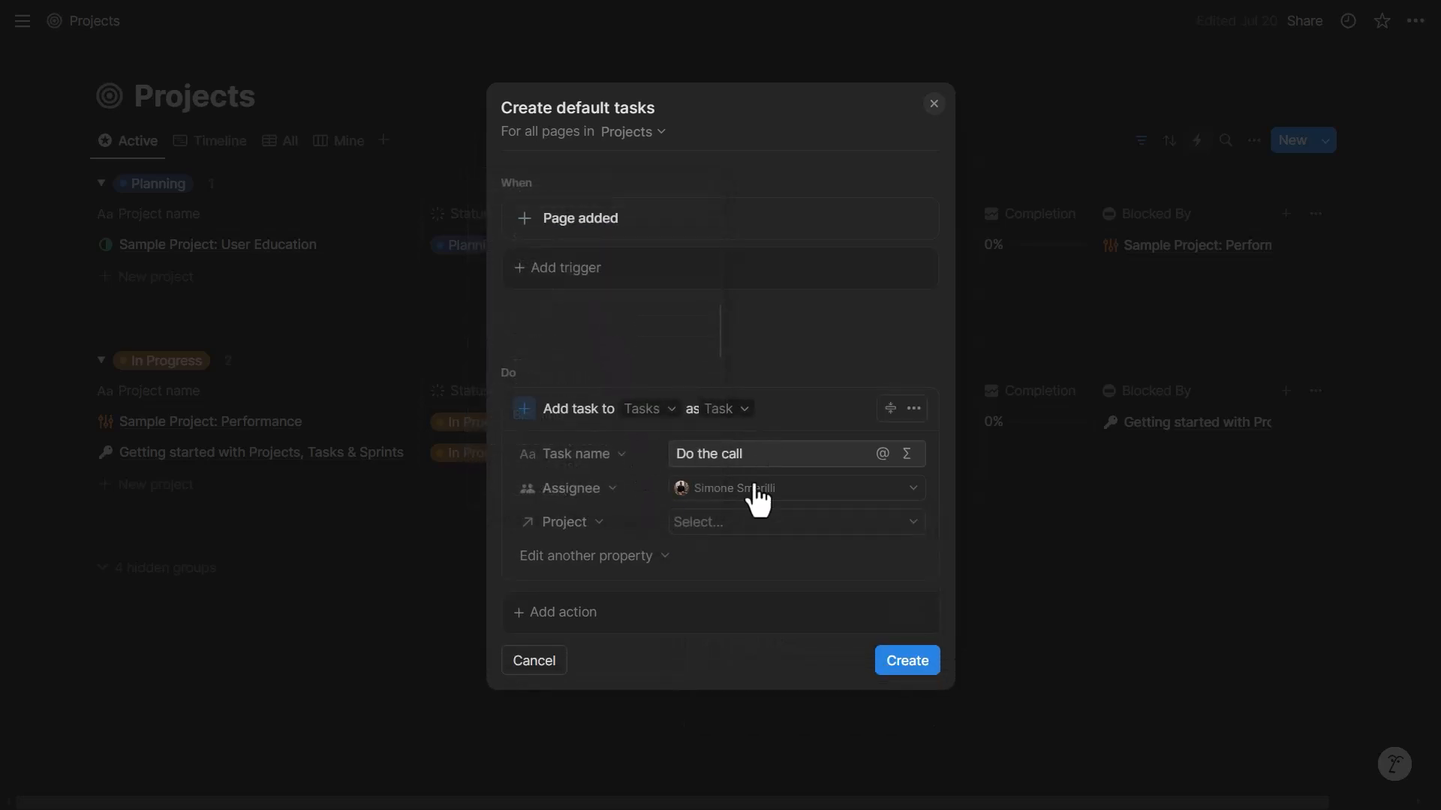
click(795, 522)
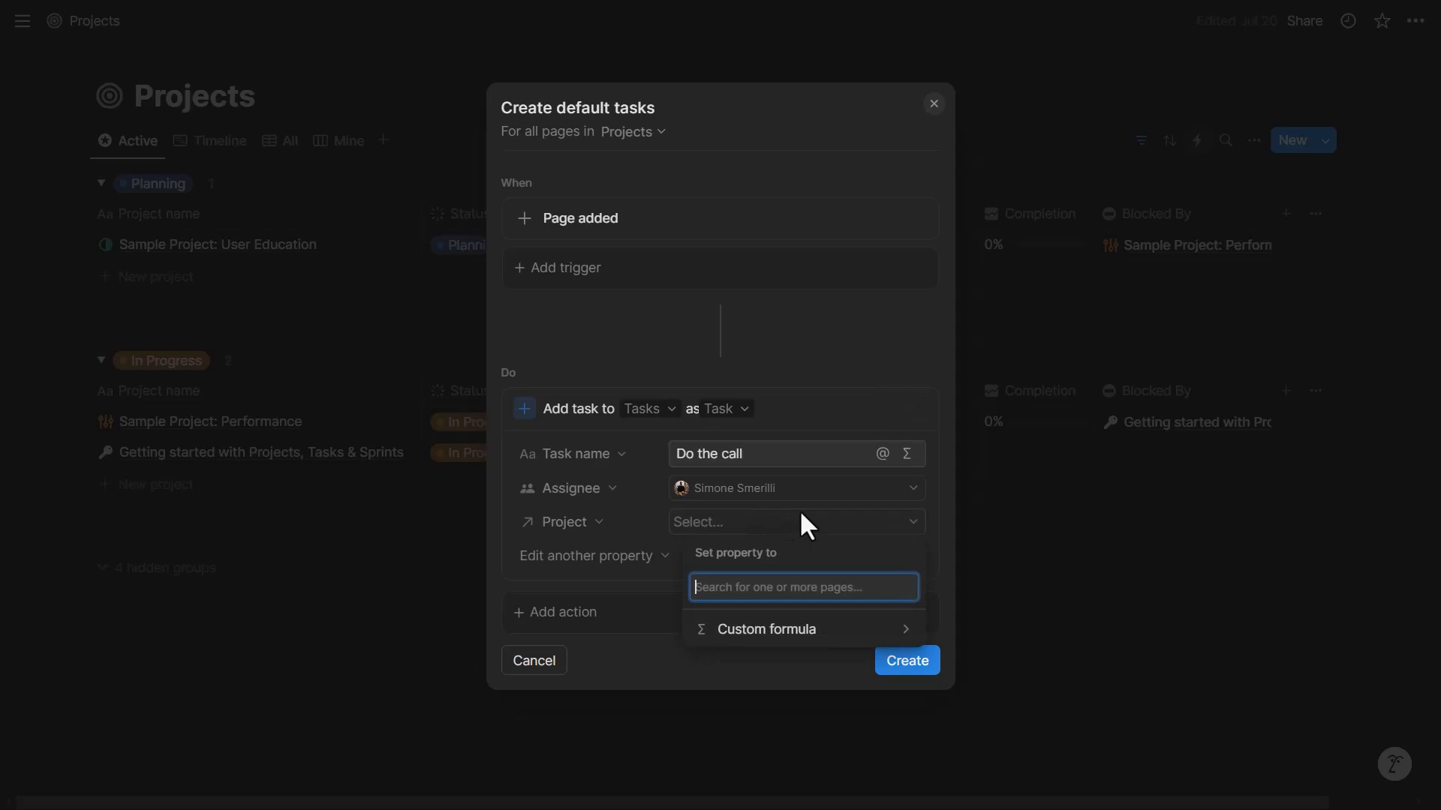
click(767, 629)
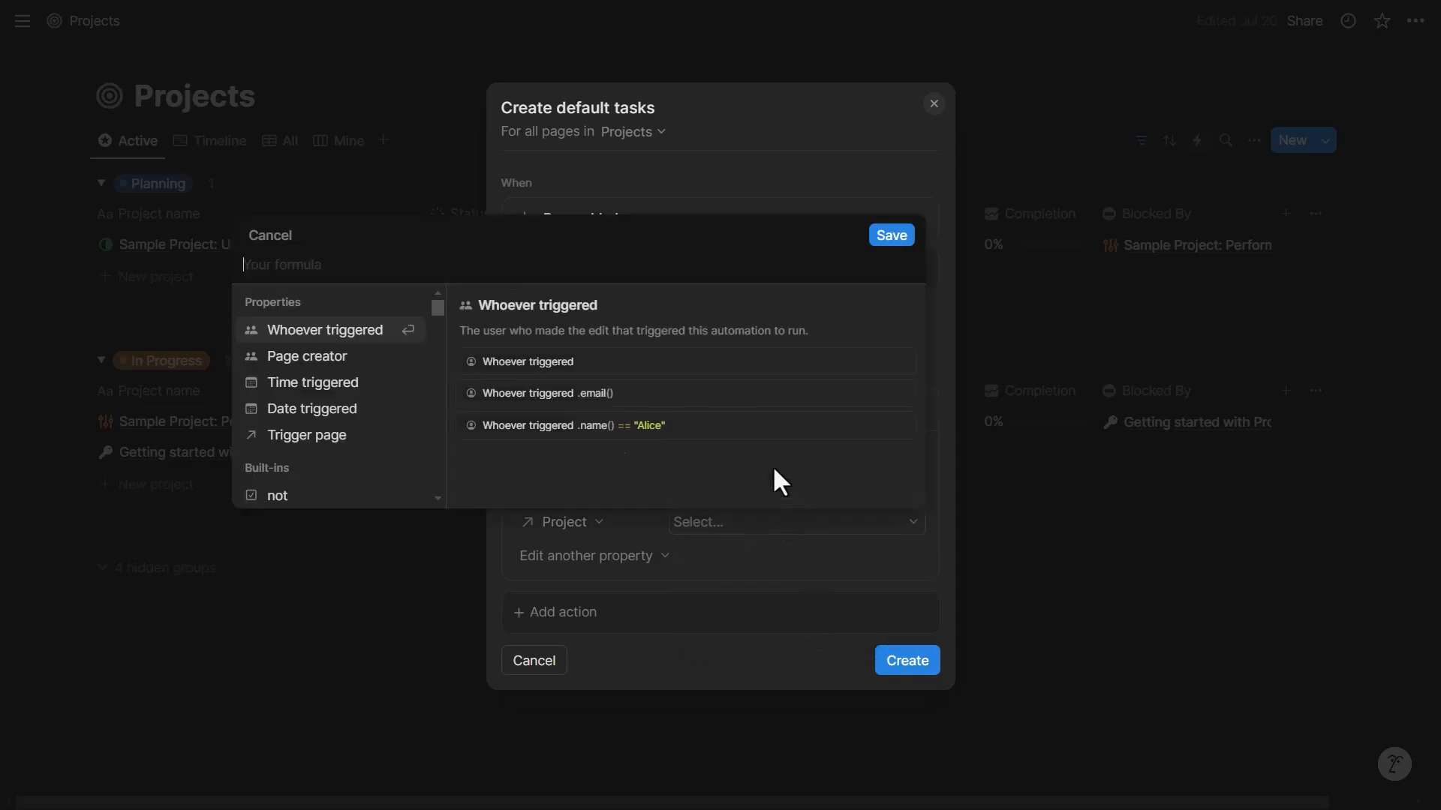
click(304, 436)
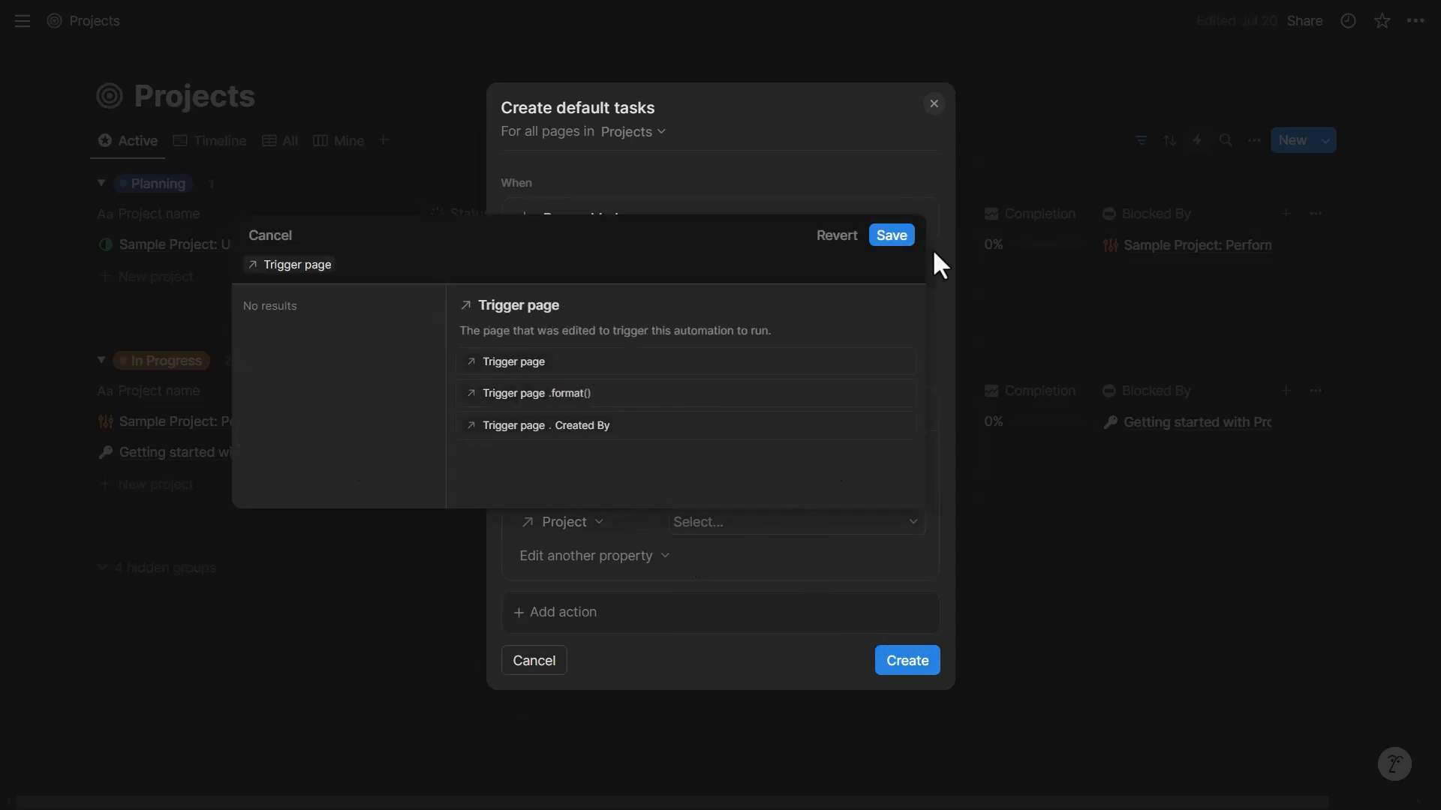
click(513, 362)
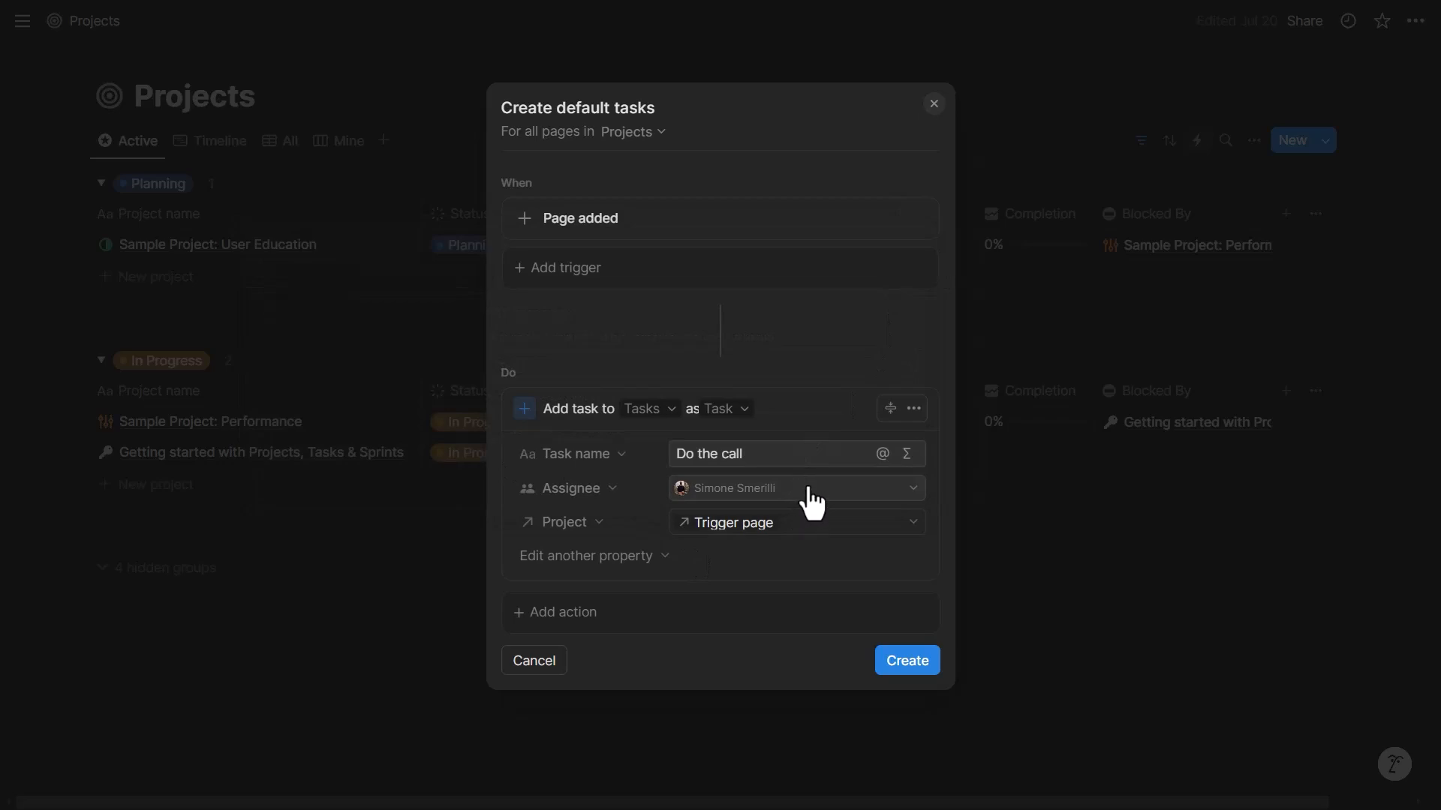
mouse_move(674, 227)
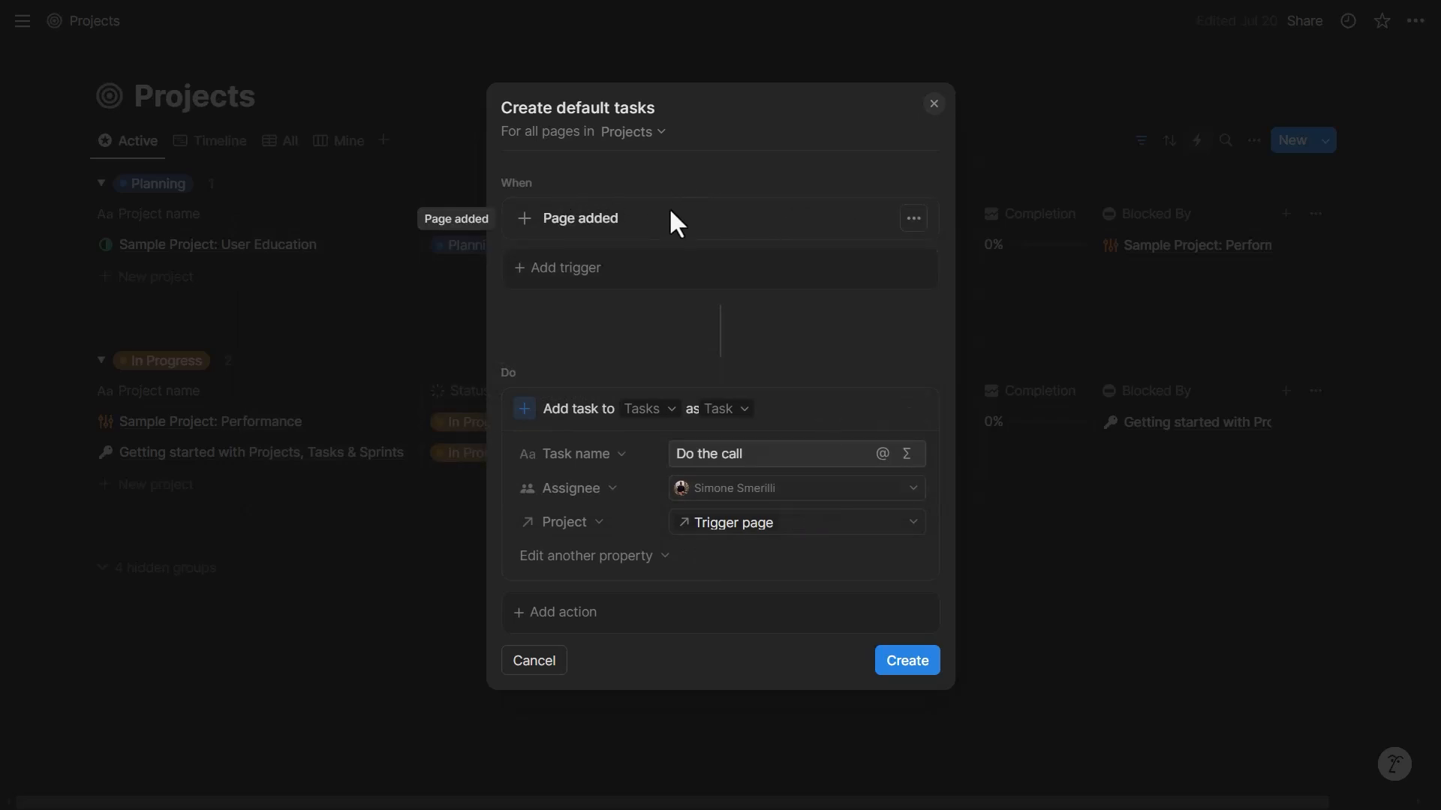
Step: Set the task's Due date to Date triggered.dateAdd(5, "days") via a custom formula
click(593, 555)
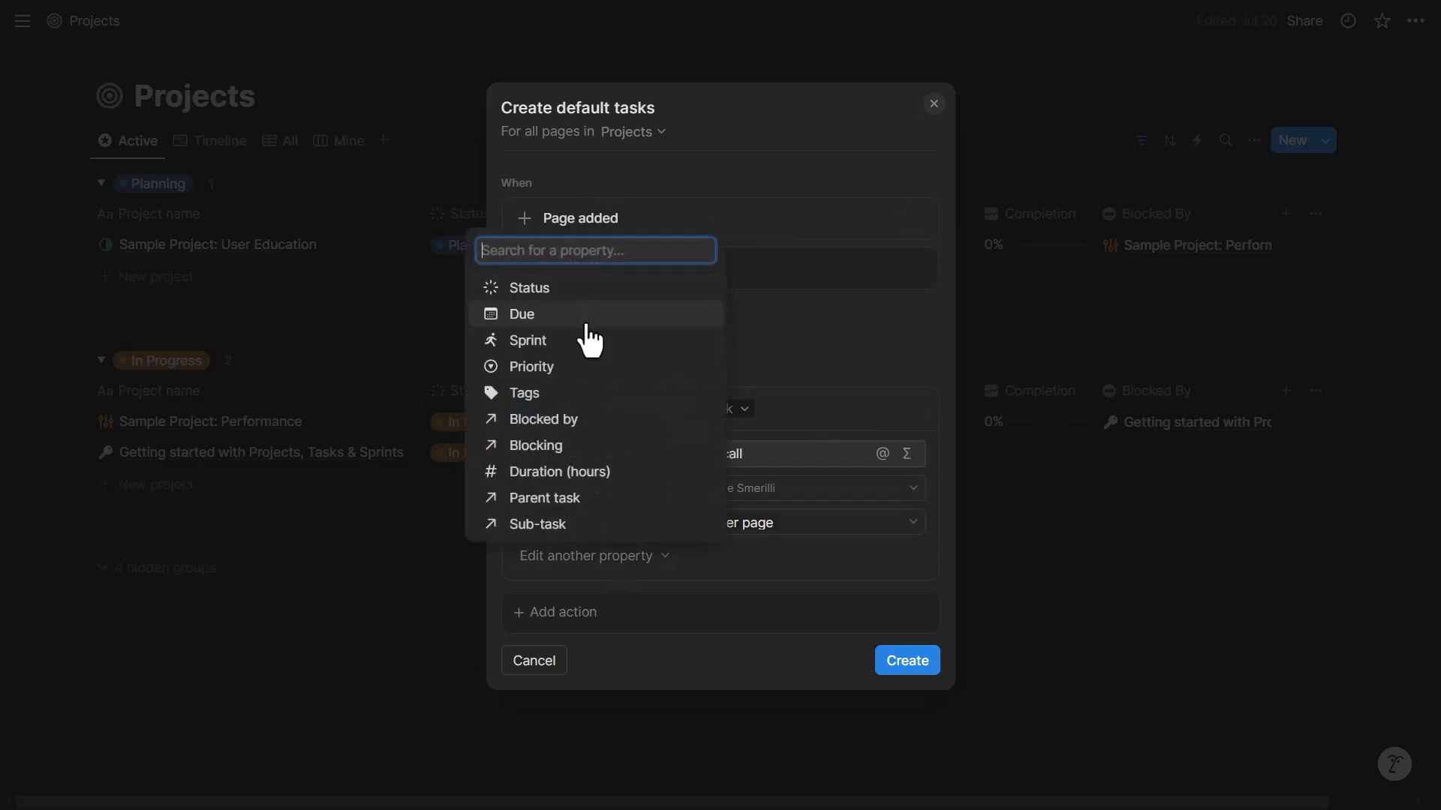
click(520, 313)
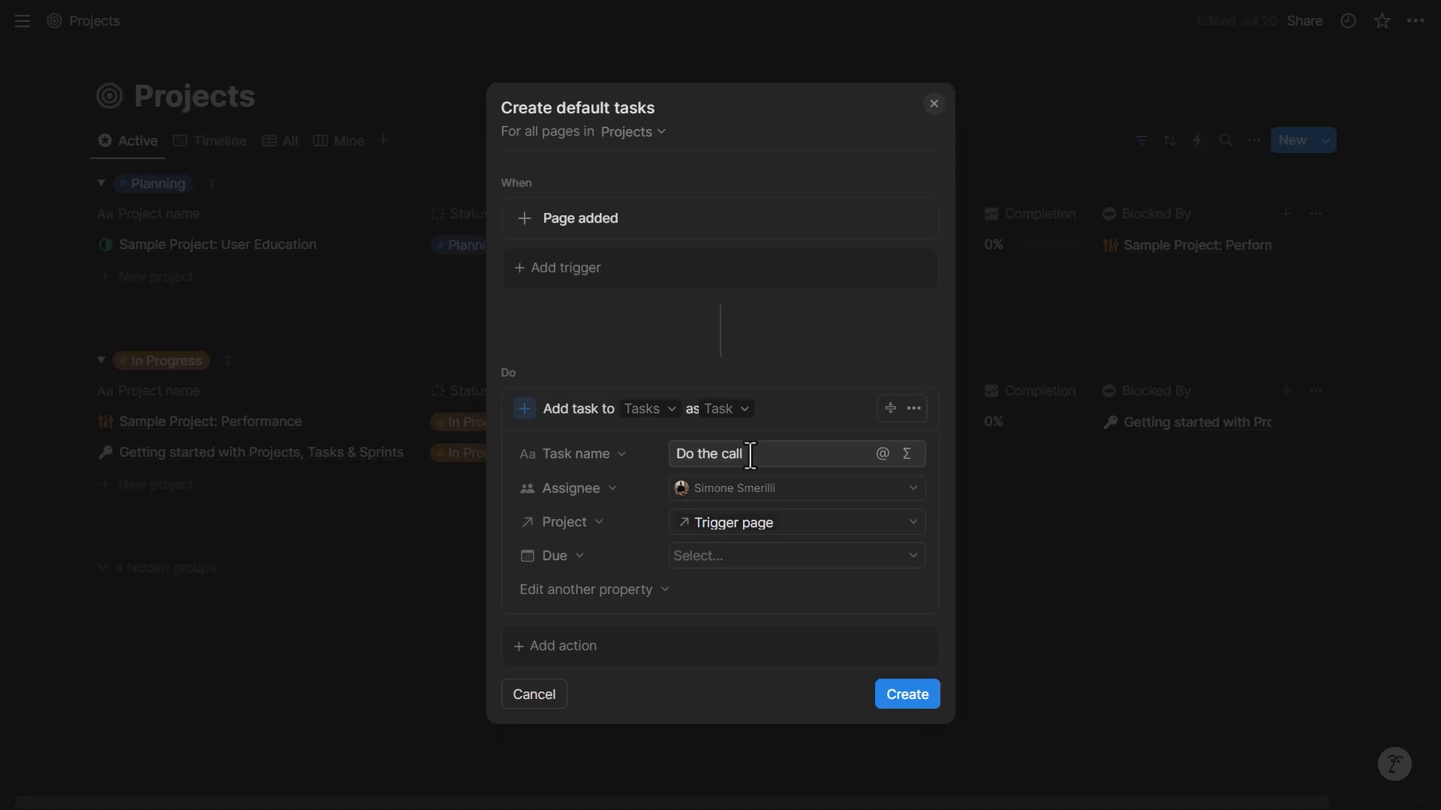
click(791, 555)
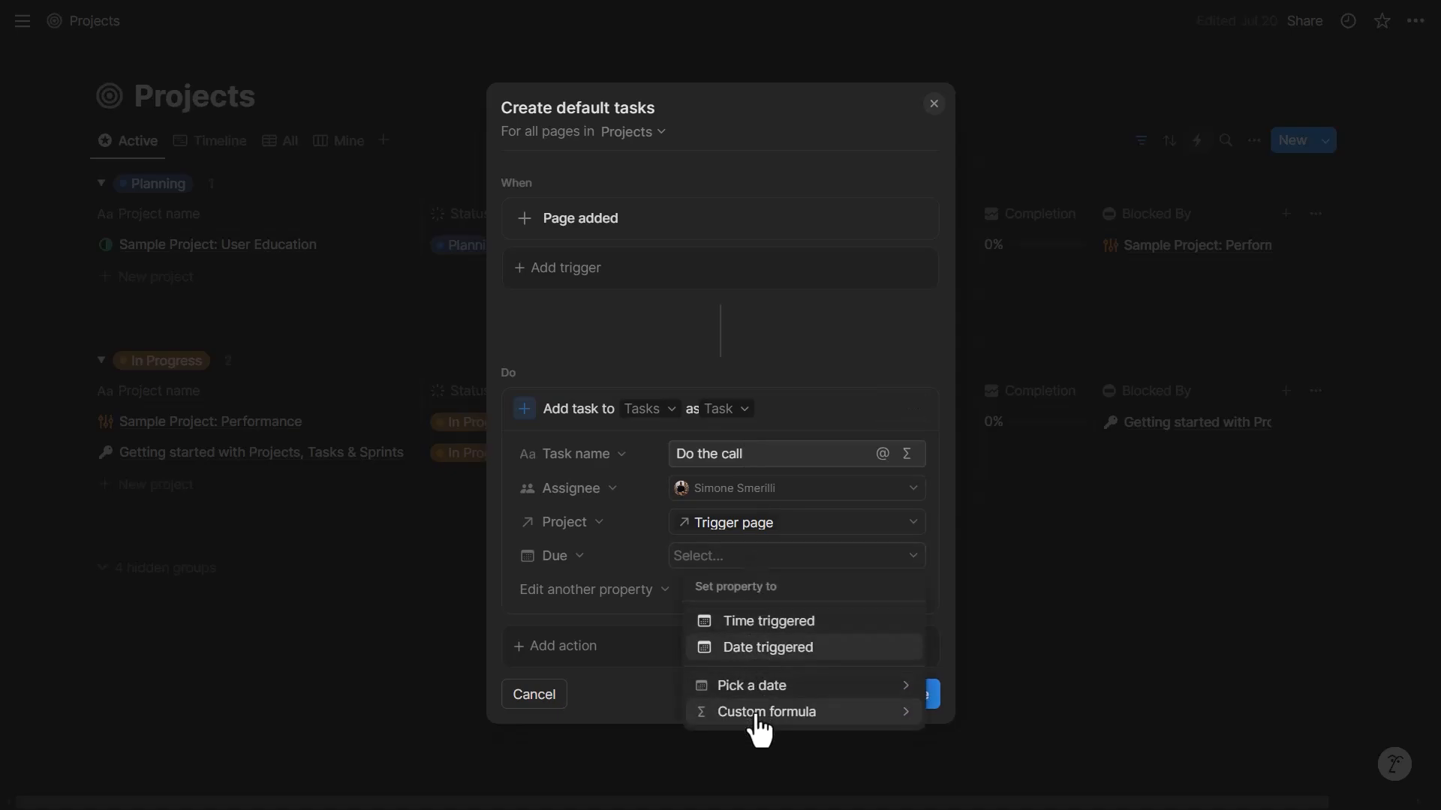
click(766, 711)
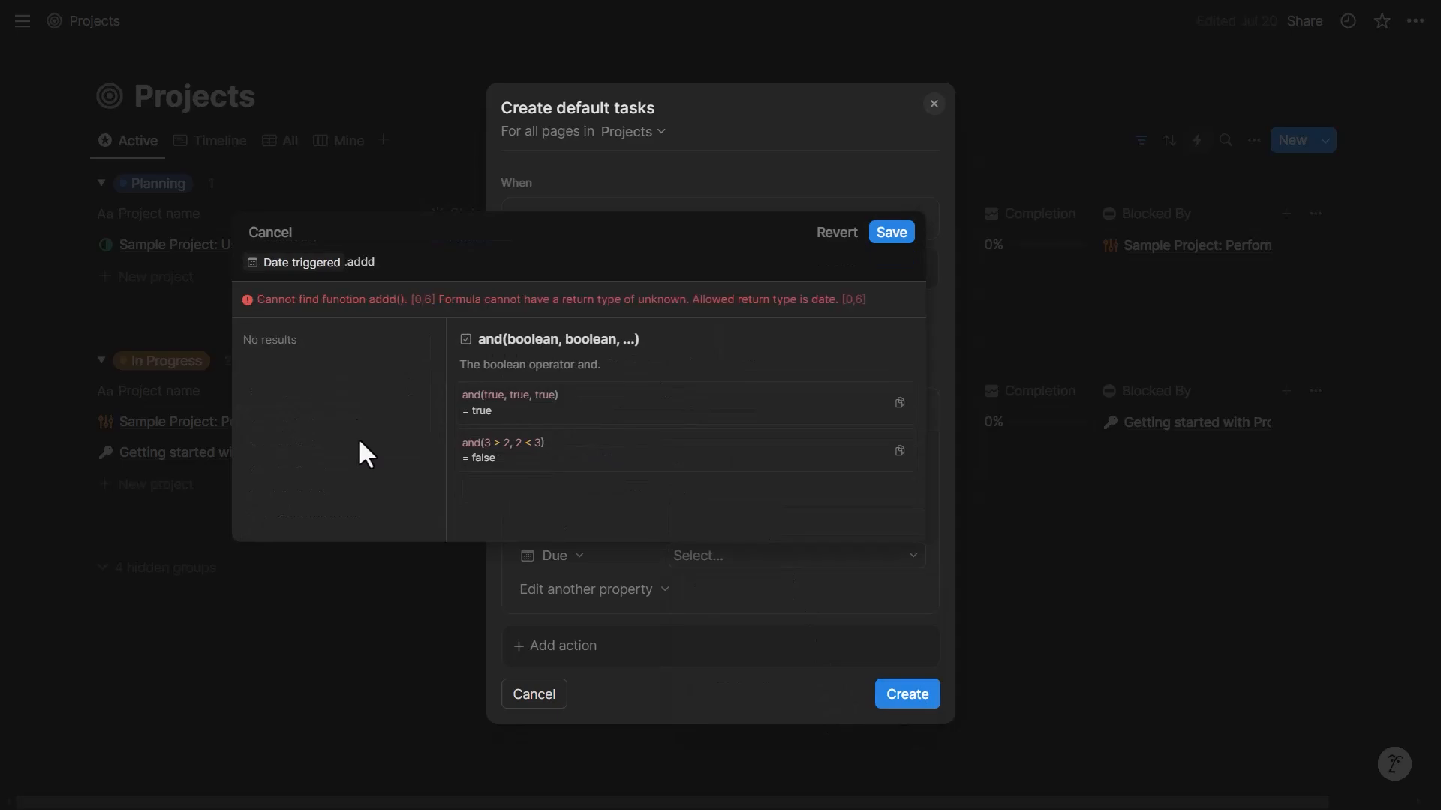
text(dateAdd(5))
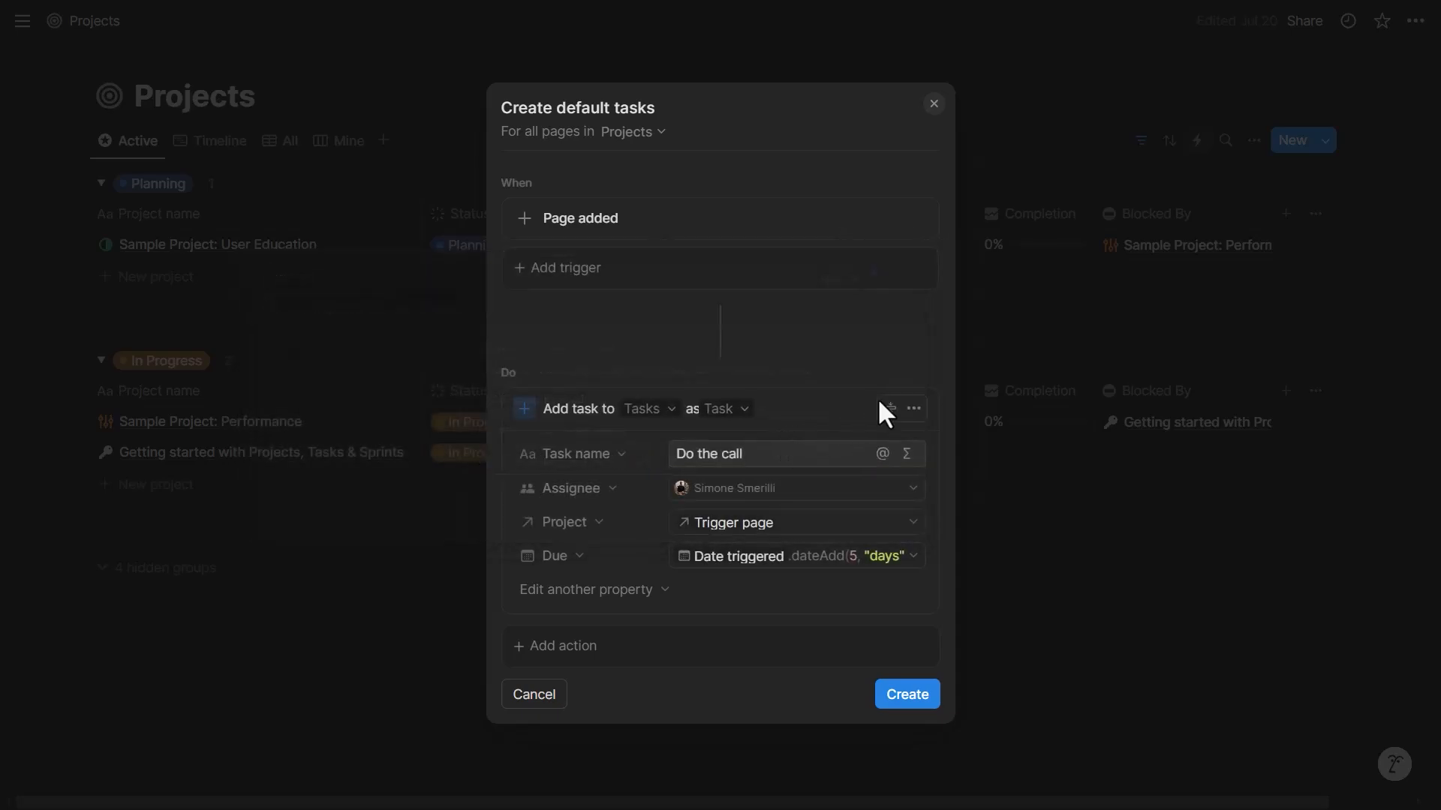
click(587, 589)
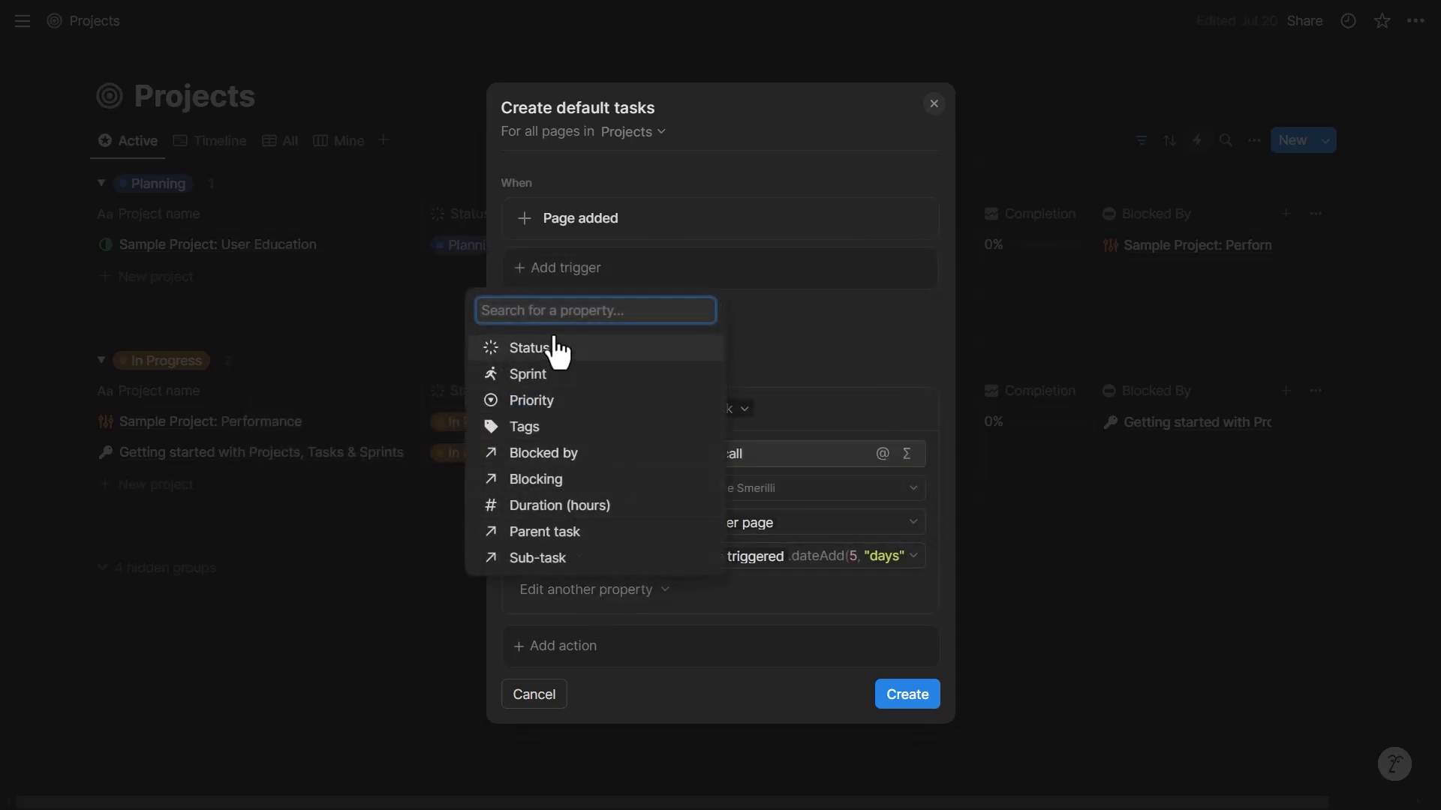
mouse_move(577, 504)
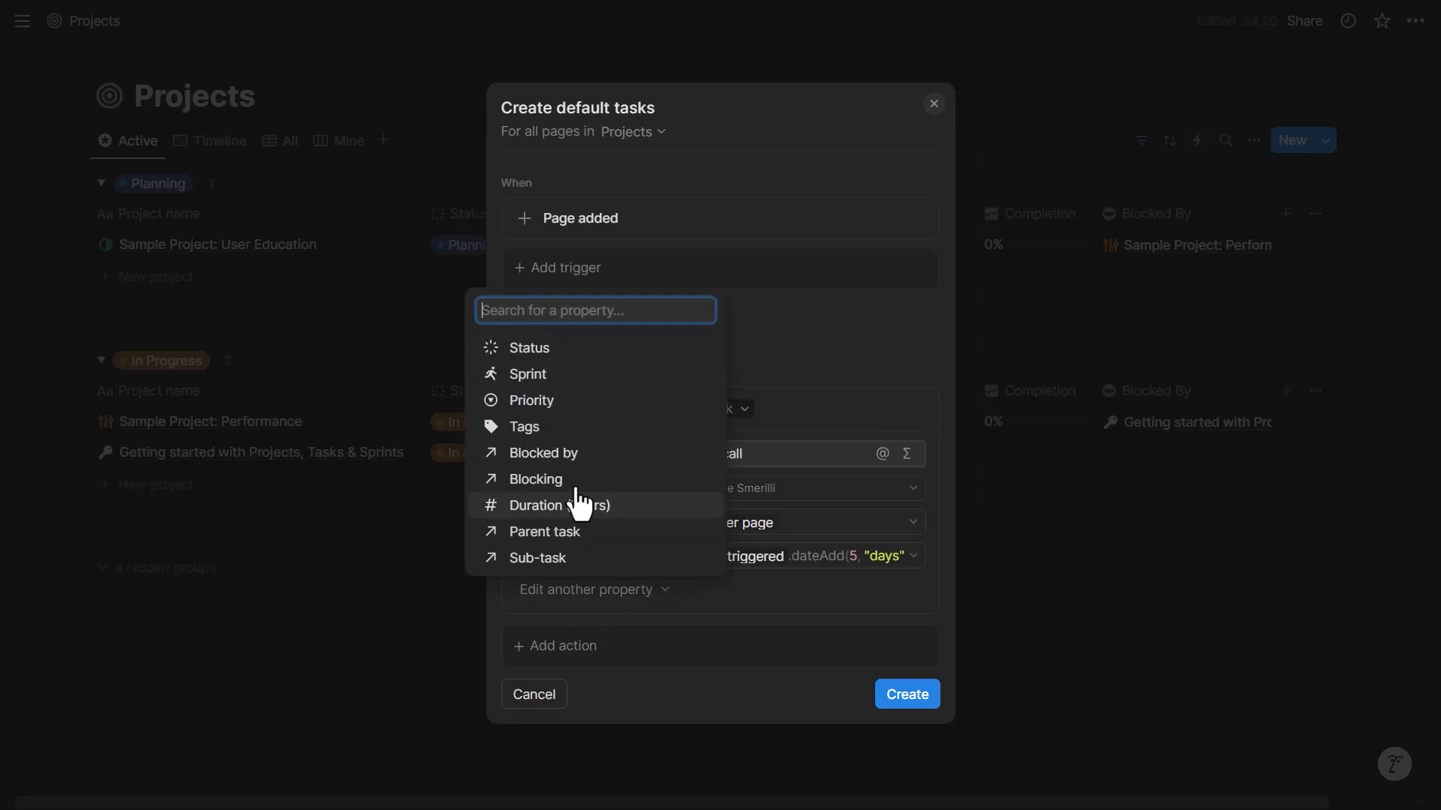
mouse_move(576, 347)
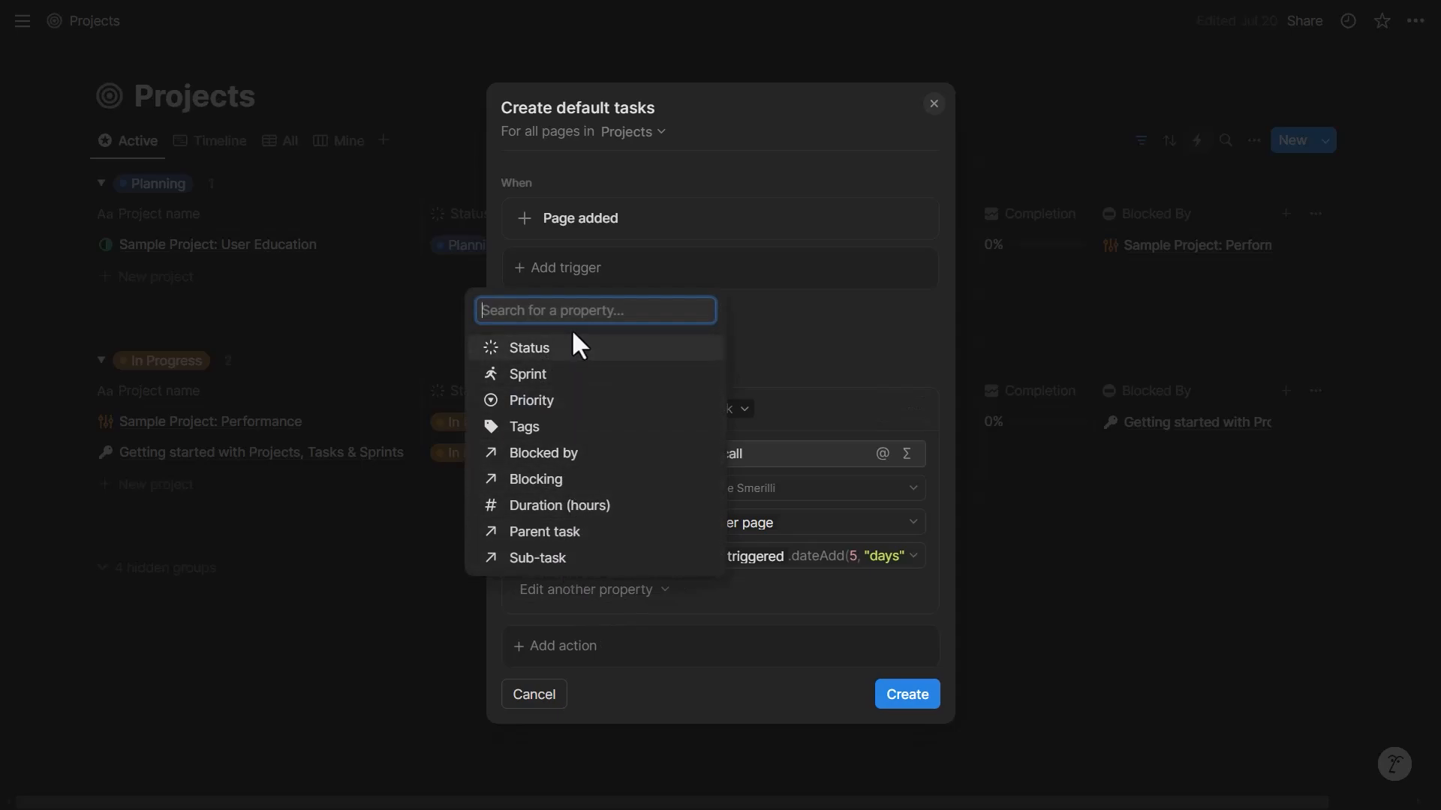
Step: Duplicate the task step as 'Write the proposal' with a 10-day due date
click(914, 408)
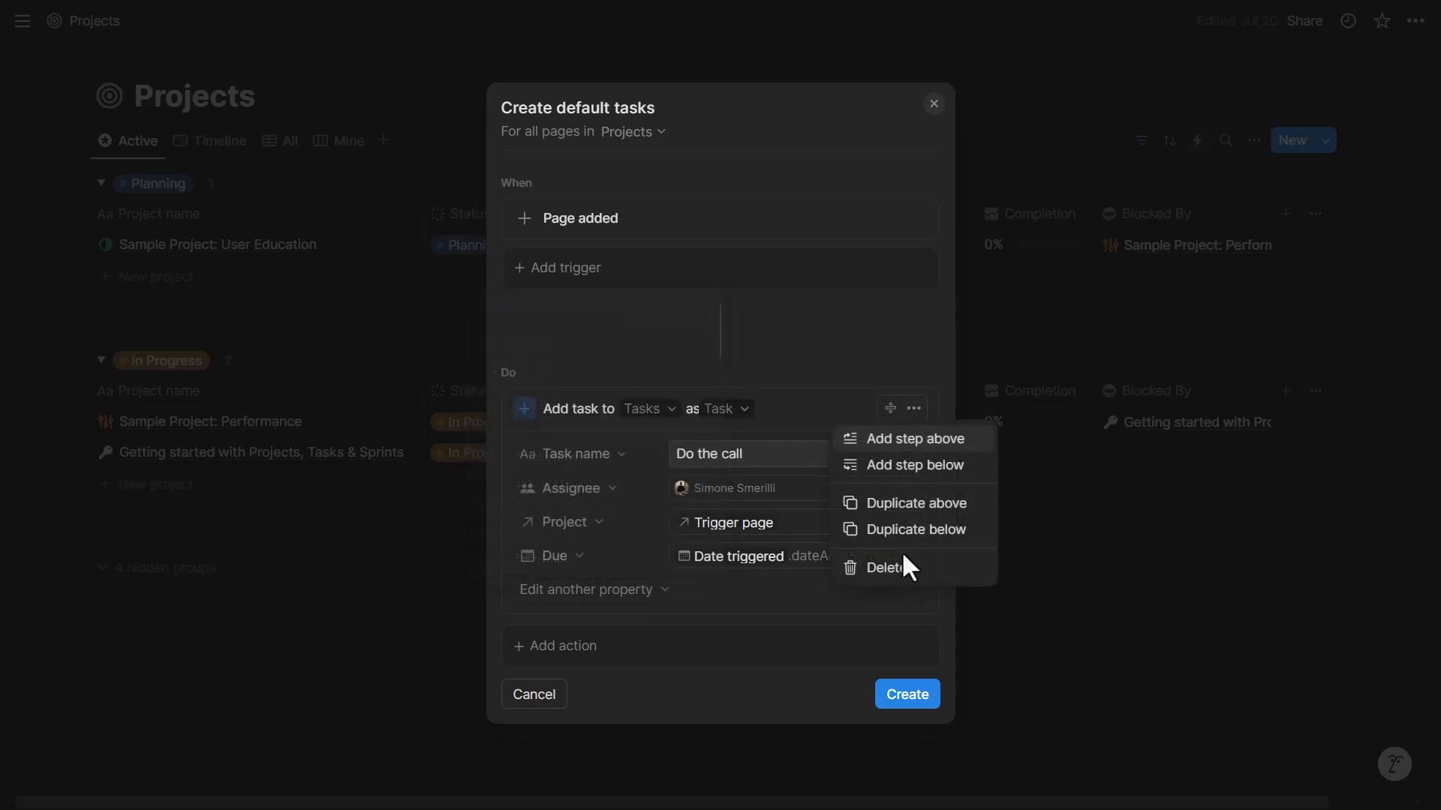
click(915, 529)
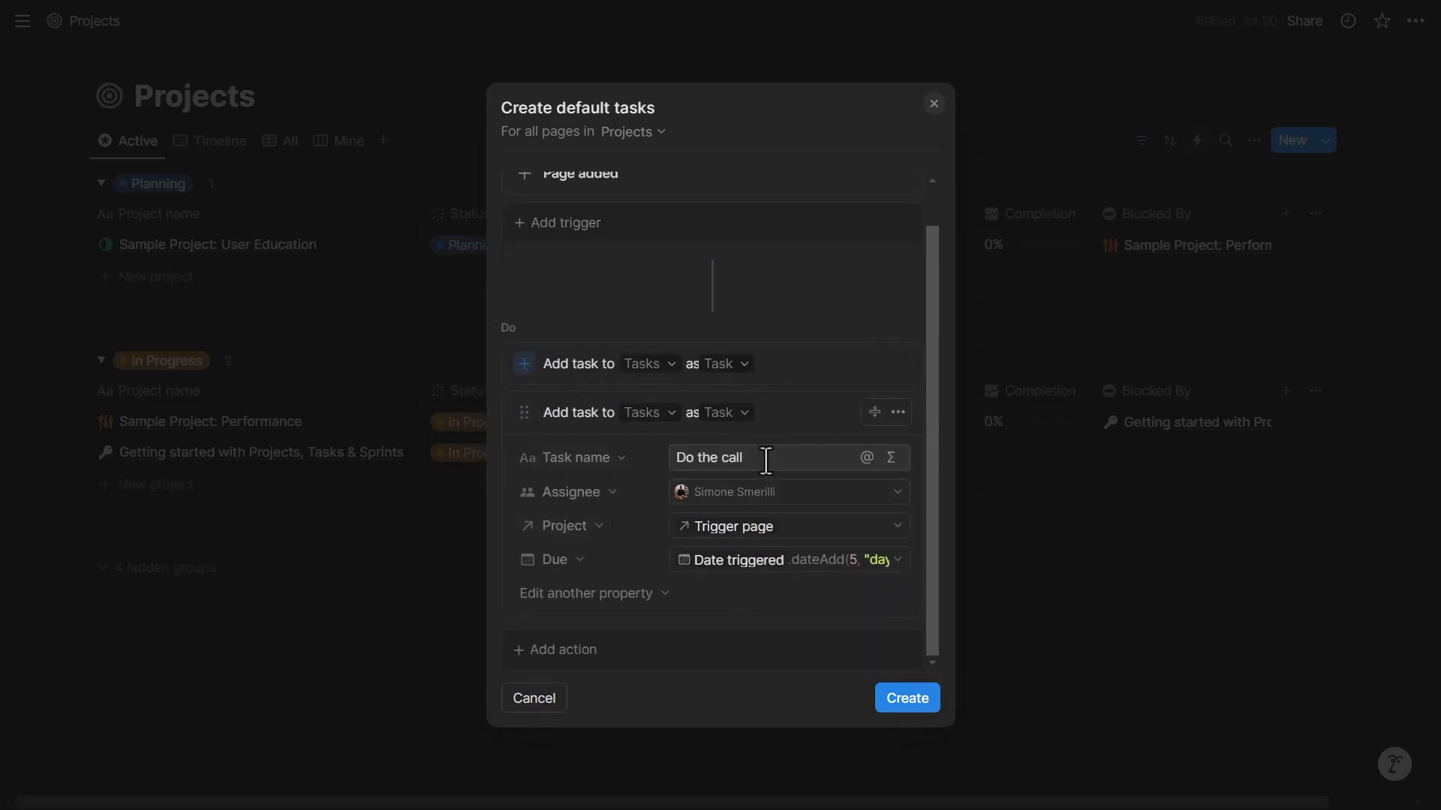
text(Wri)
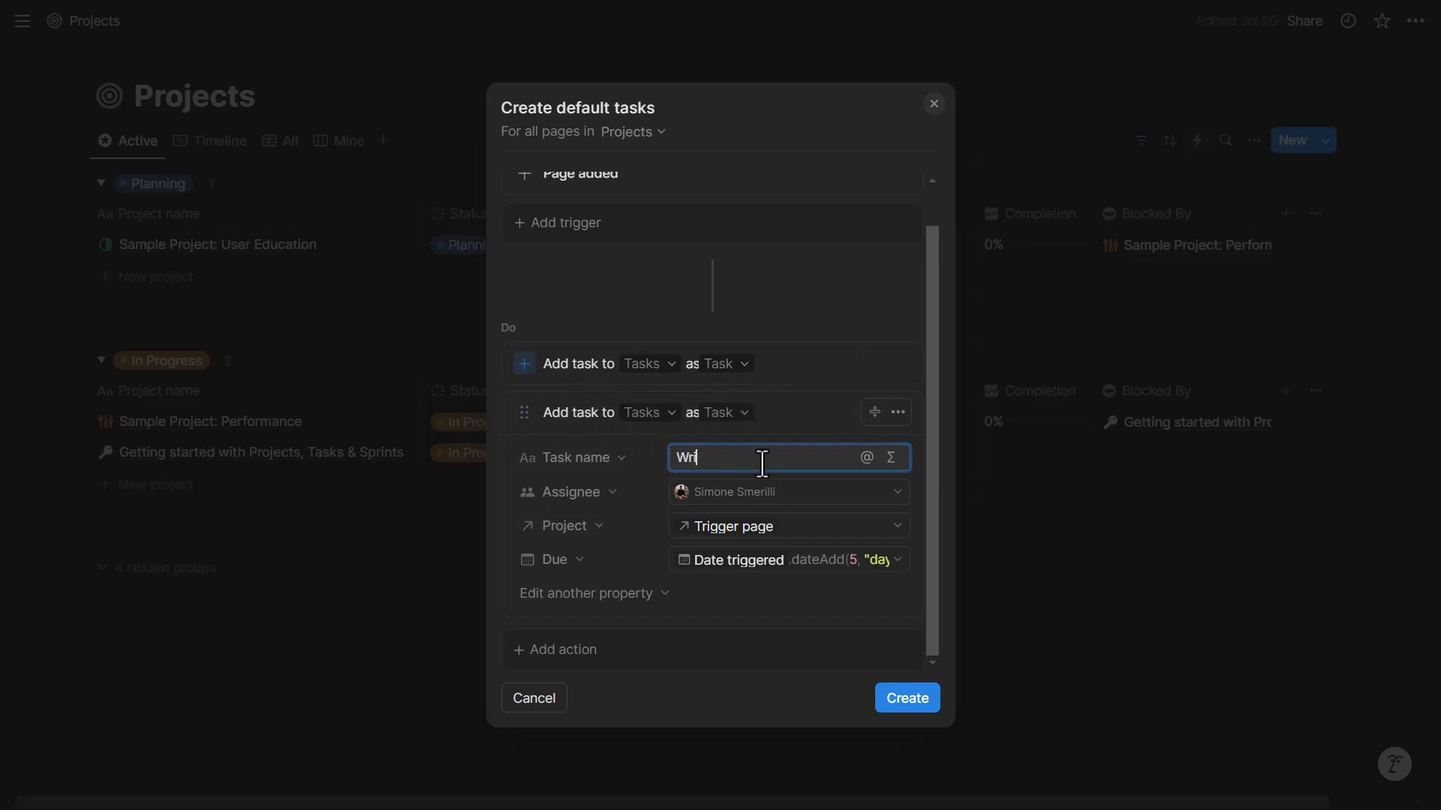
text(Write the proposal)
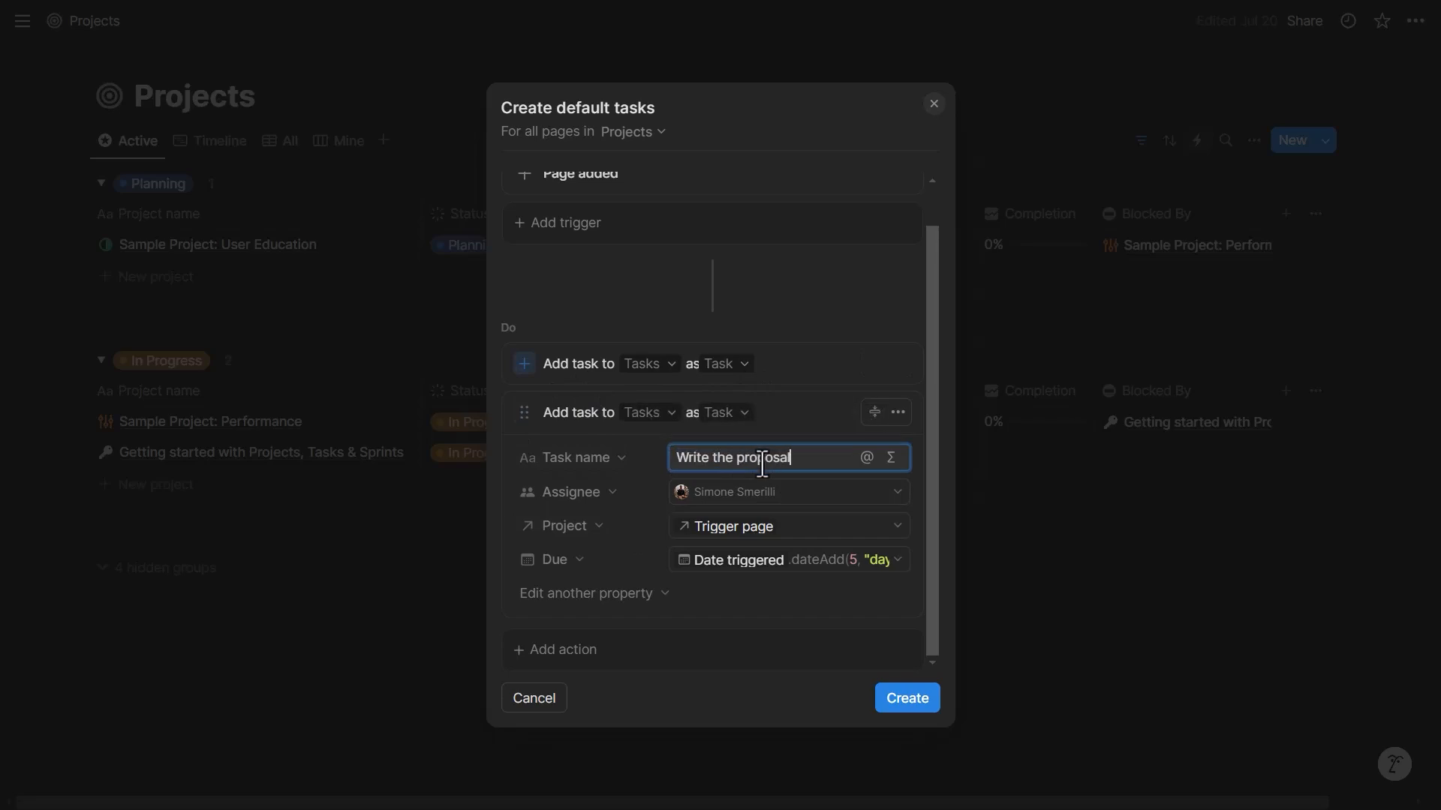
mouse_move(749, 464)
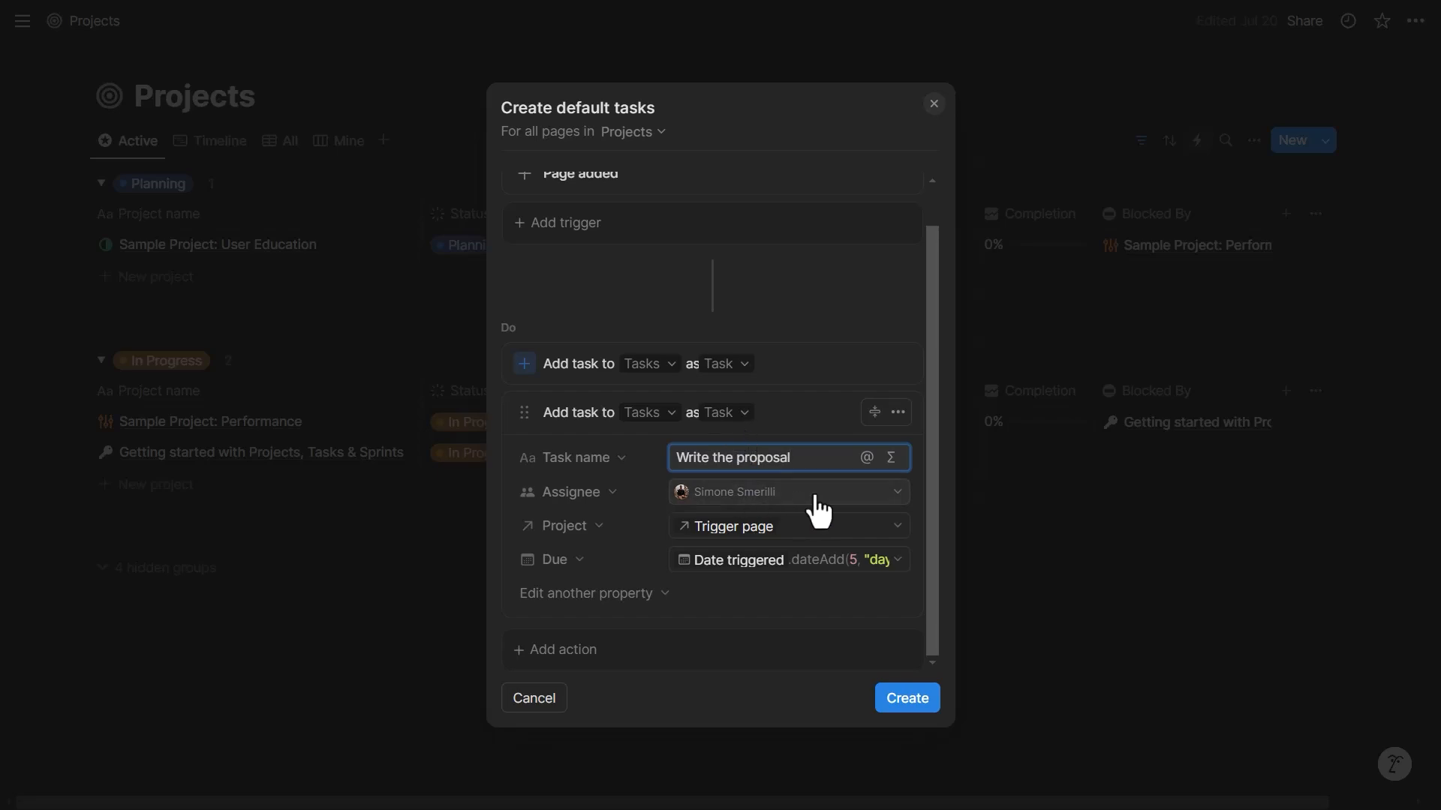
mouse_move(697, 537)
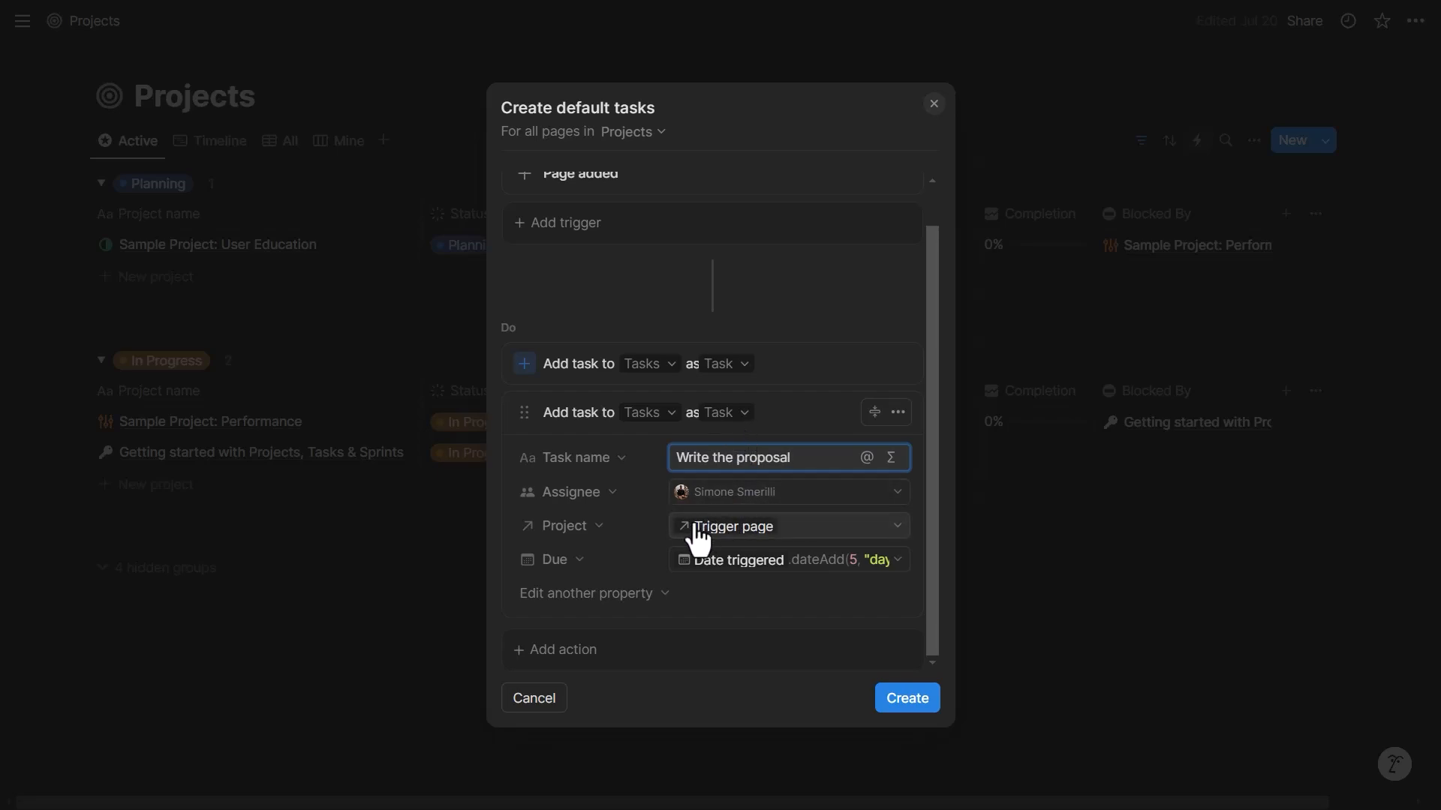
click(785, 559)
text(10)
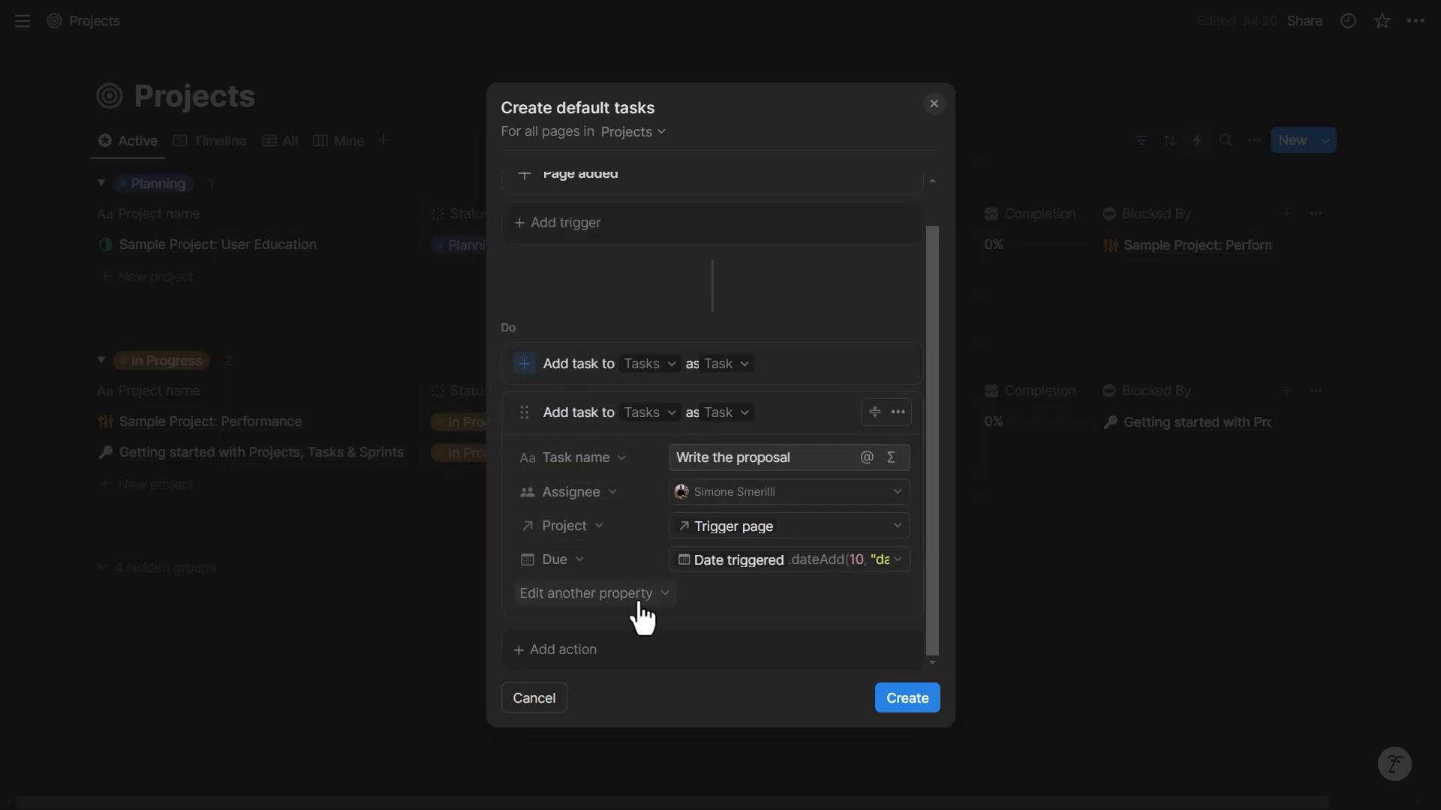
Step: Set Write the proposal's Blocked by to the task created in step 1
click(587, 592)
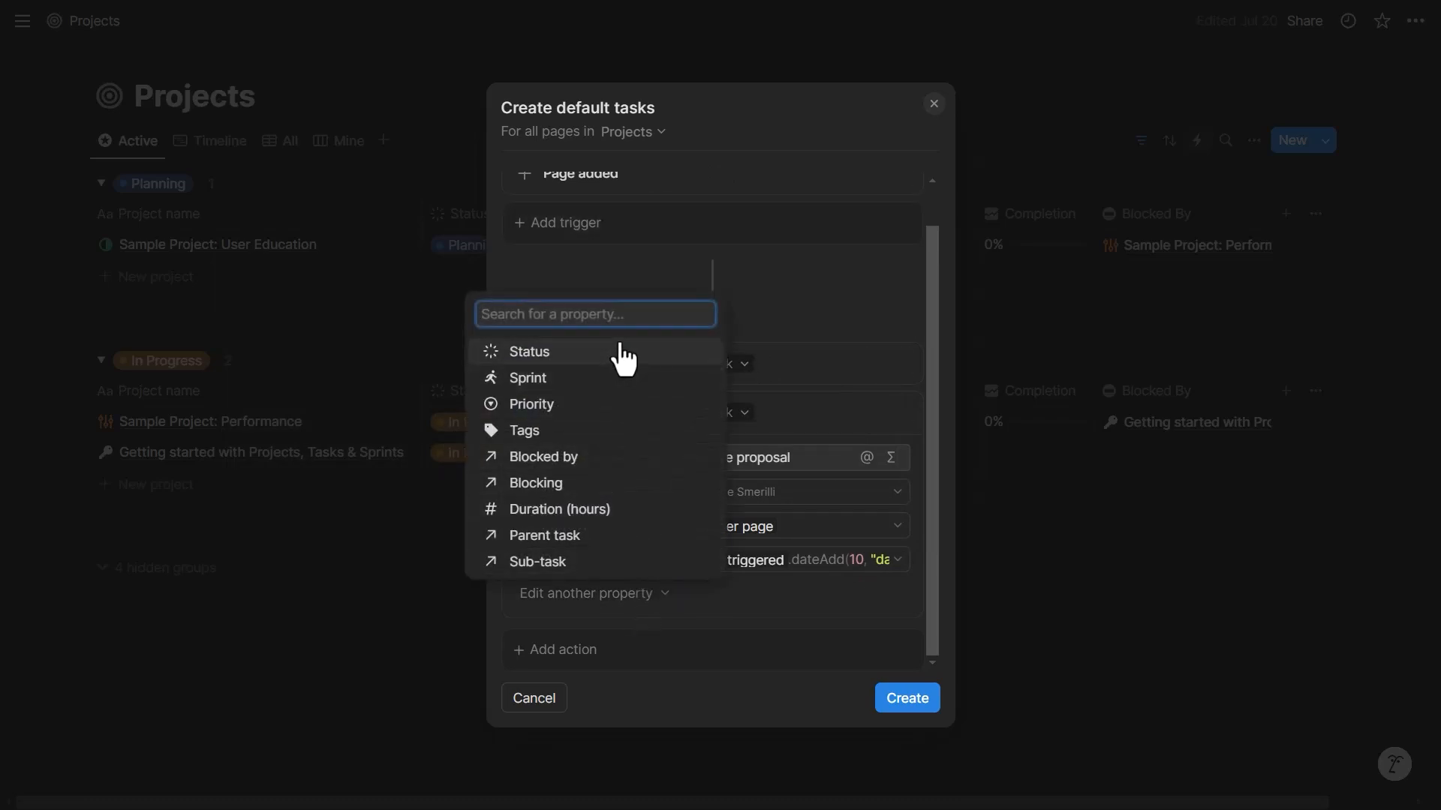
mouse_move(615, 354)
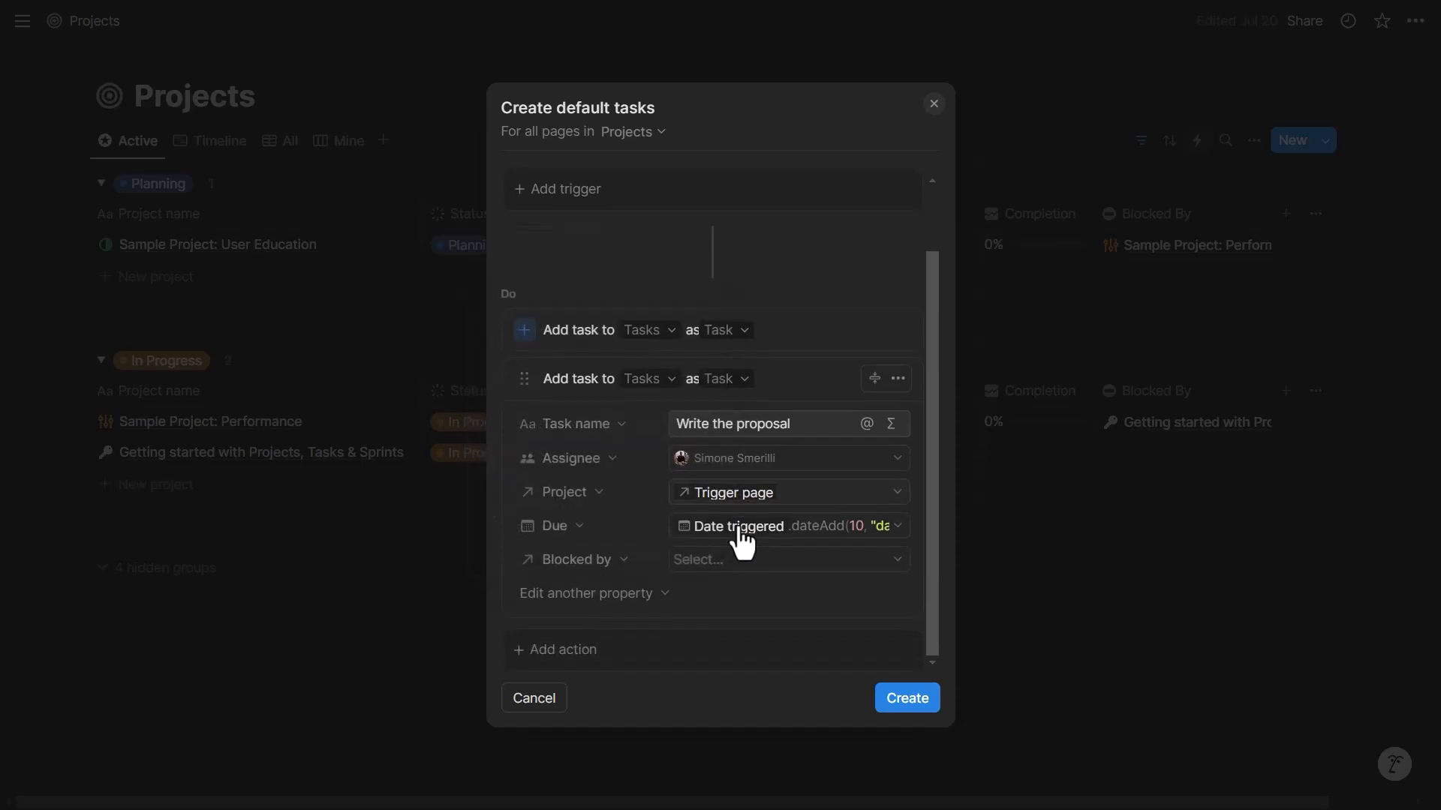
click(785, 559)
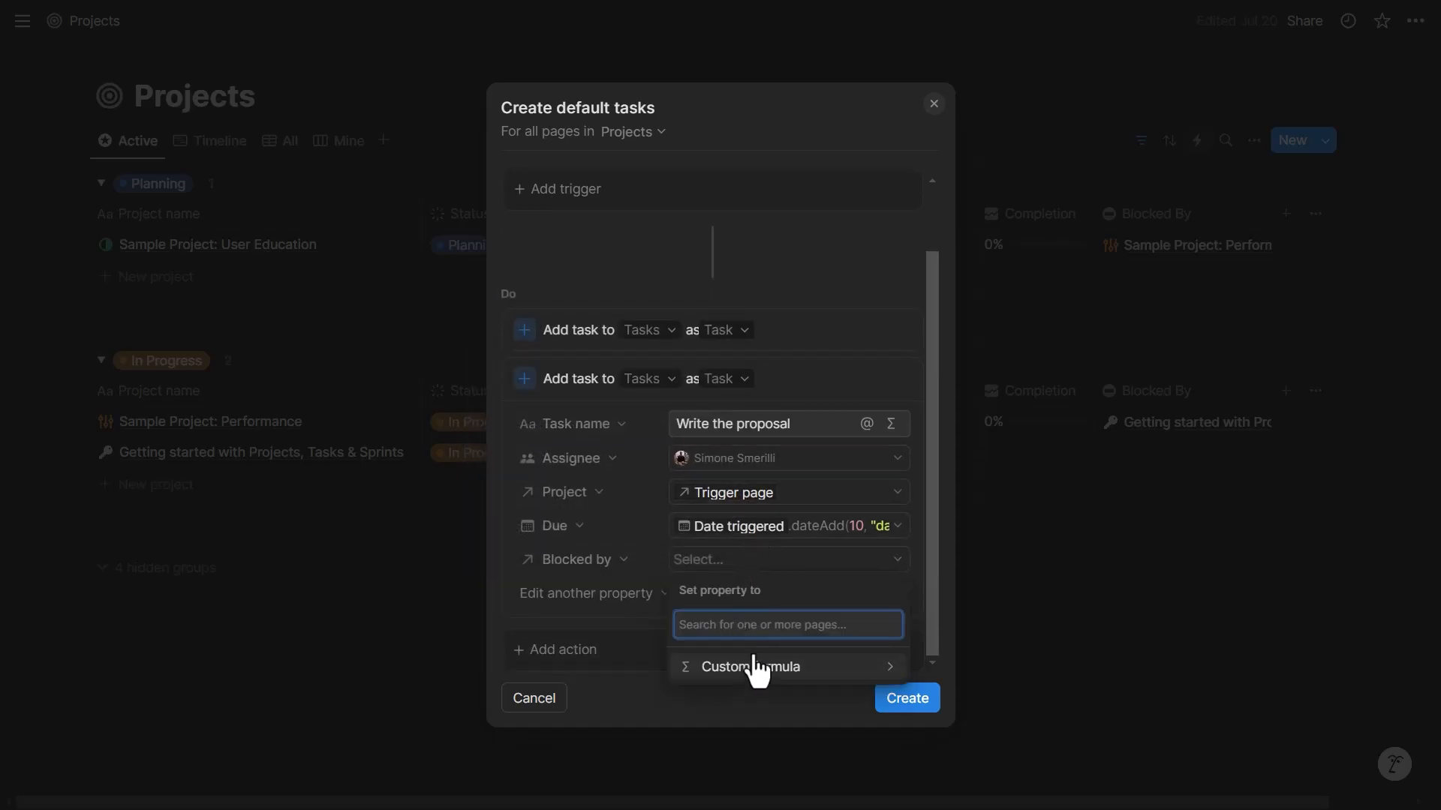
click(750, 666)
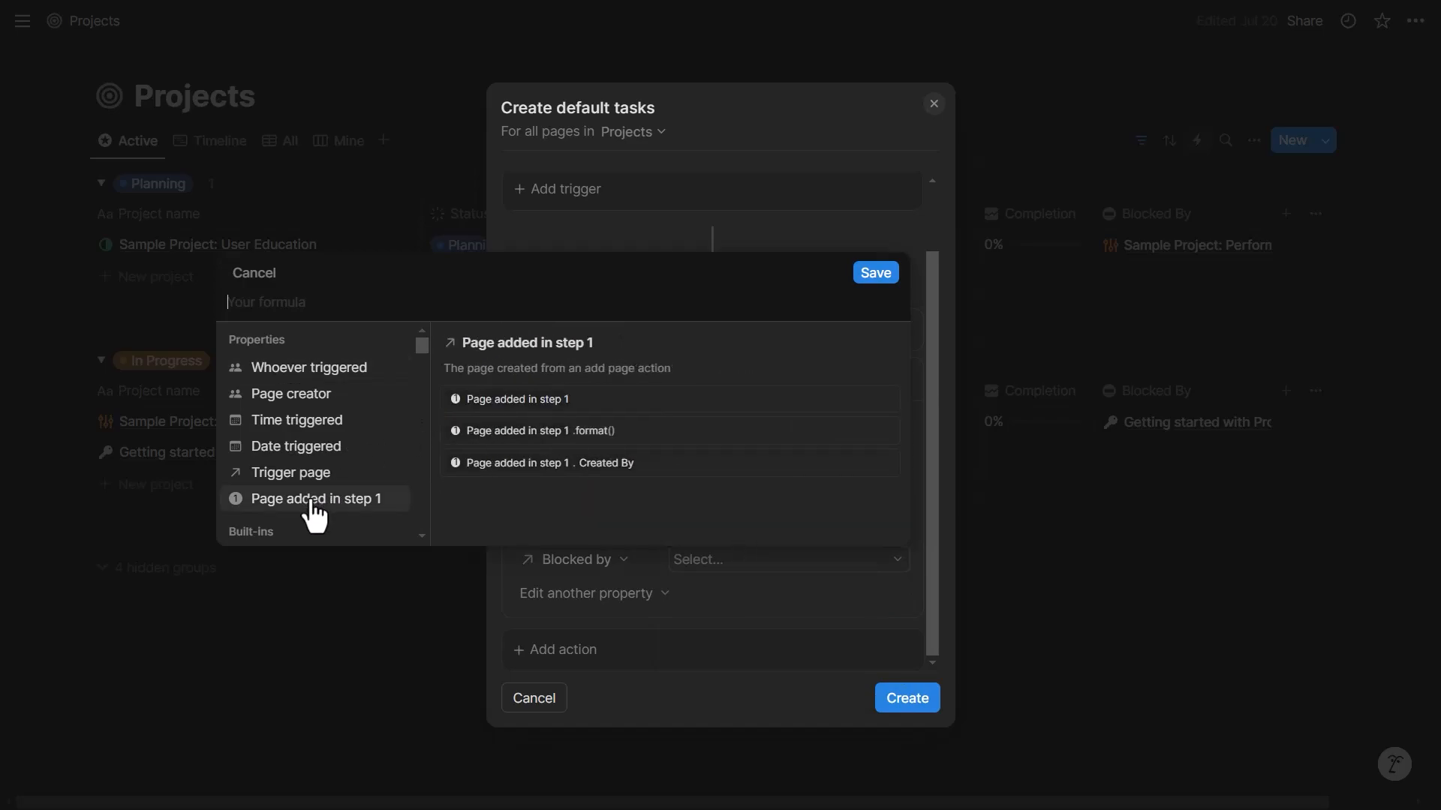
click(315, 499)
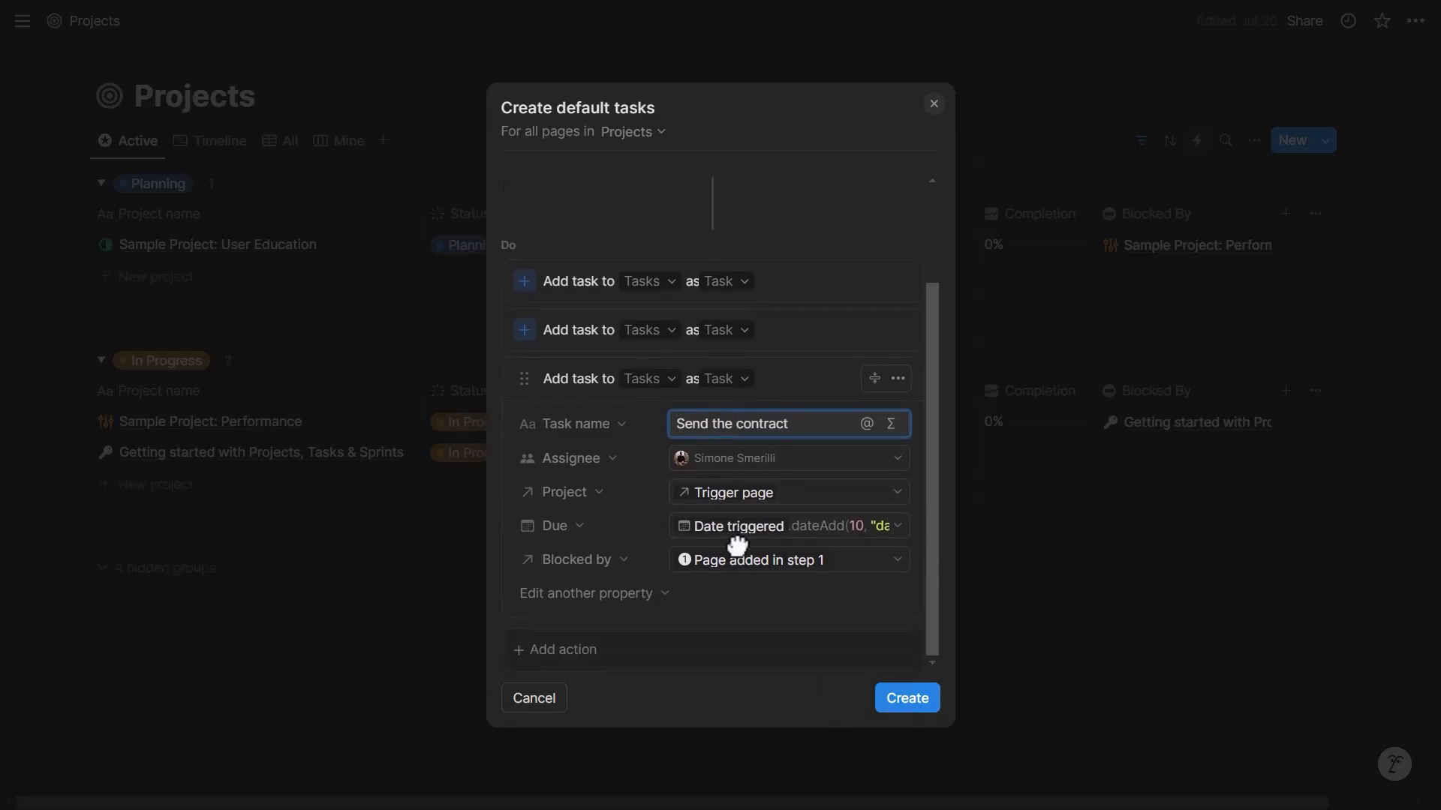
Step: Add 'Send the contract' and 'Provide the database schema' tasks, each blocked by the step-2 task
click(788, 559)
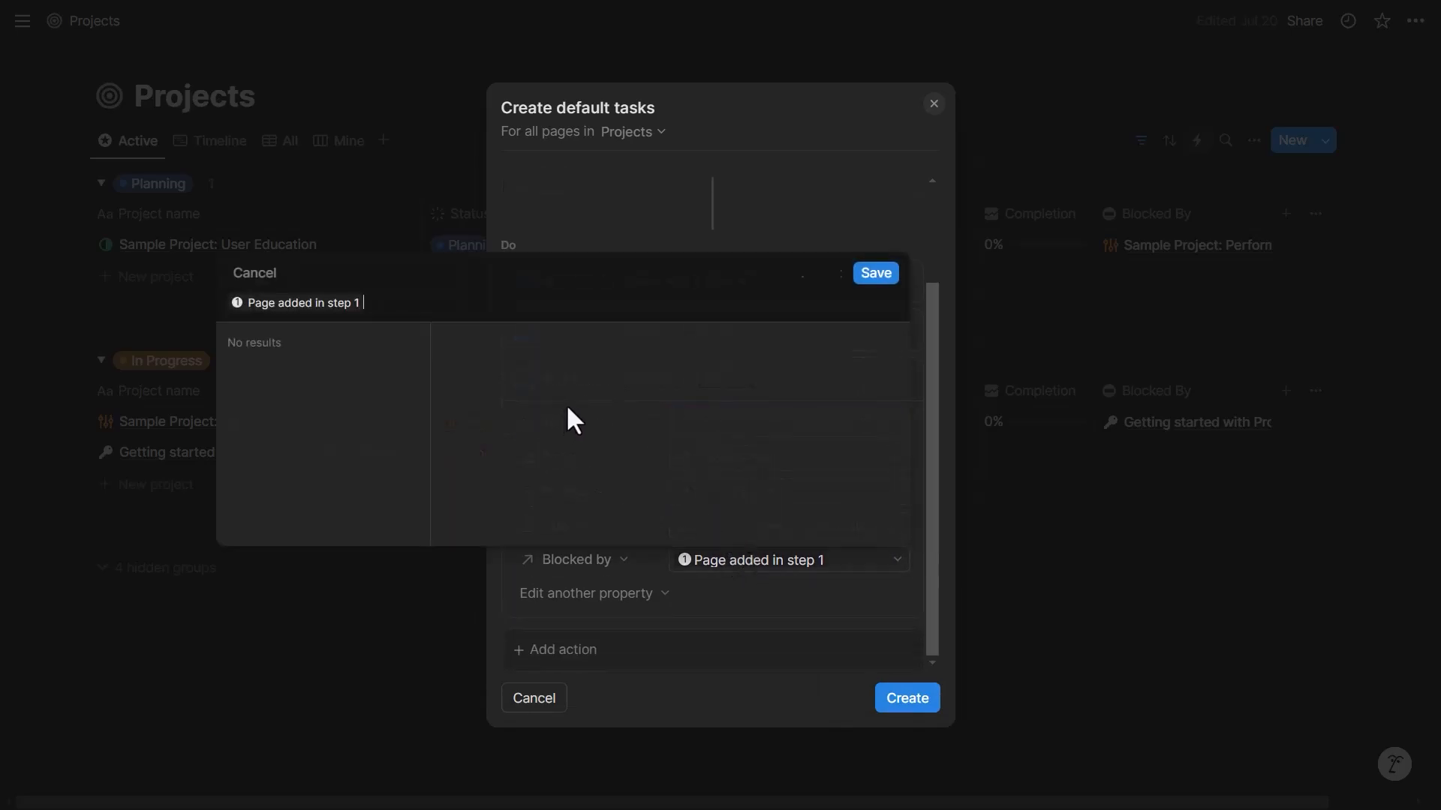
text(2)
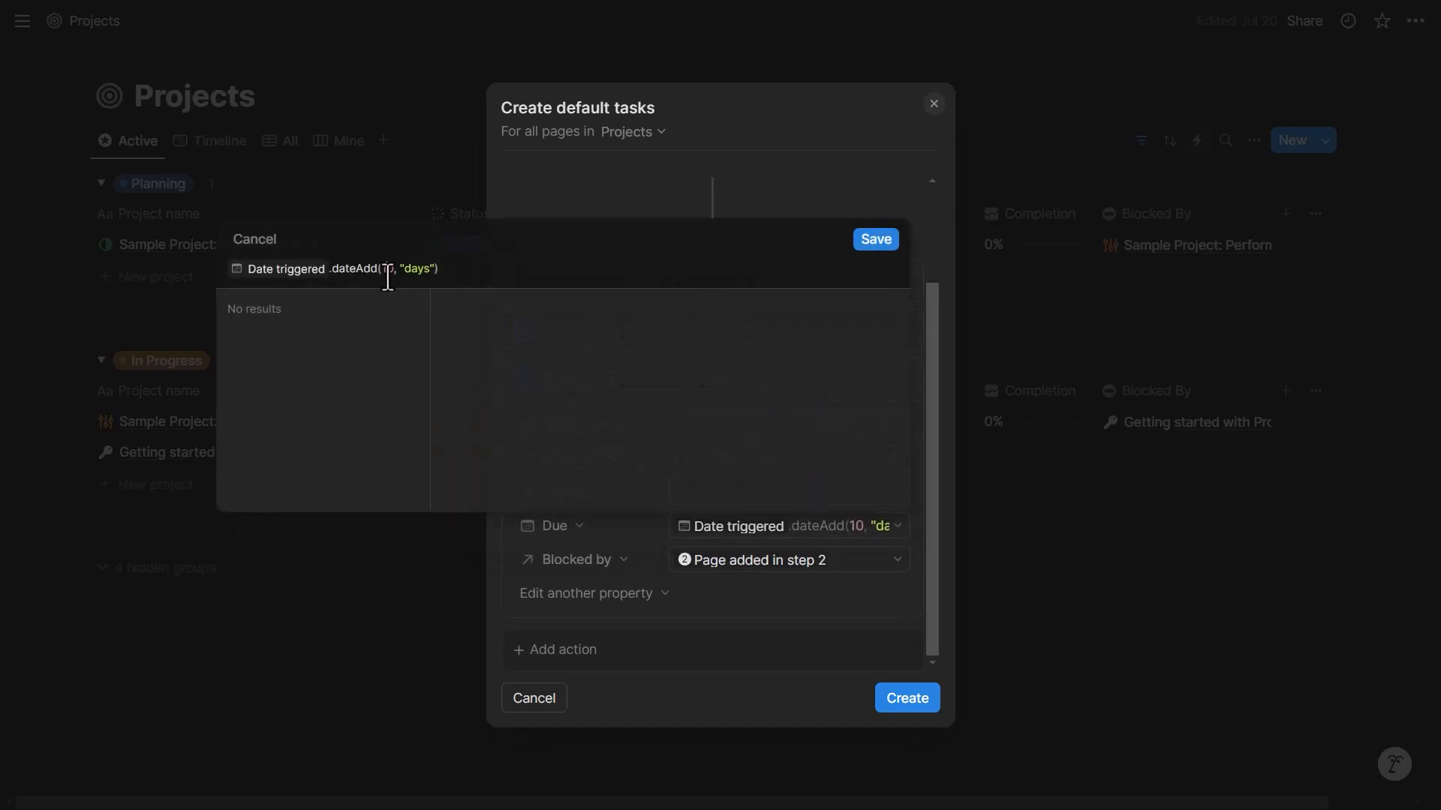
text(2)
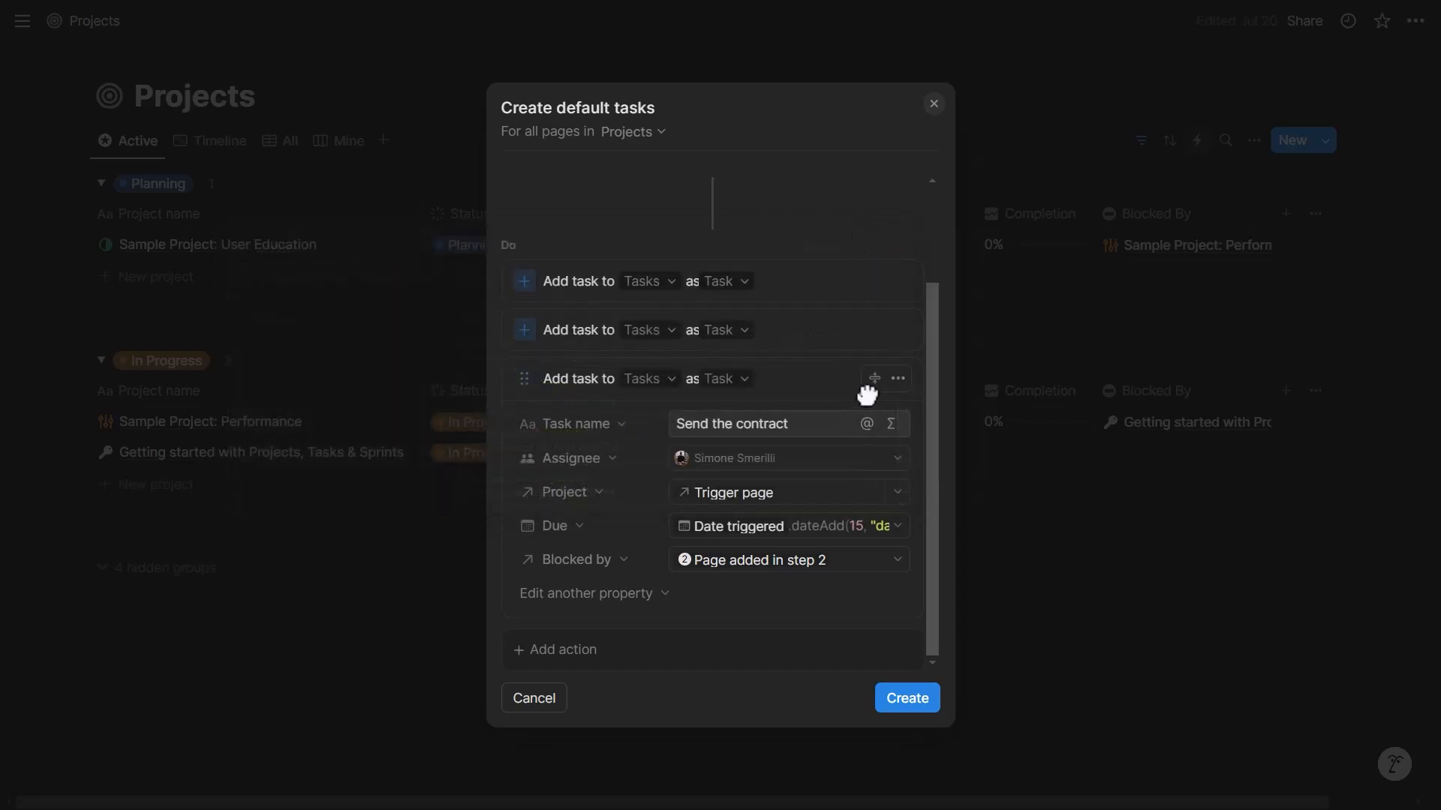
text(Provide the database schema)
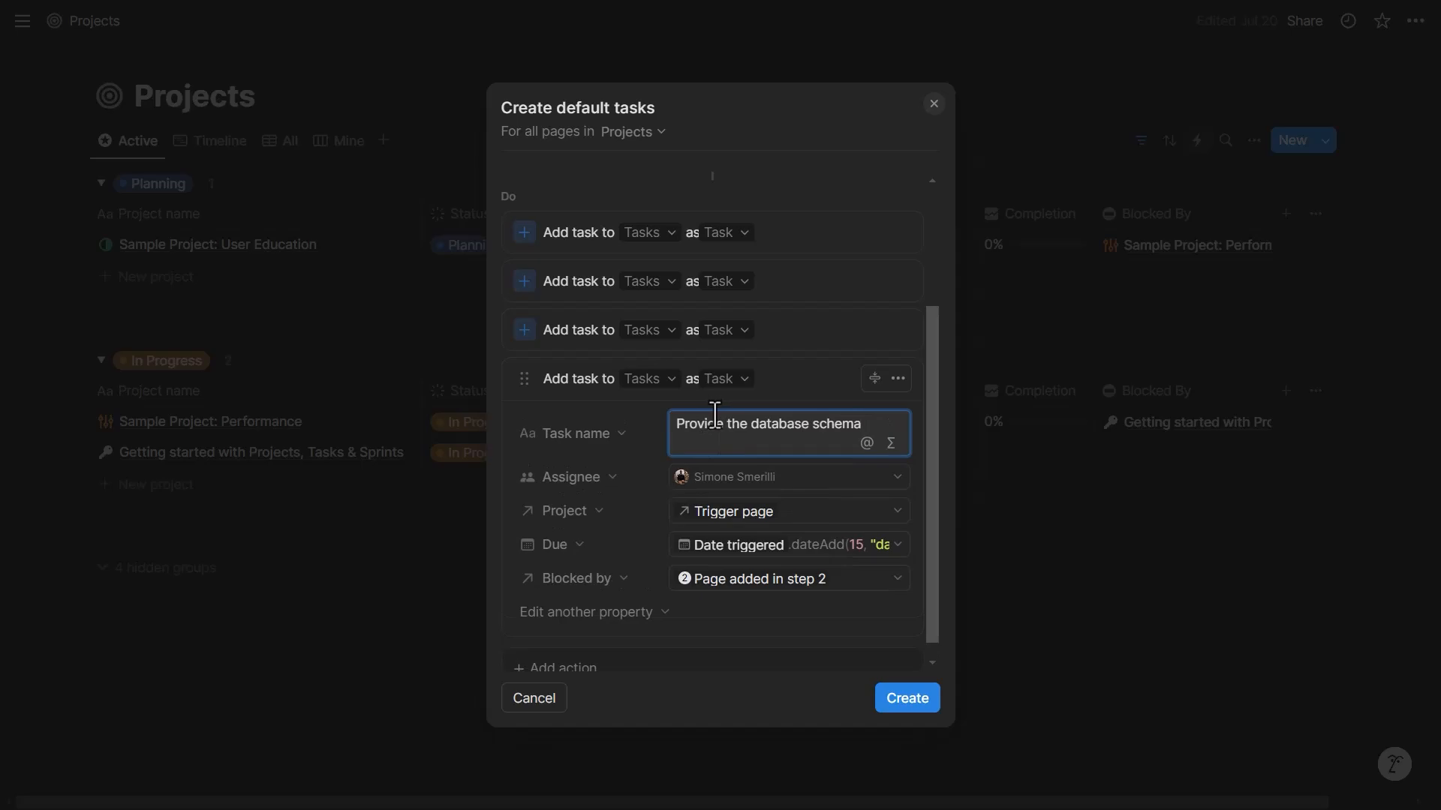
click(788, 544)
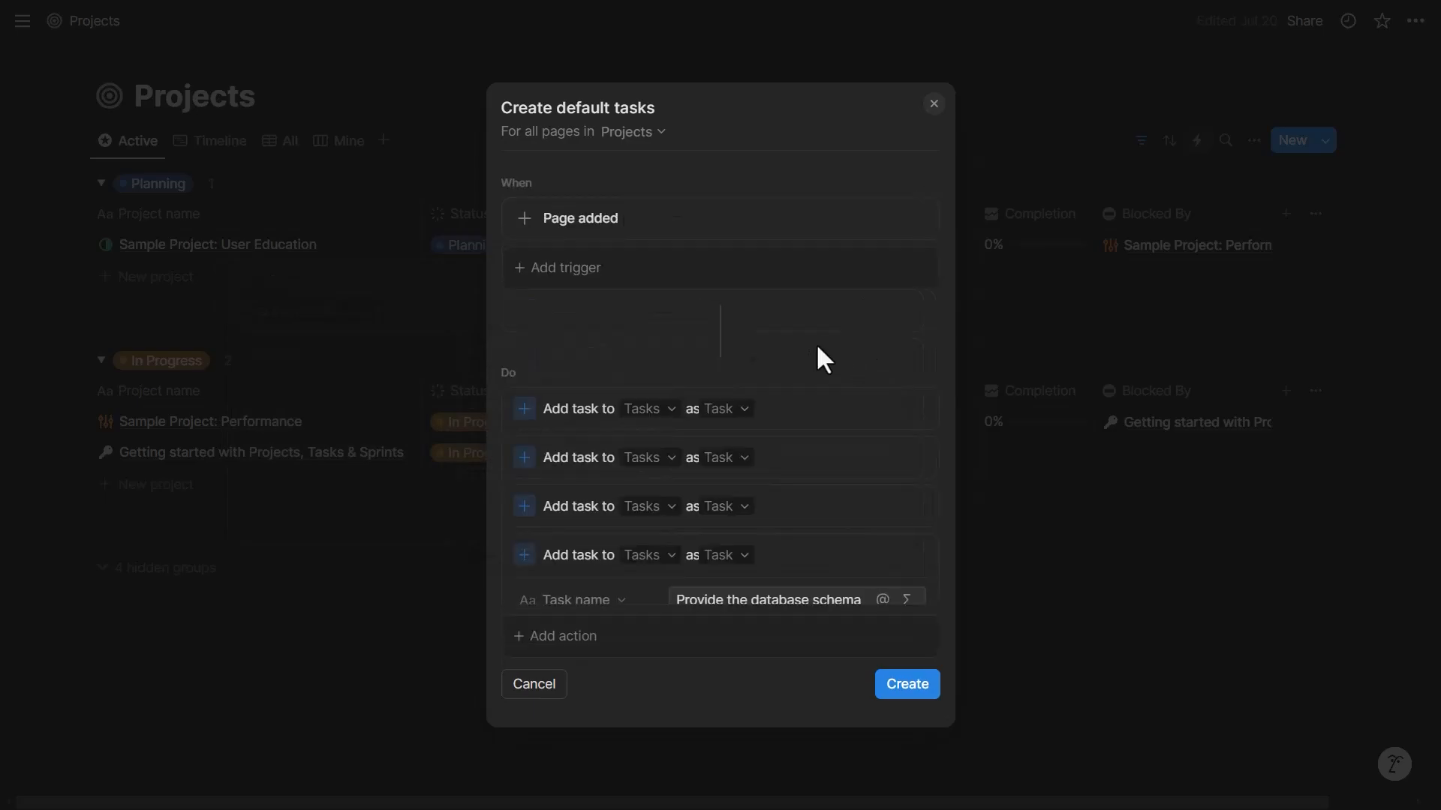
Step: Save the automation and create a project named 'Project for automation project'
click(905, 684)
text(P)
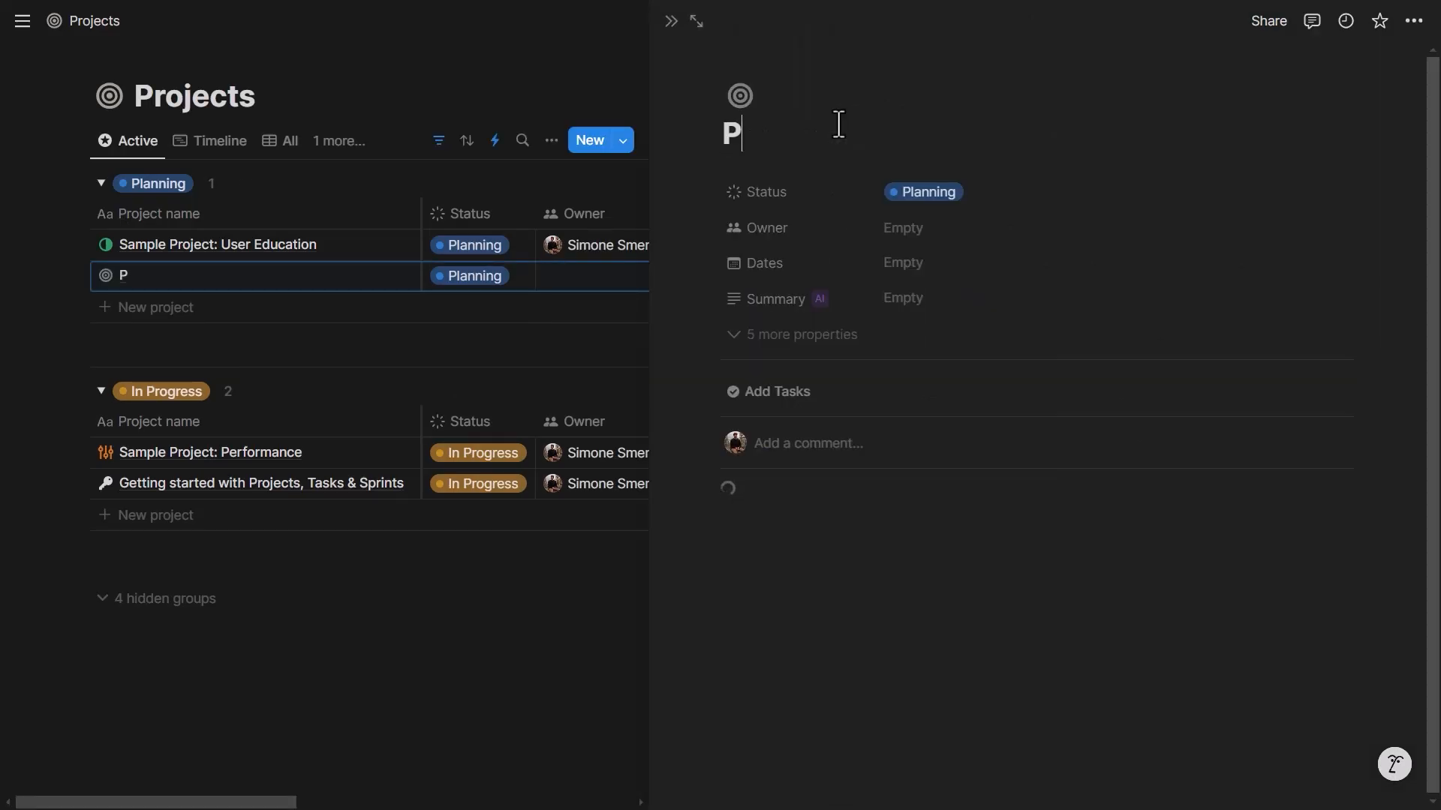
text(roject for automation project)
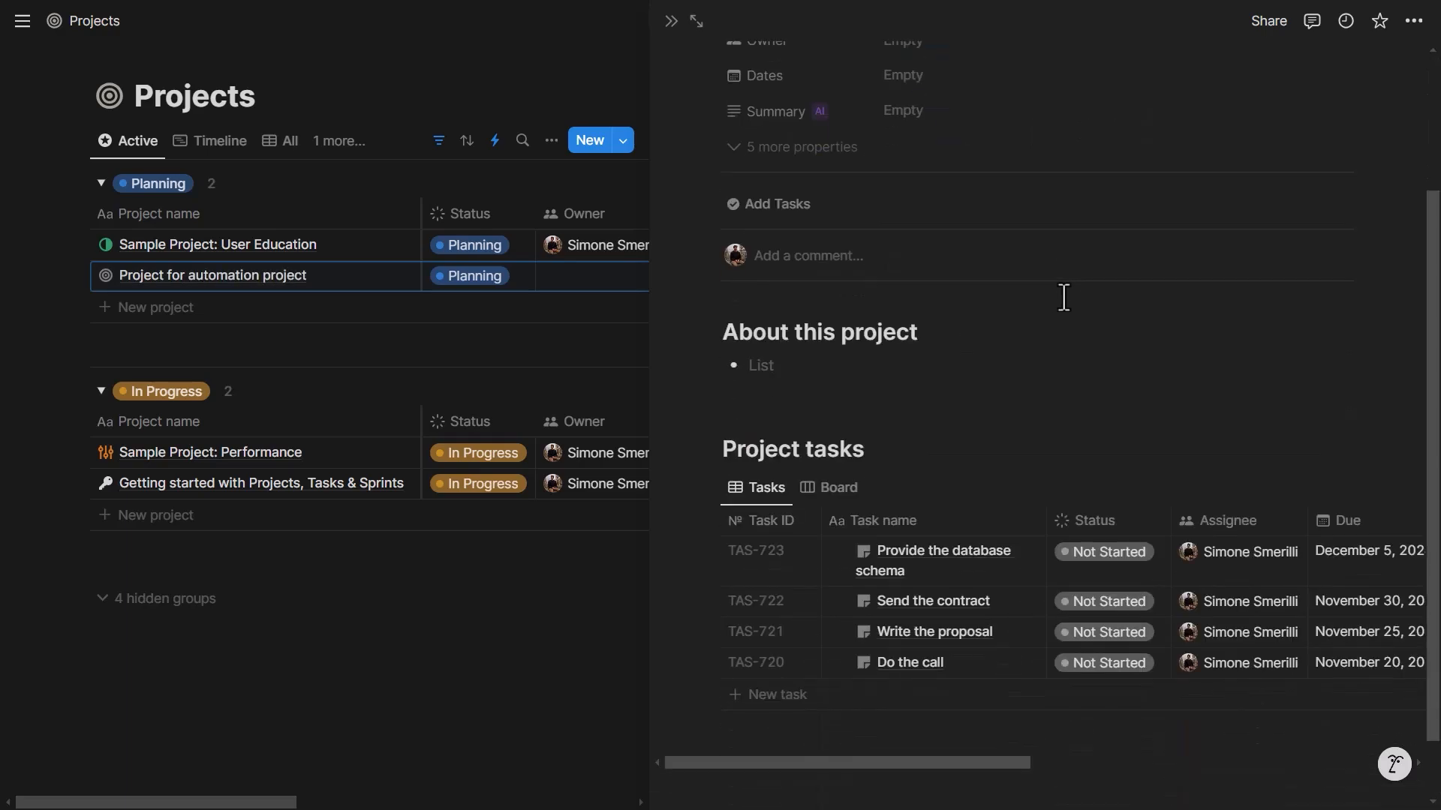
scroll(down, 3)
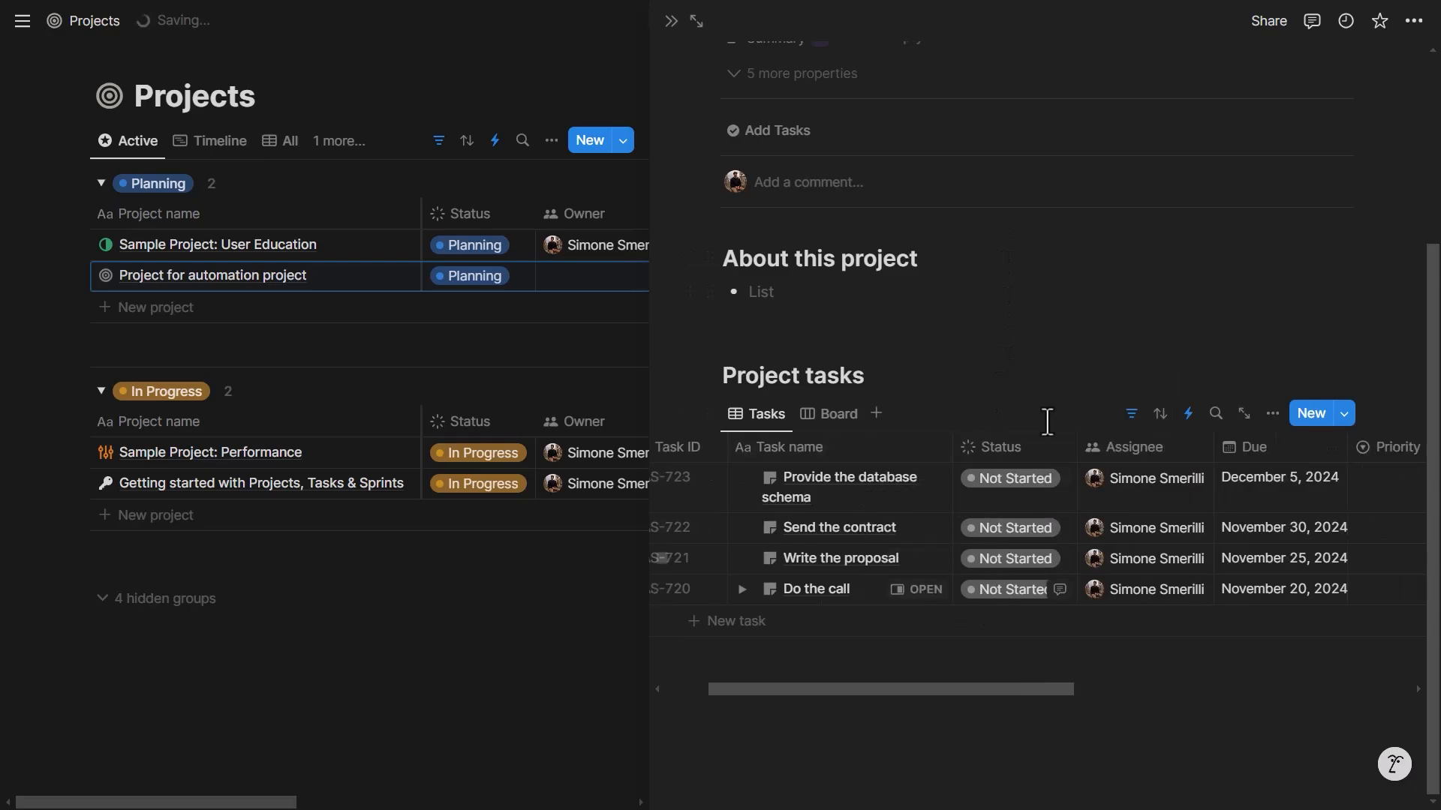
mouse_move(713, 350)
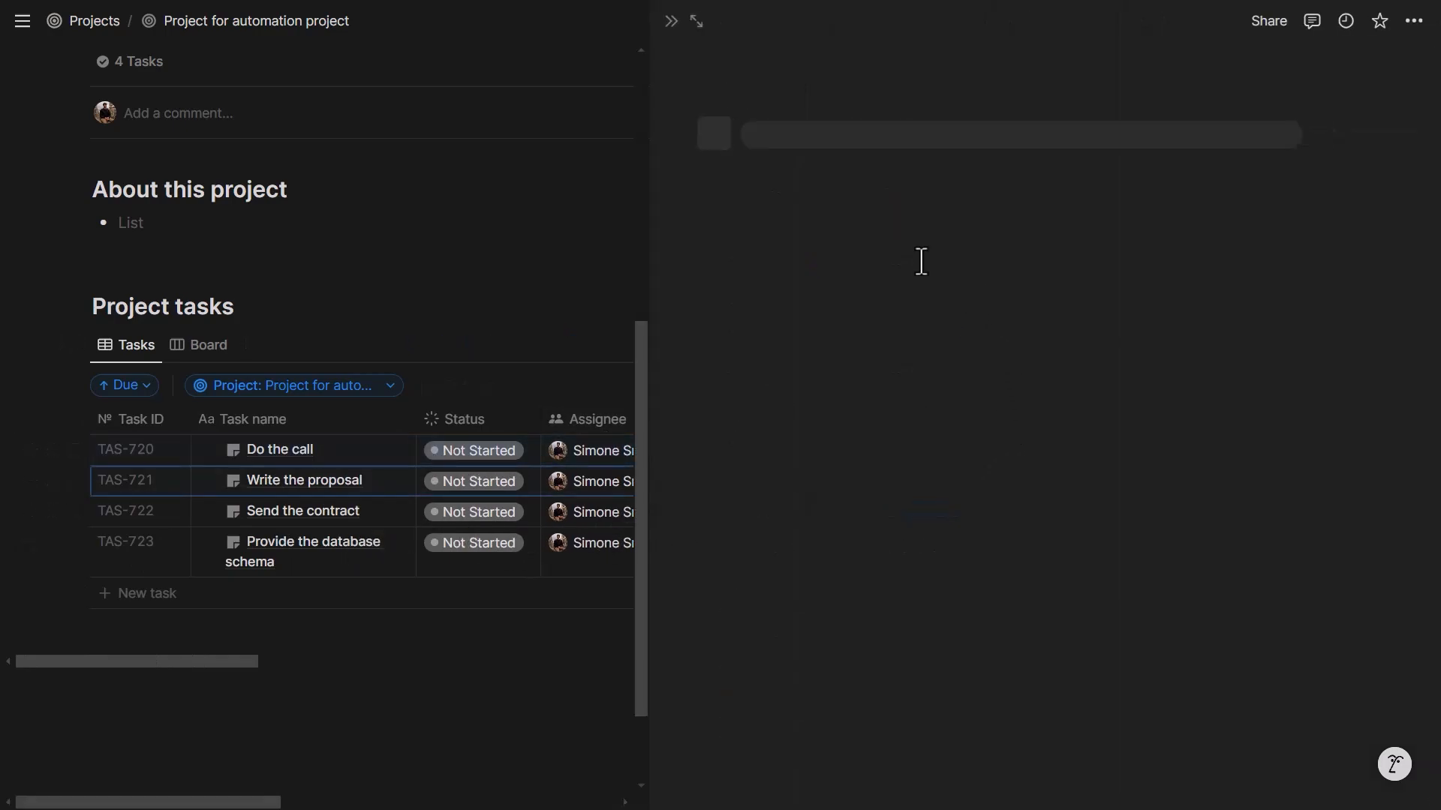
Step: Review Write the proposal's Blocked by and Blocking relations in side peek
click(303, 480)
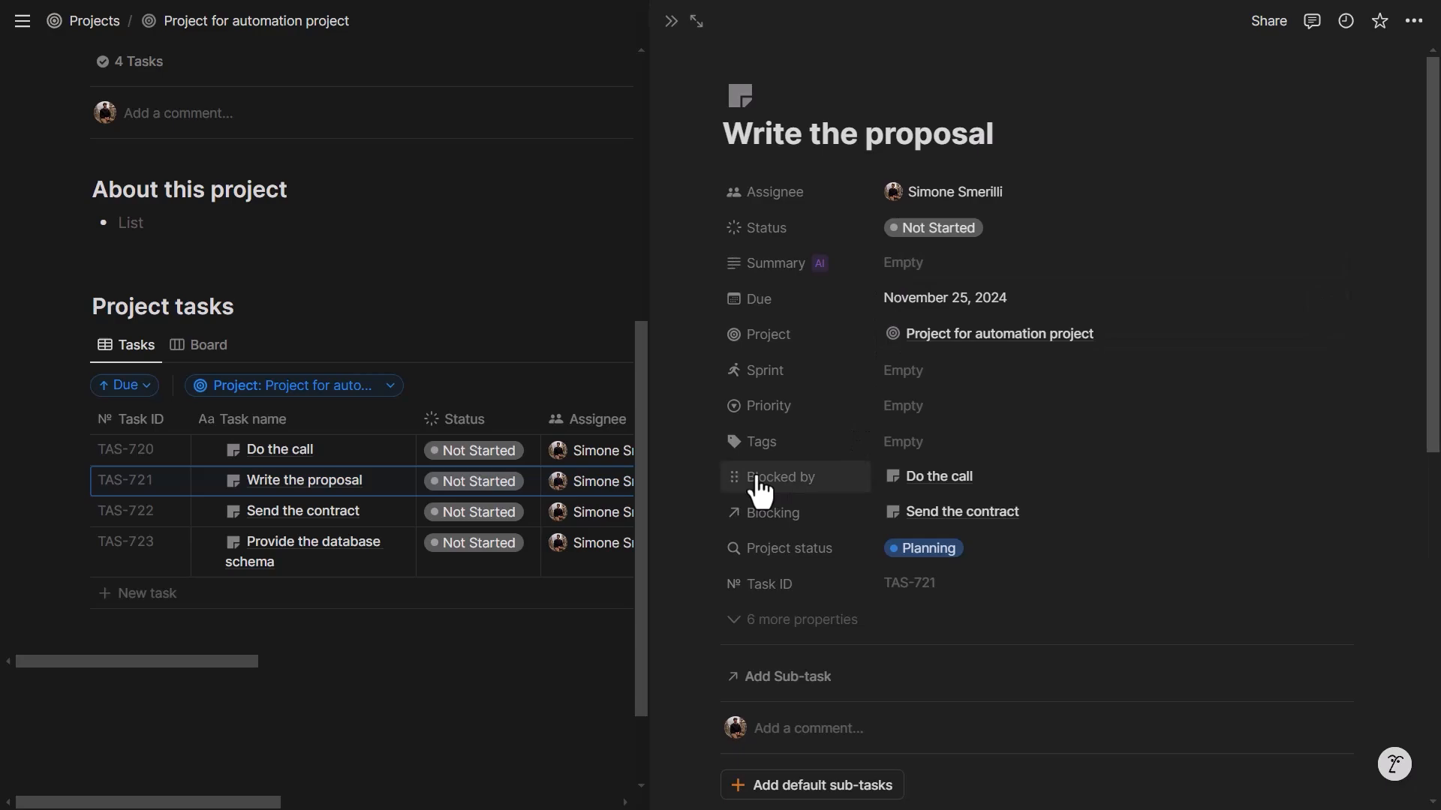
mouse_move(832, 487)
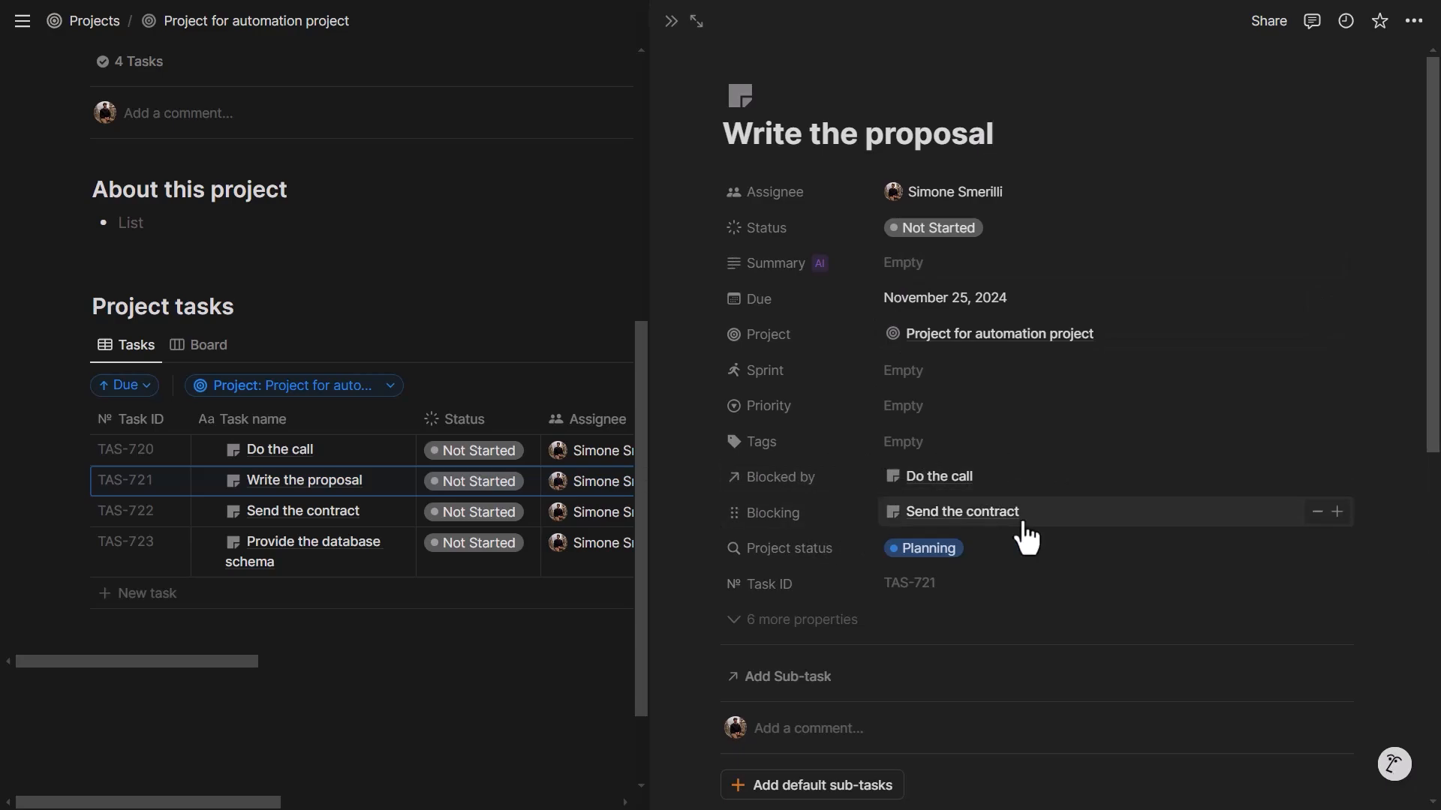
mouse_move(952, 484)
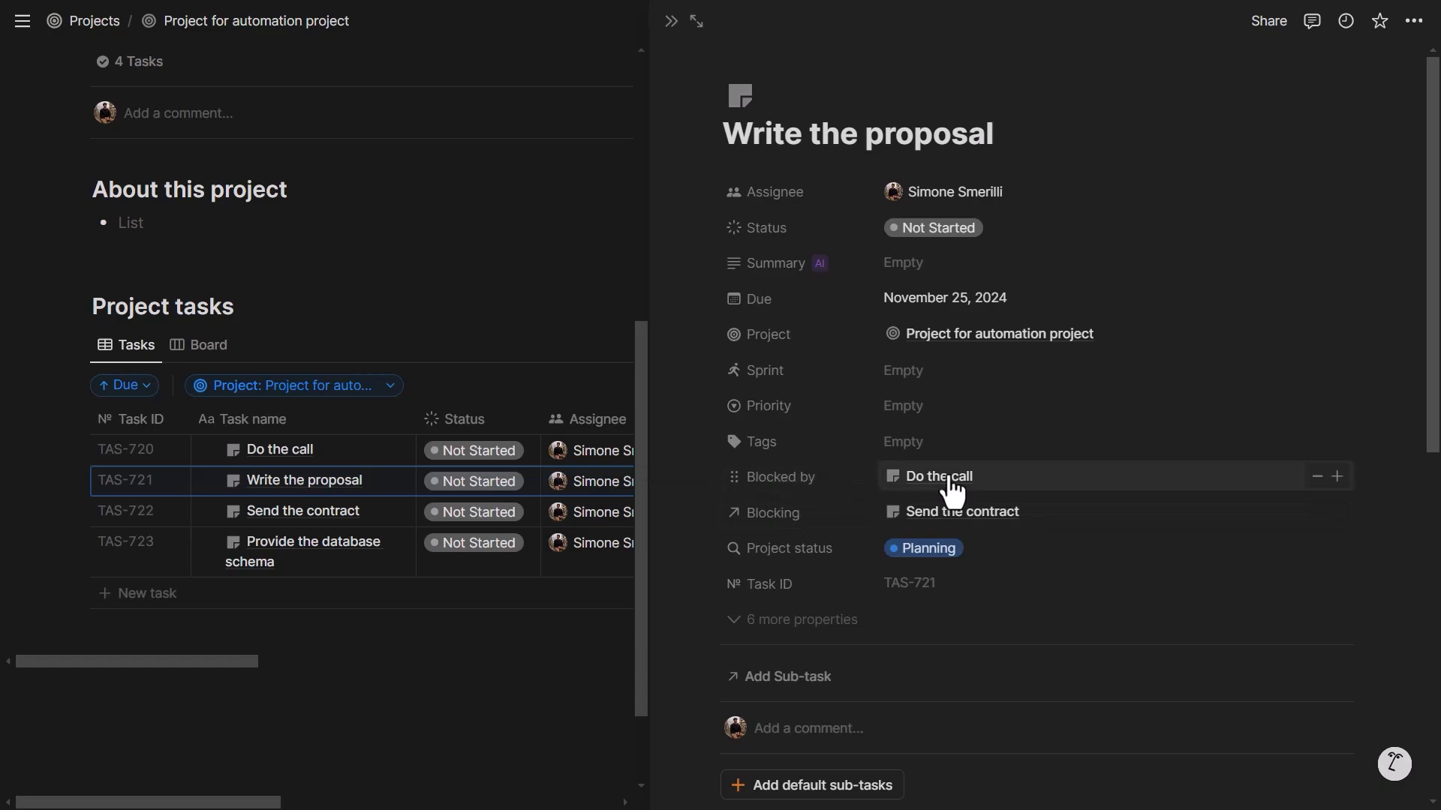
scroll(down, 3)
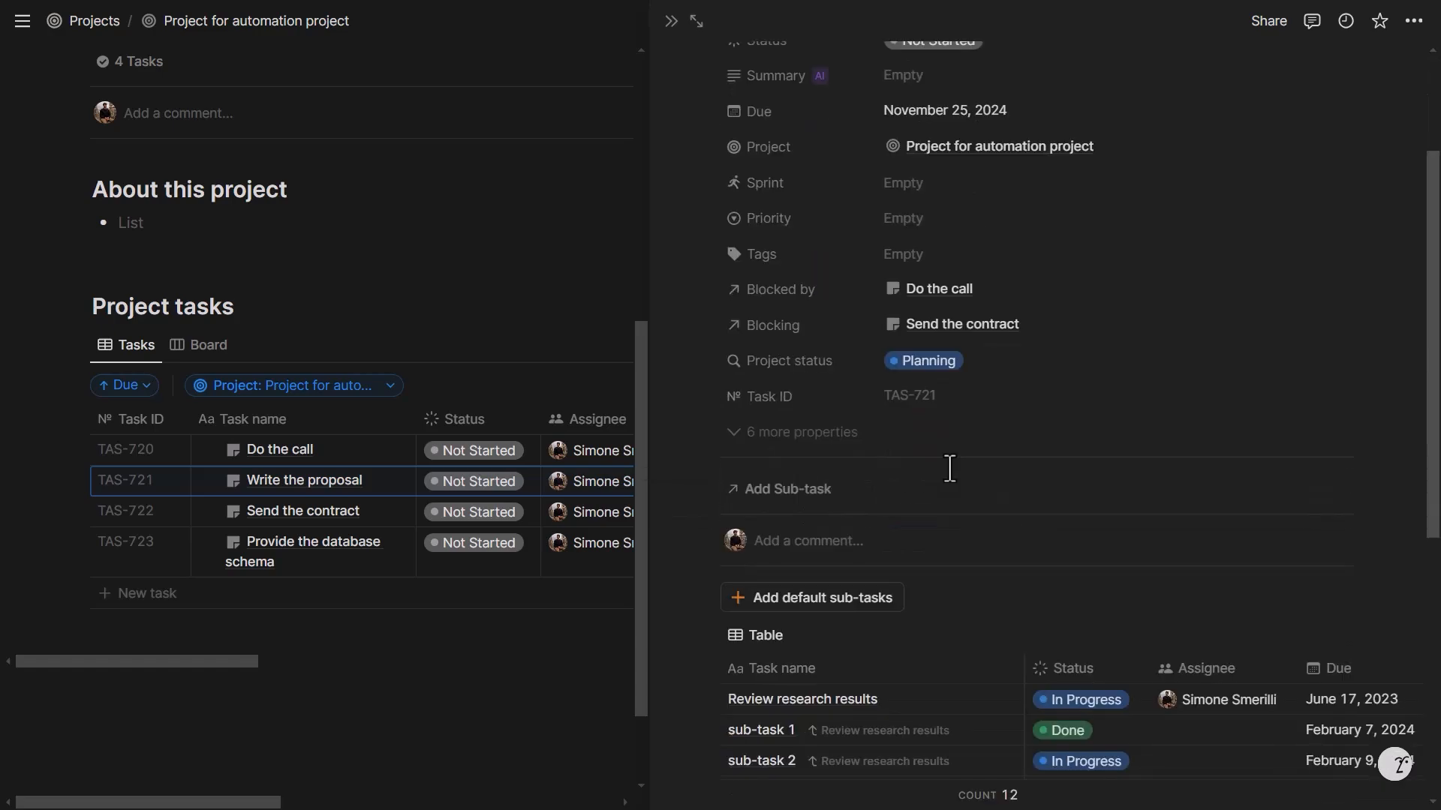
scroll(up, 3)
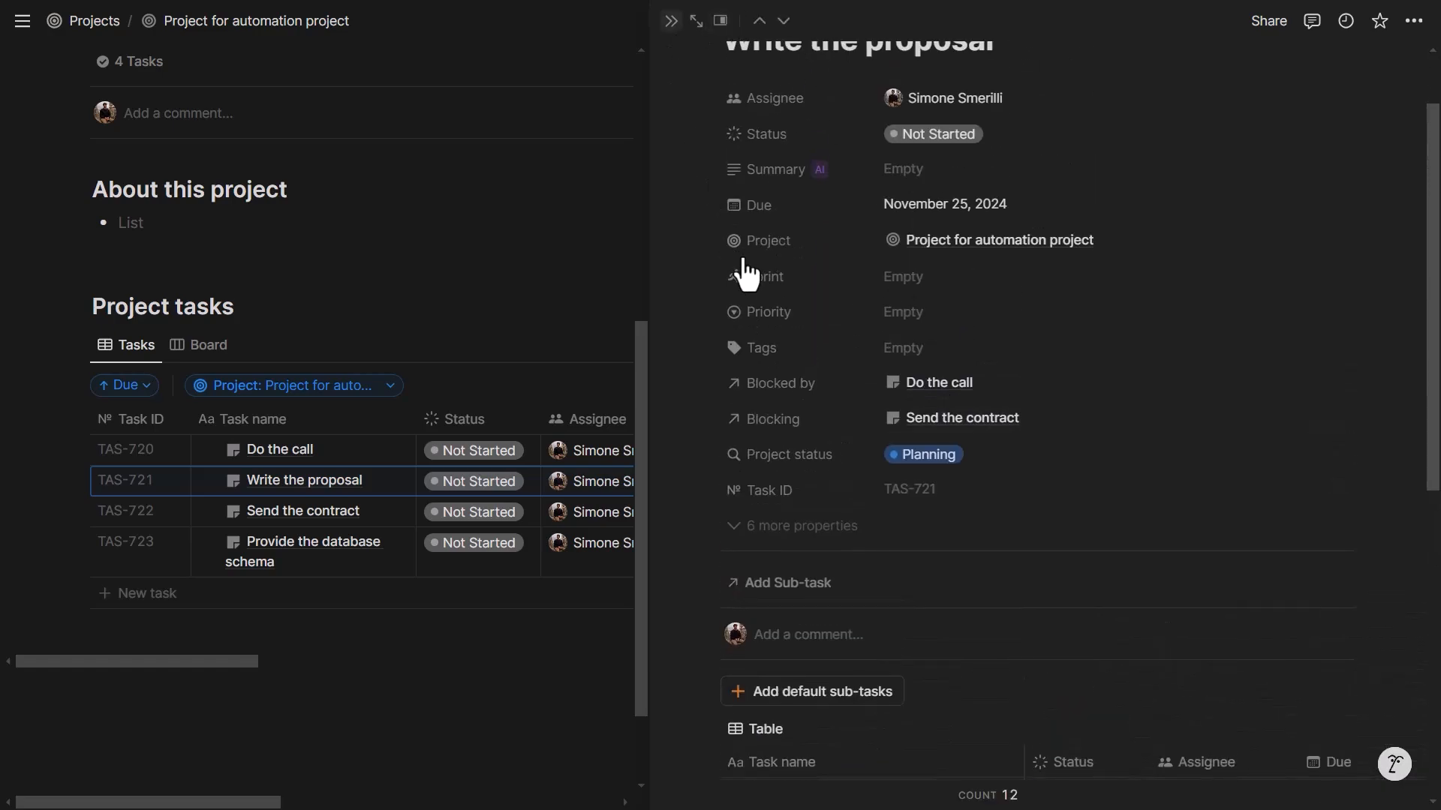
Step: Show the Tasks database on its Timeline view
click(20, 20)
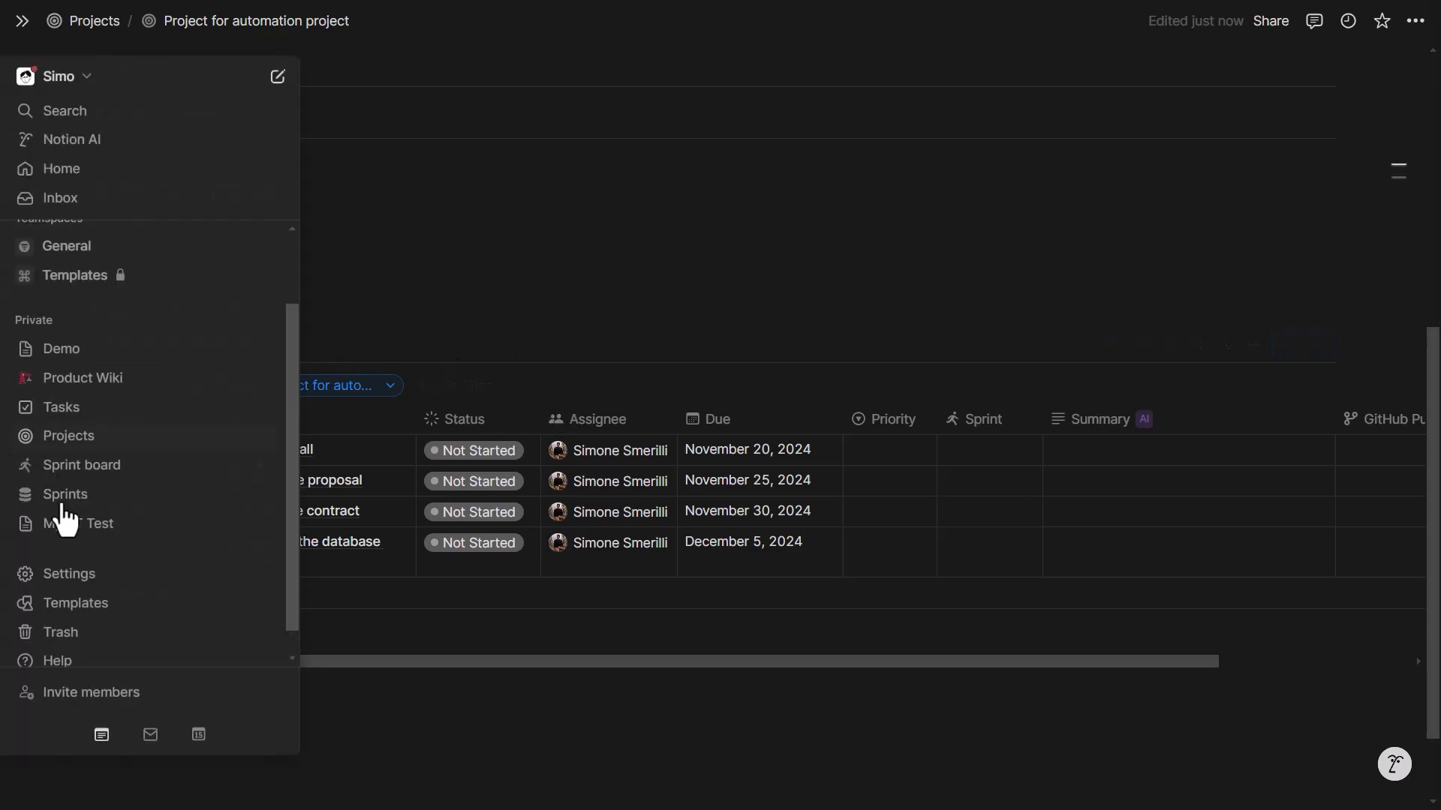
click(60, 406)
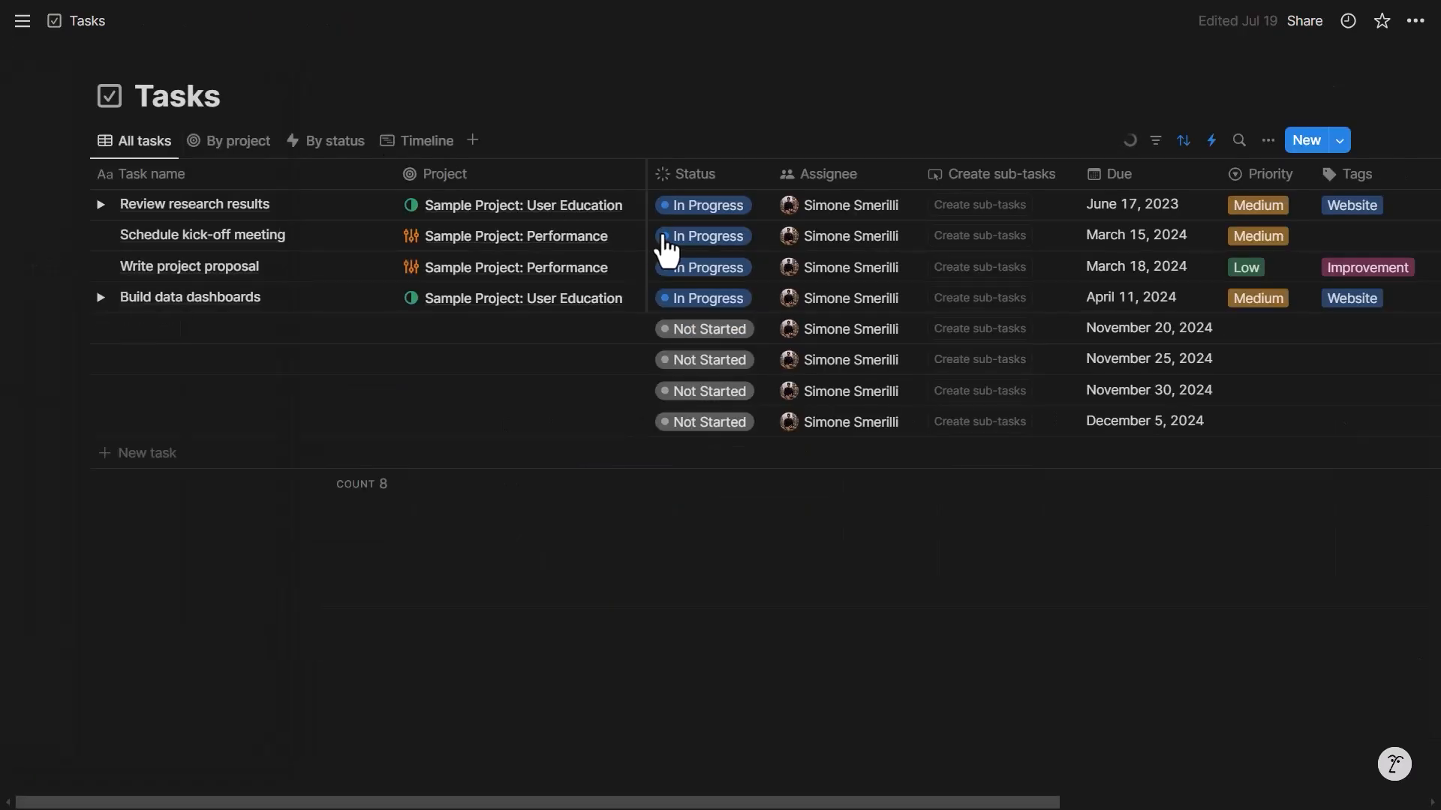
click(425, 141)
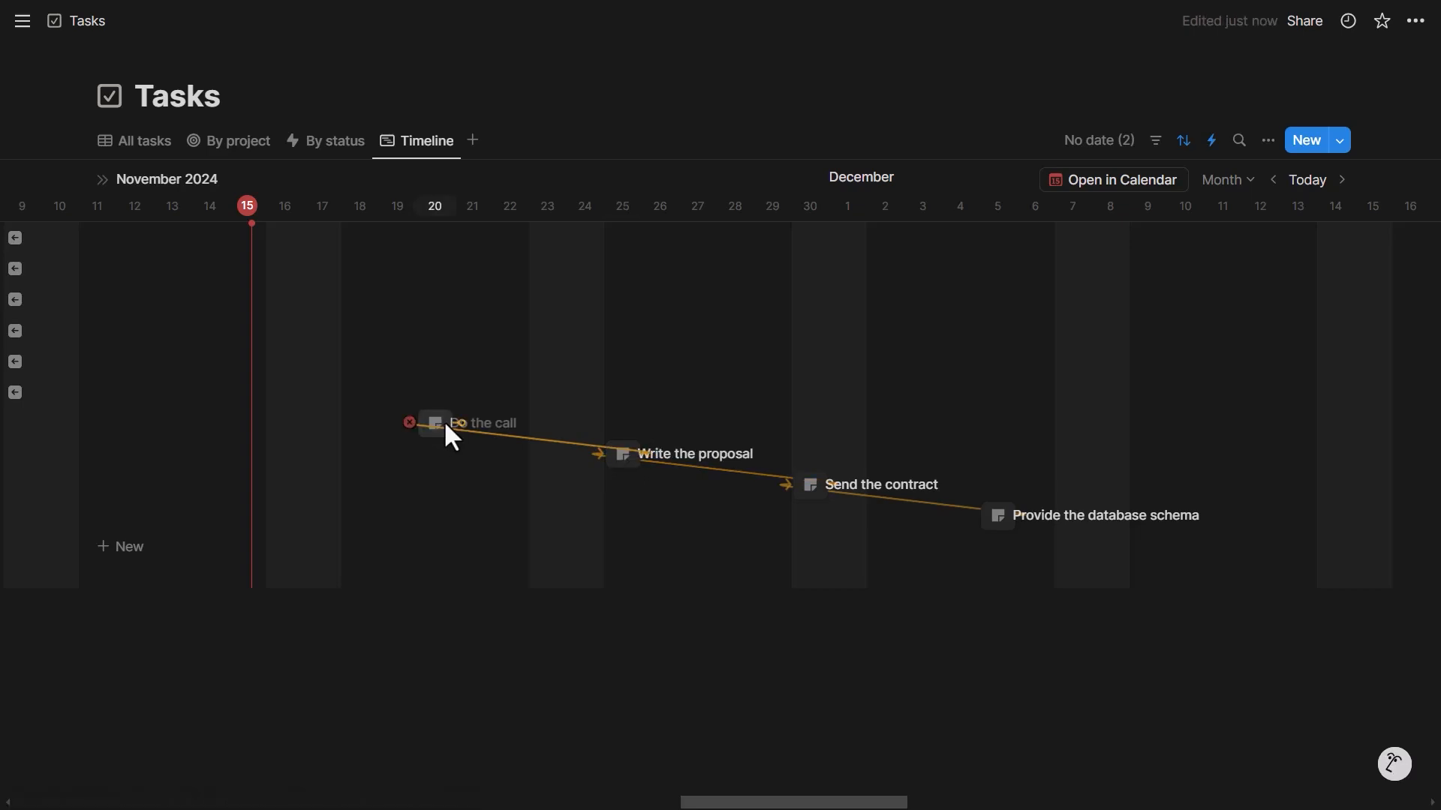
mouse_move(438, 435)
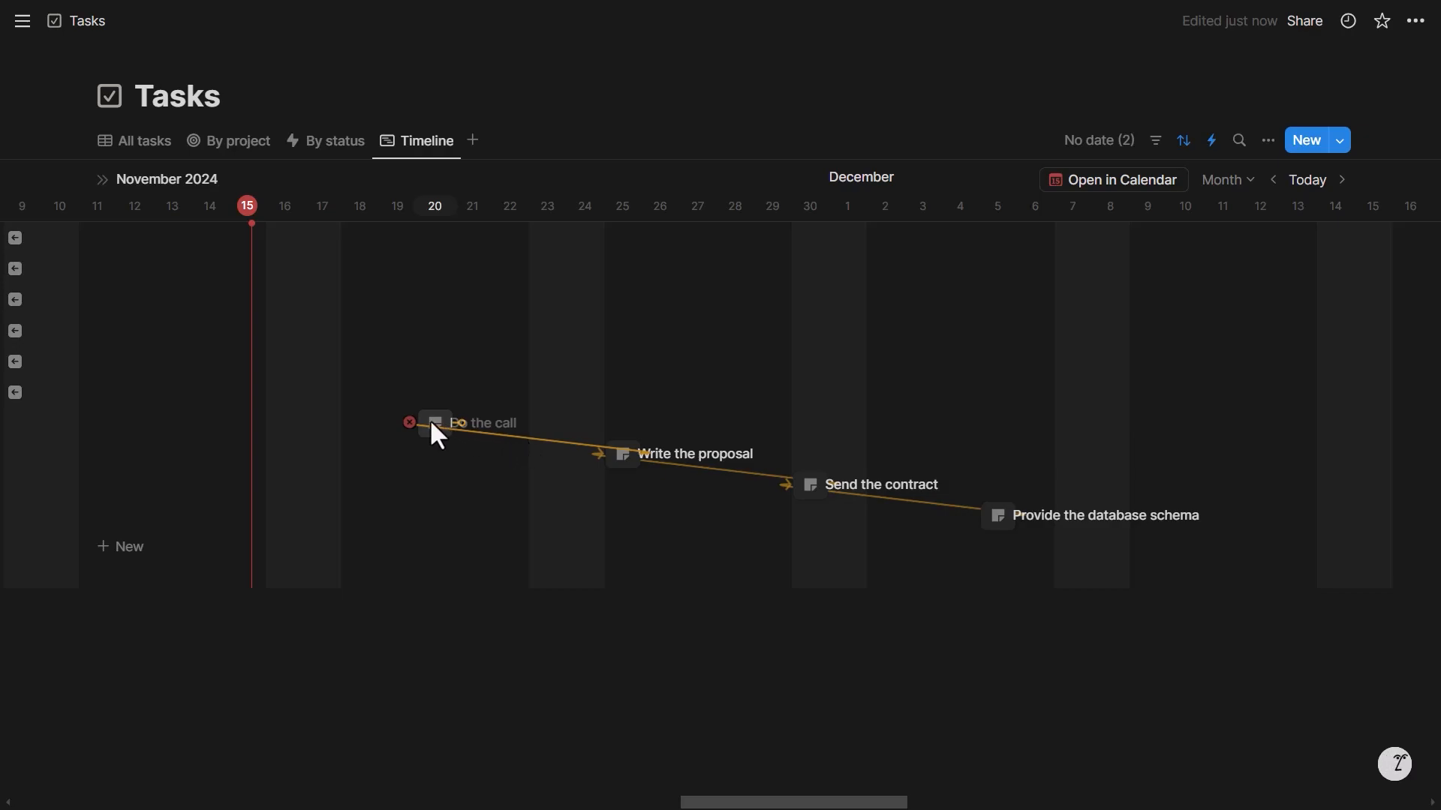
Step: Switch the timeline to Bi-week scale, then back to Month
click(1225, 178)
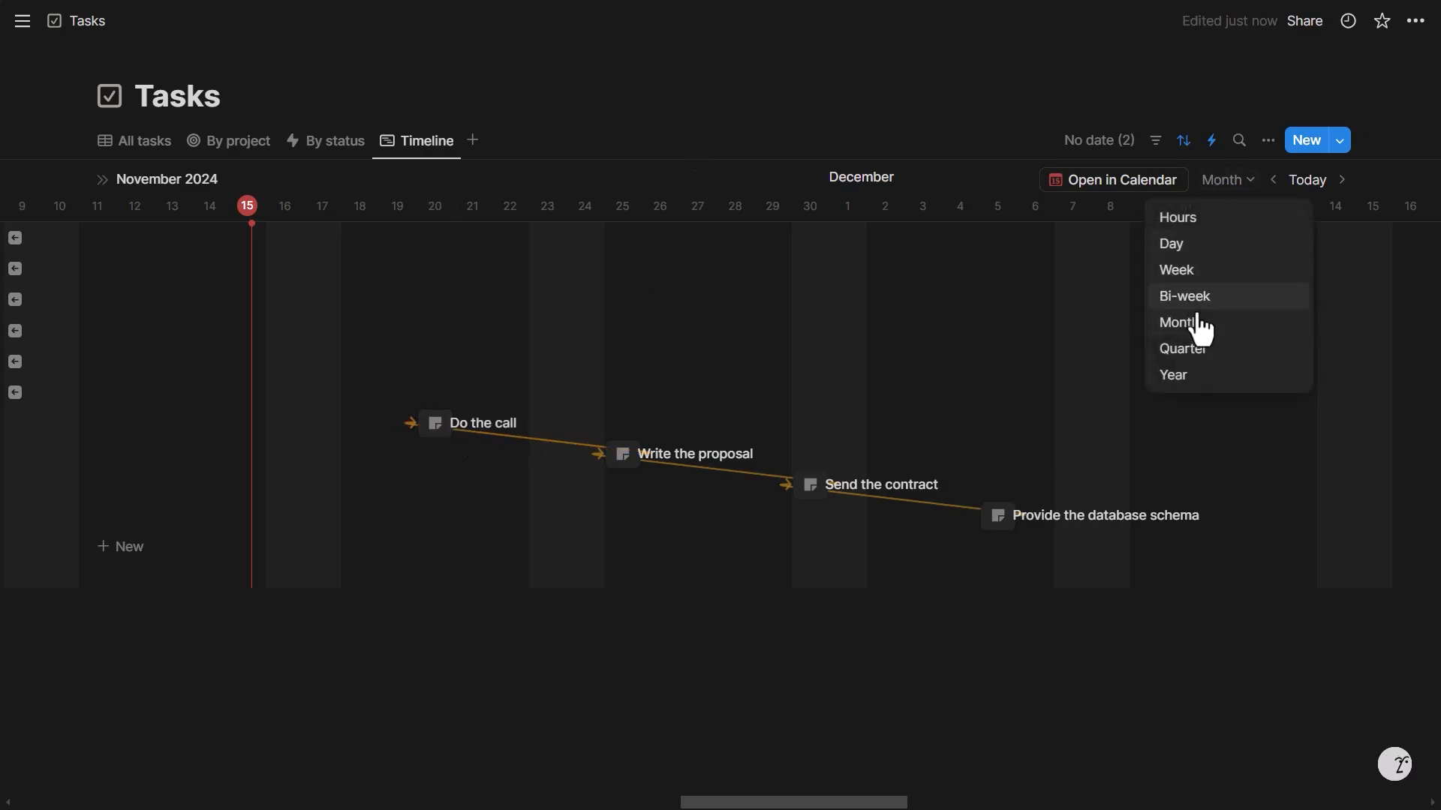
click(1184, 295)
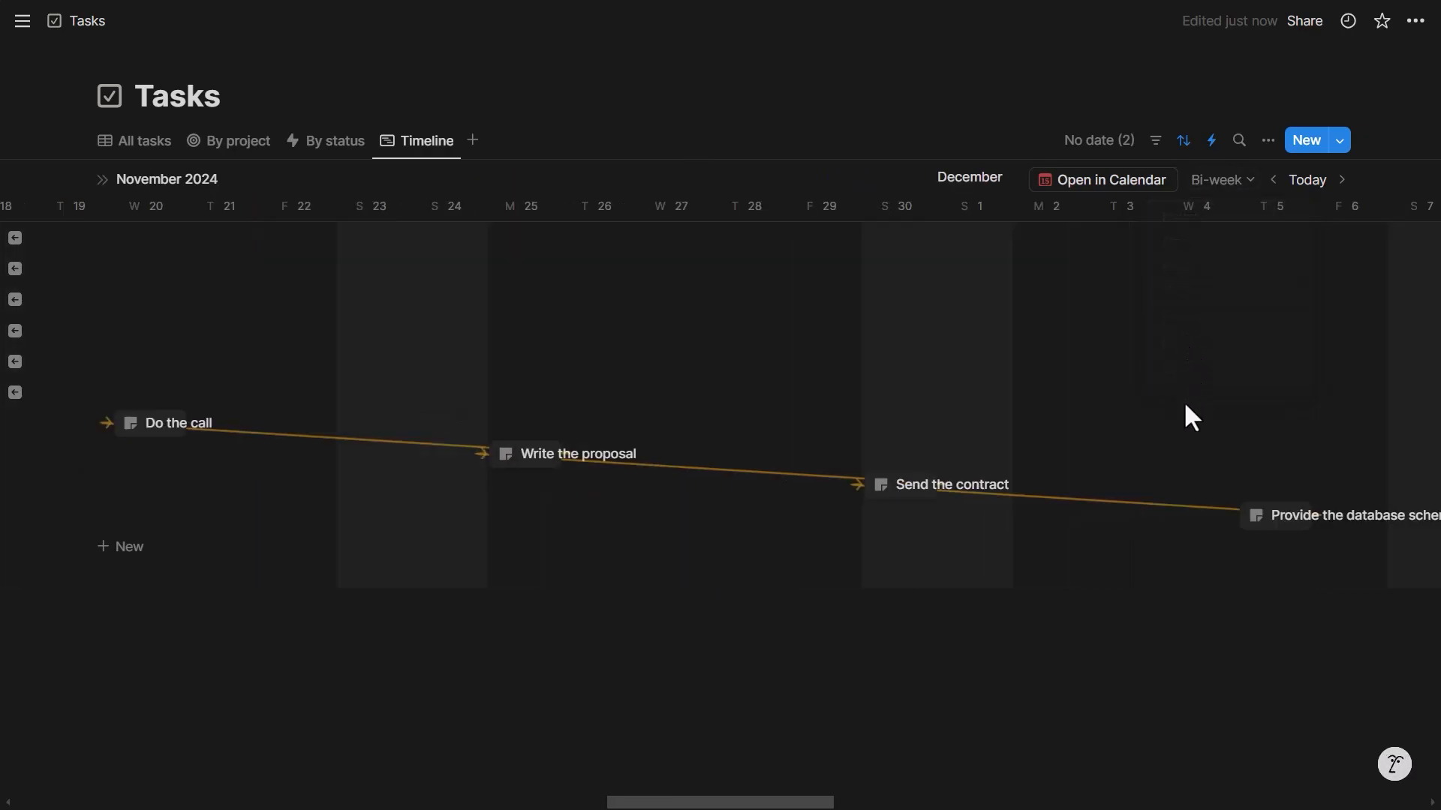
mouse_move(1222, 178)
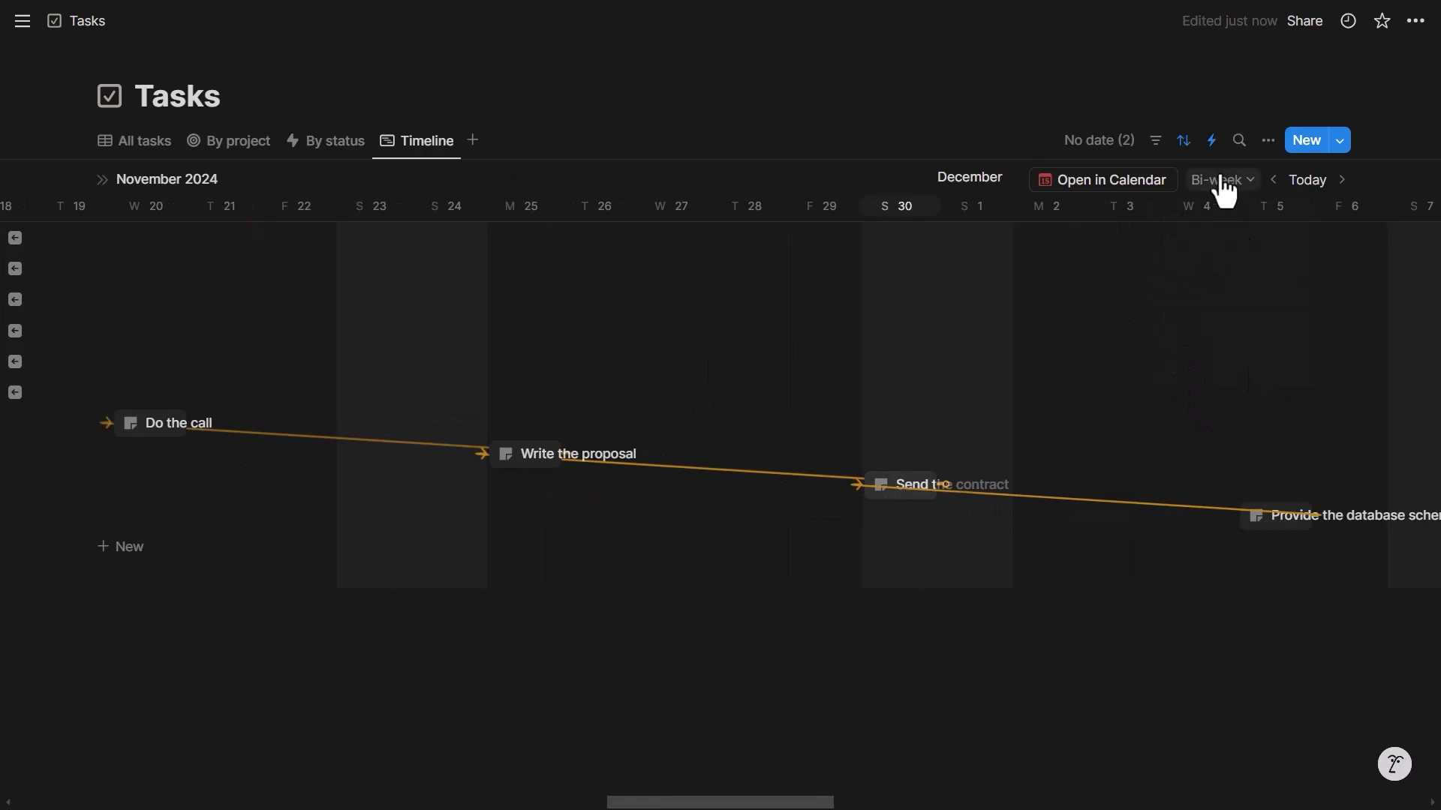
click(1220, 178)
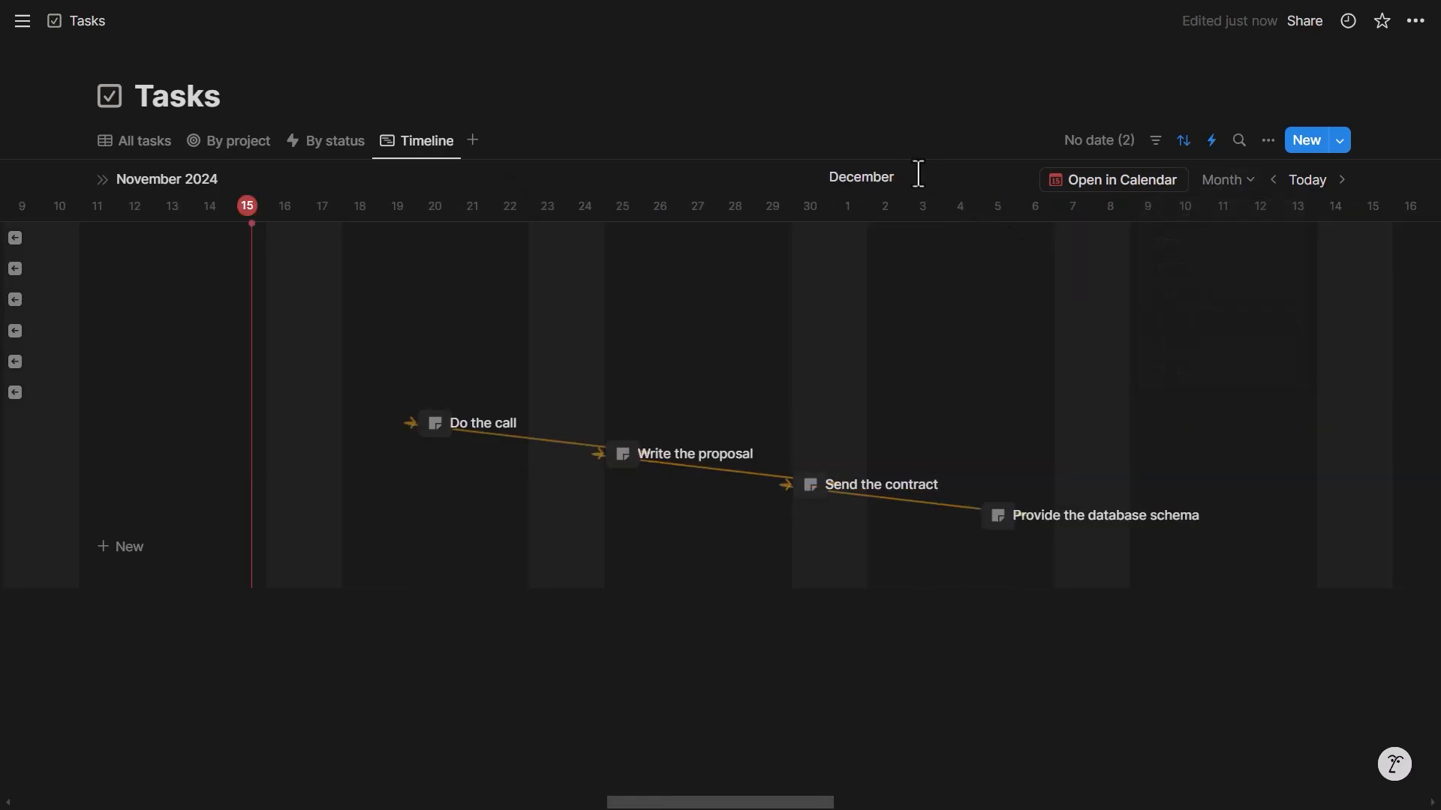
mouse_move(1112, 178)
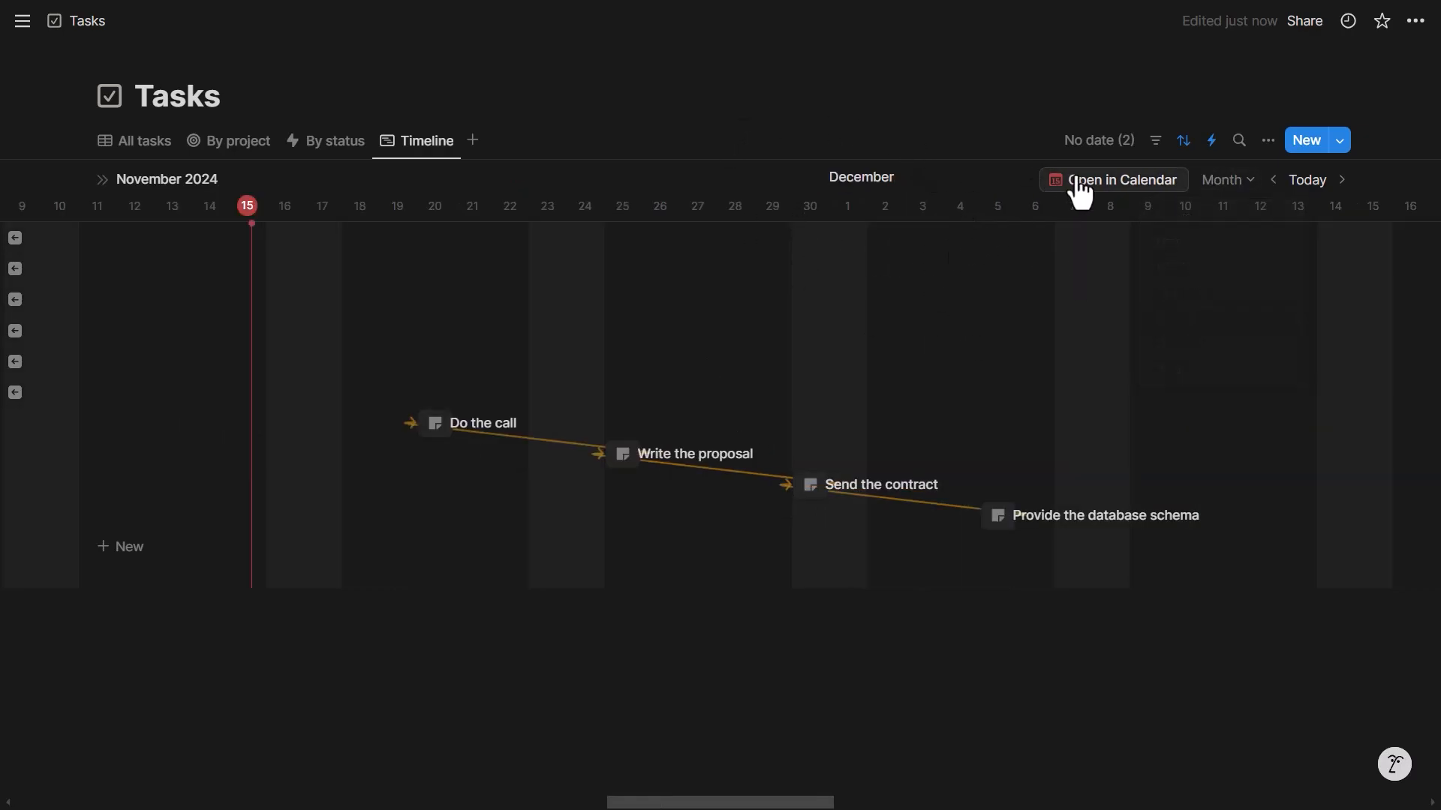
mouse_move(769, 133)
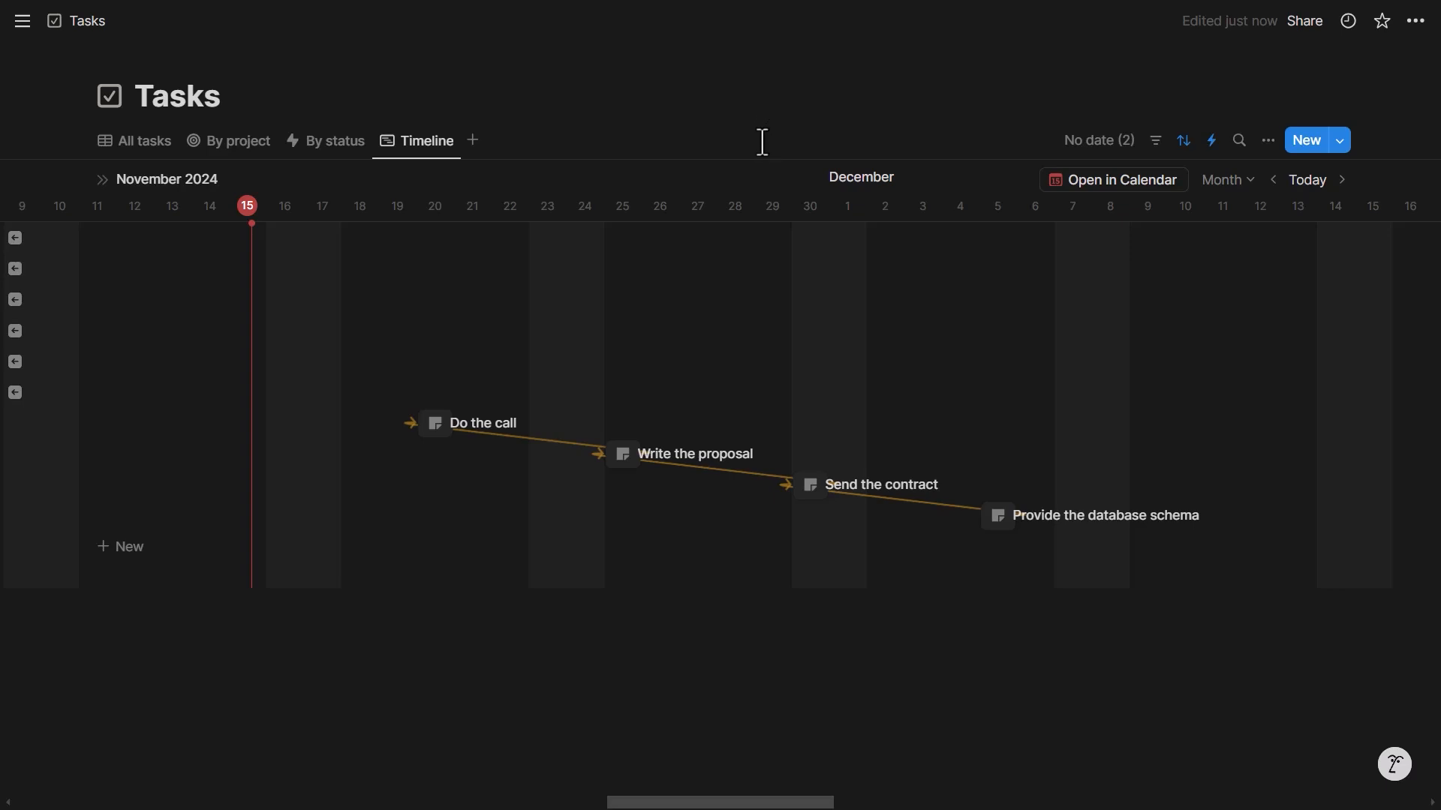
mouse_move(410, 424)
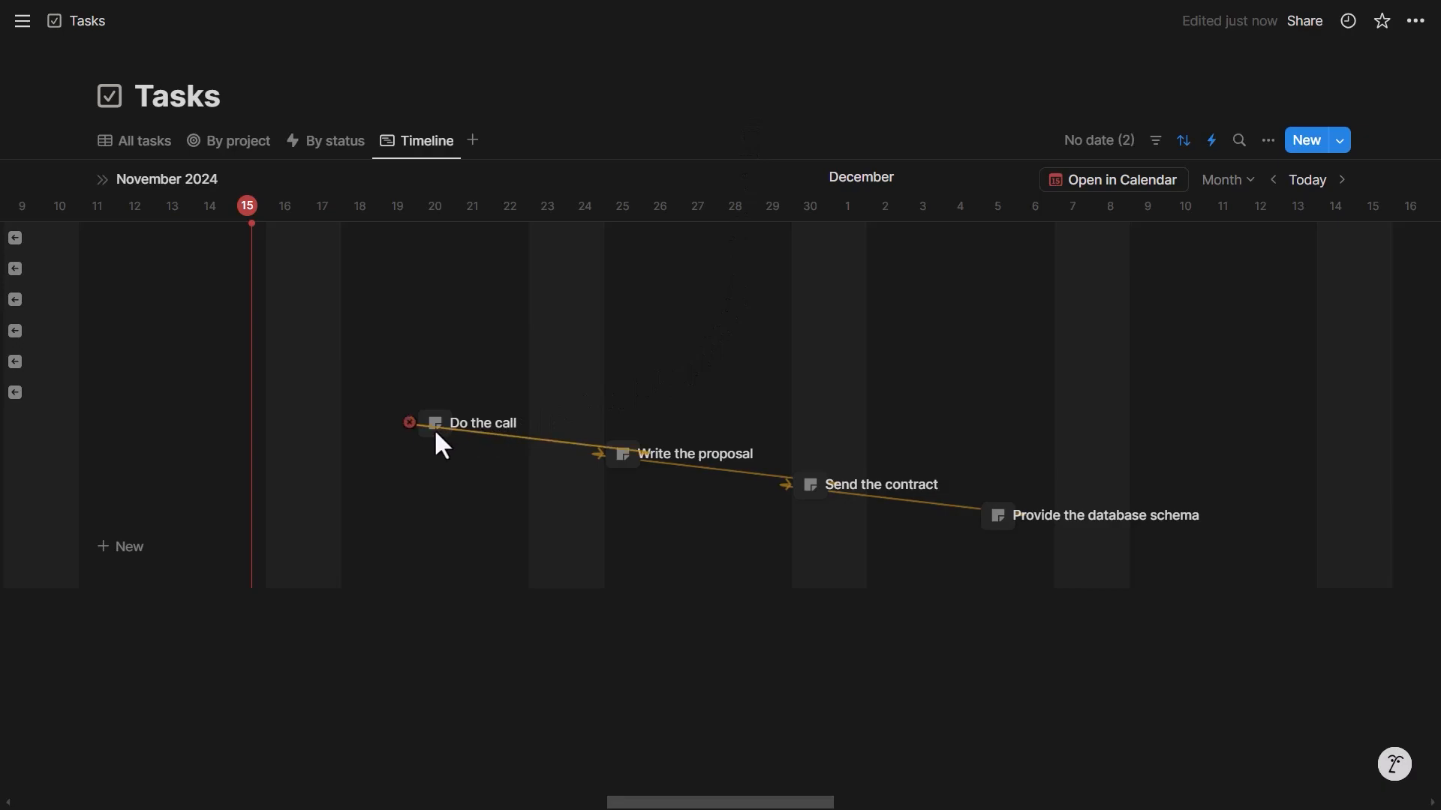
mouse_move(1181, 460)
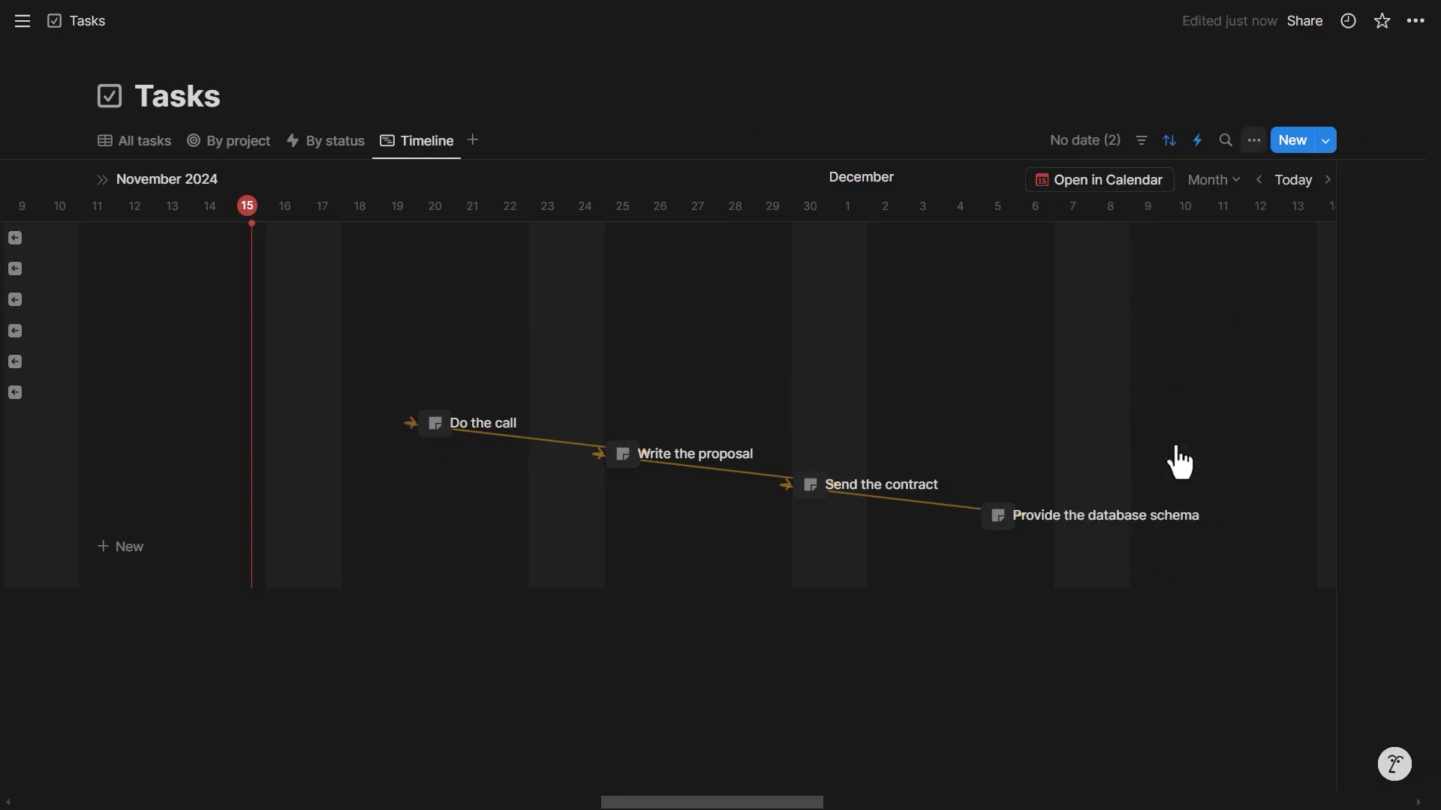
Step: Review the Tasks dependency settings: shift dates keeping time between tasks, avoiding weekends
click(1252, 139)
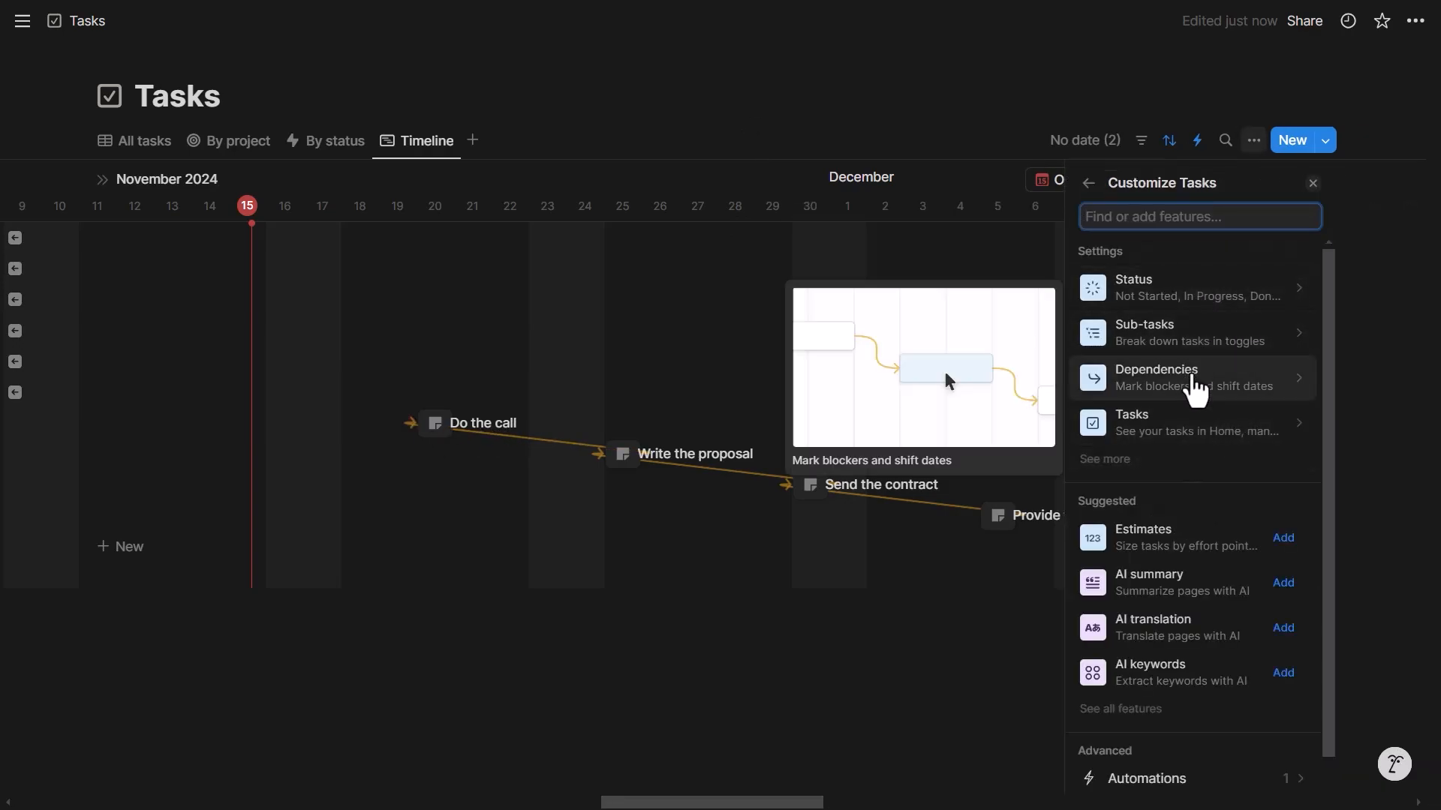
click(1155, 377)
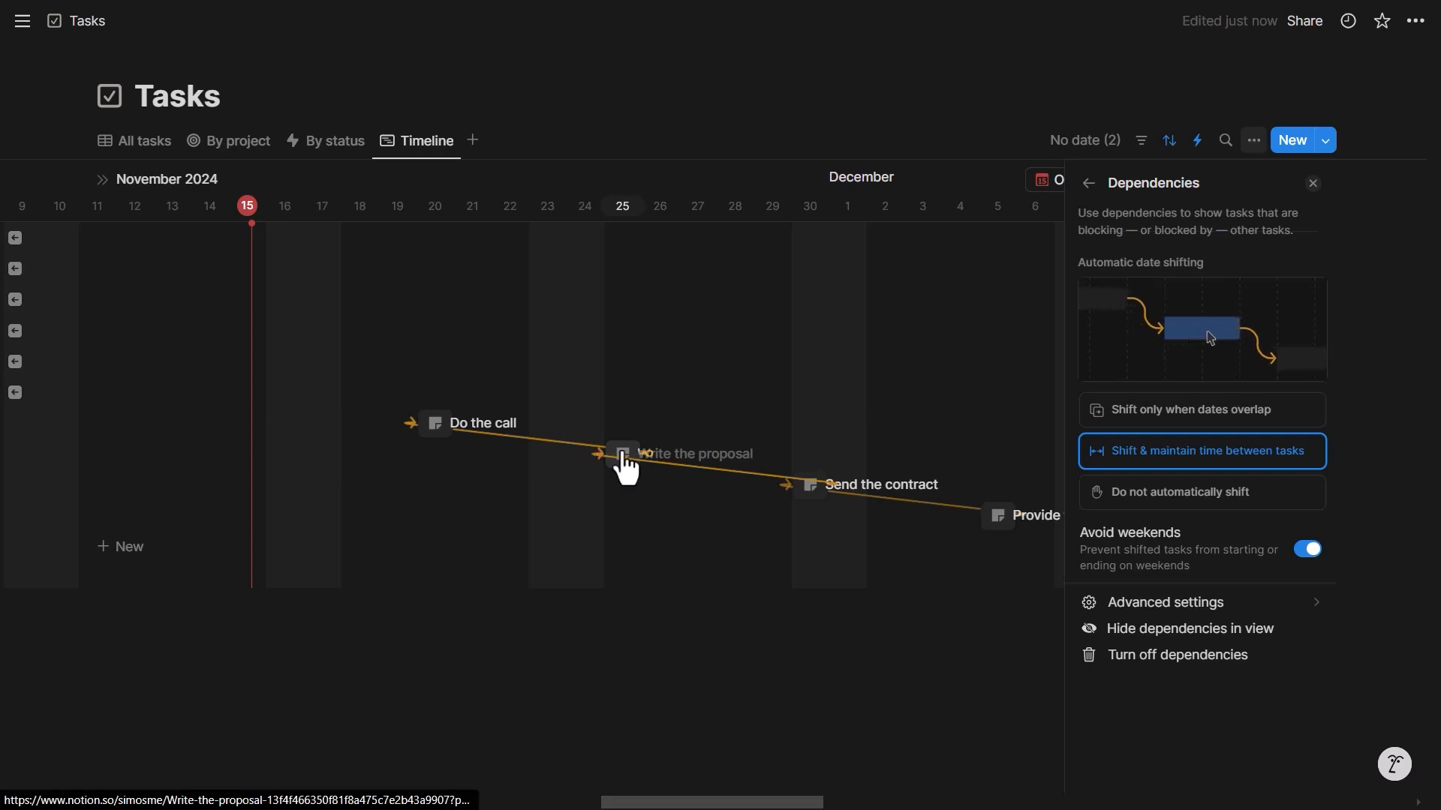
mouse_move(1169, 414)
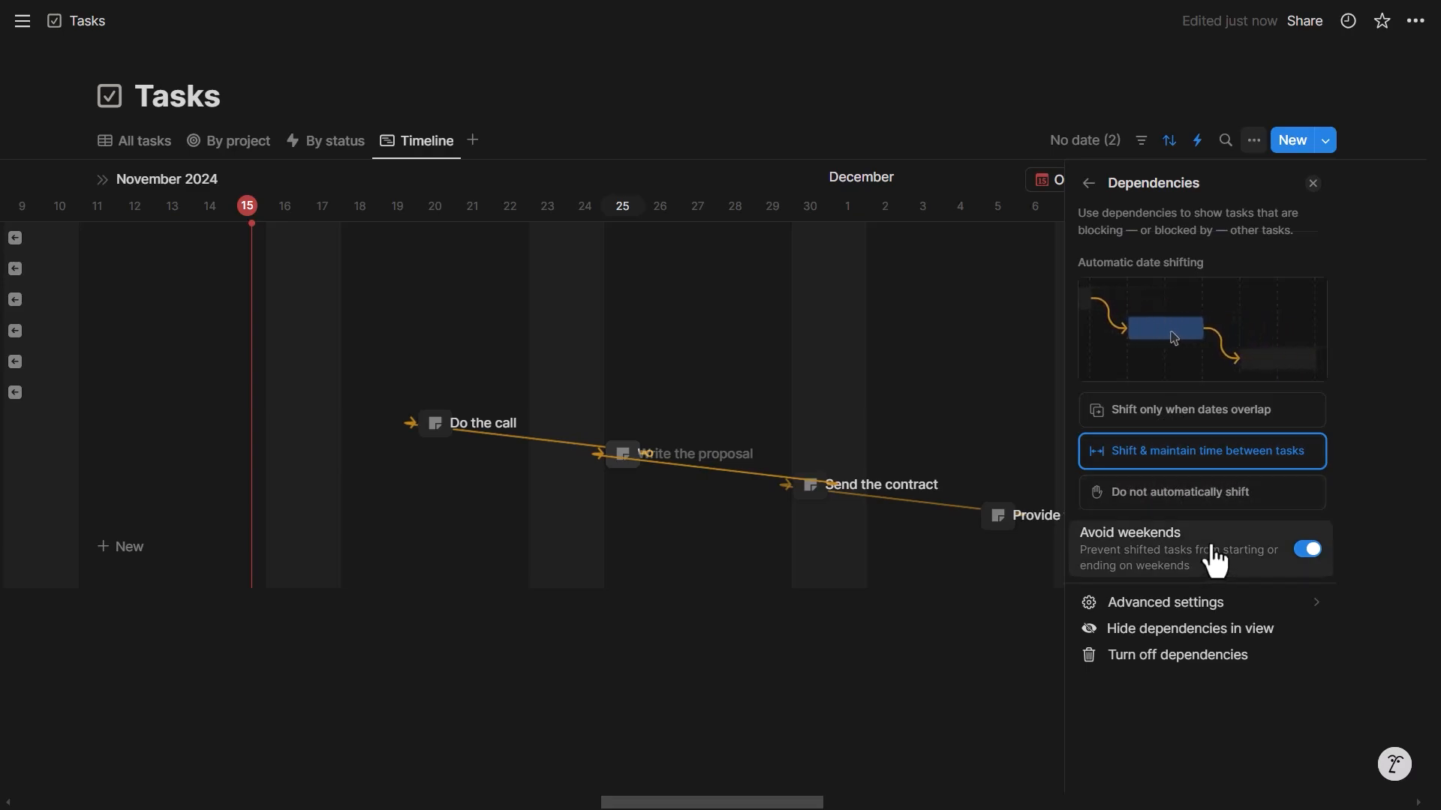
click(1306, 549)
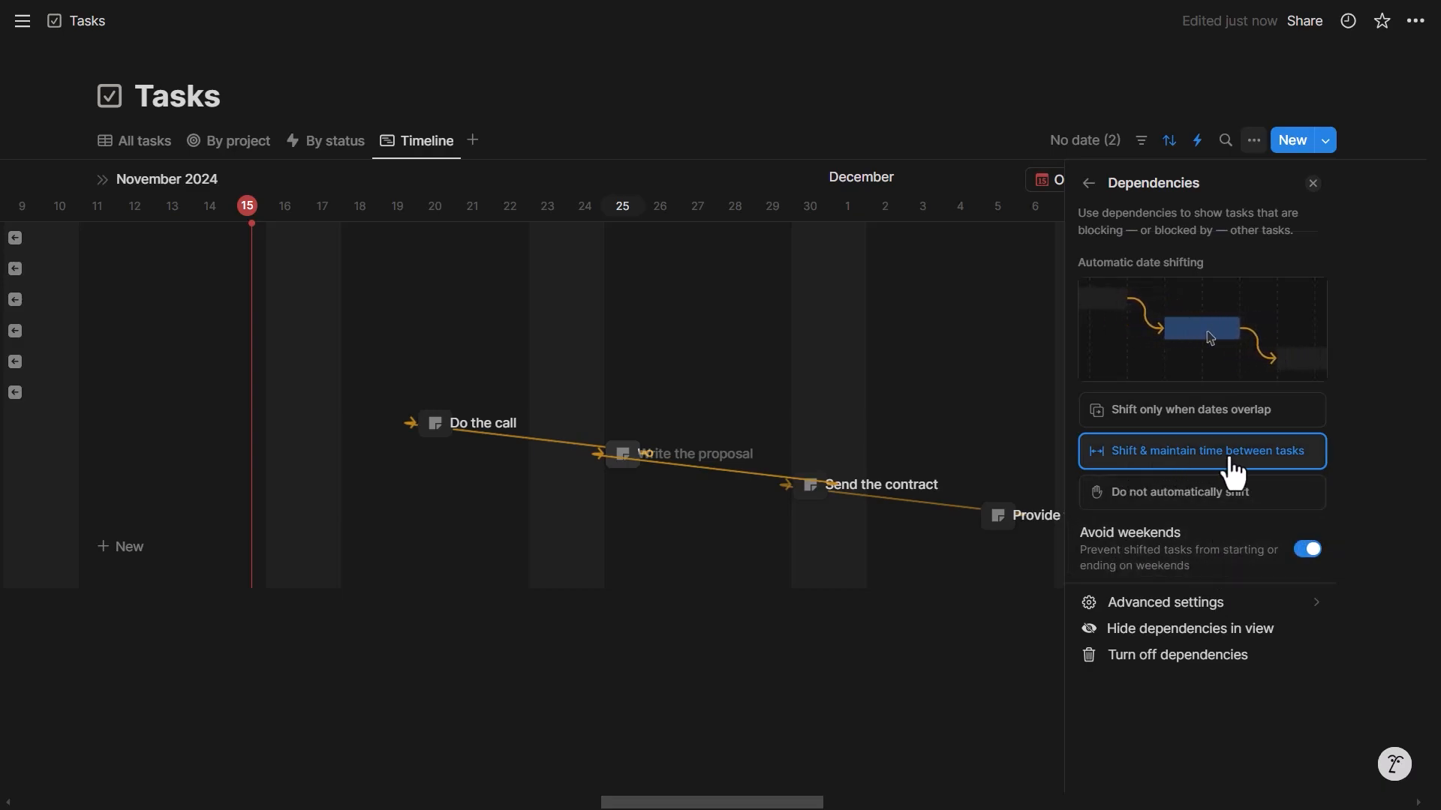
Step: Check the advanced dependency settings using the Blocking relation, then return to the timeline
click(1088, 184)
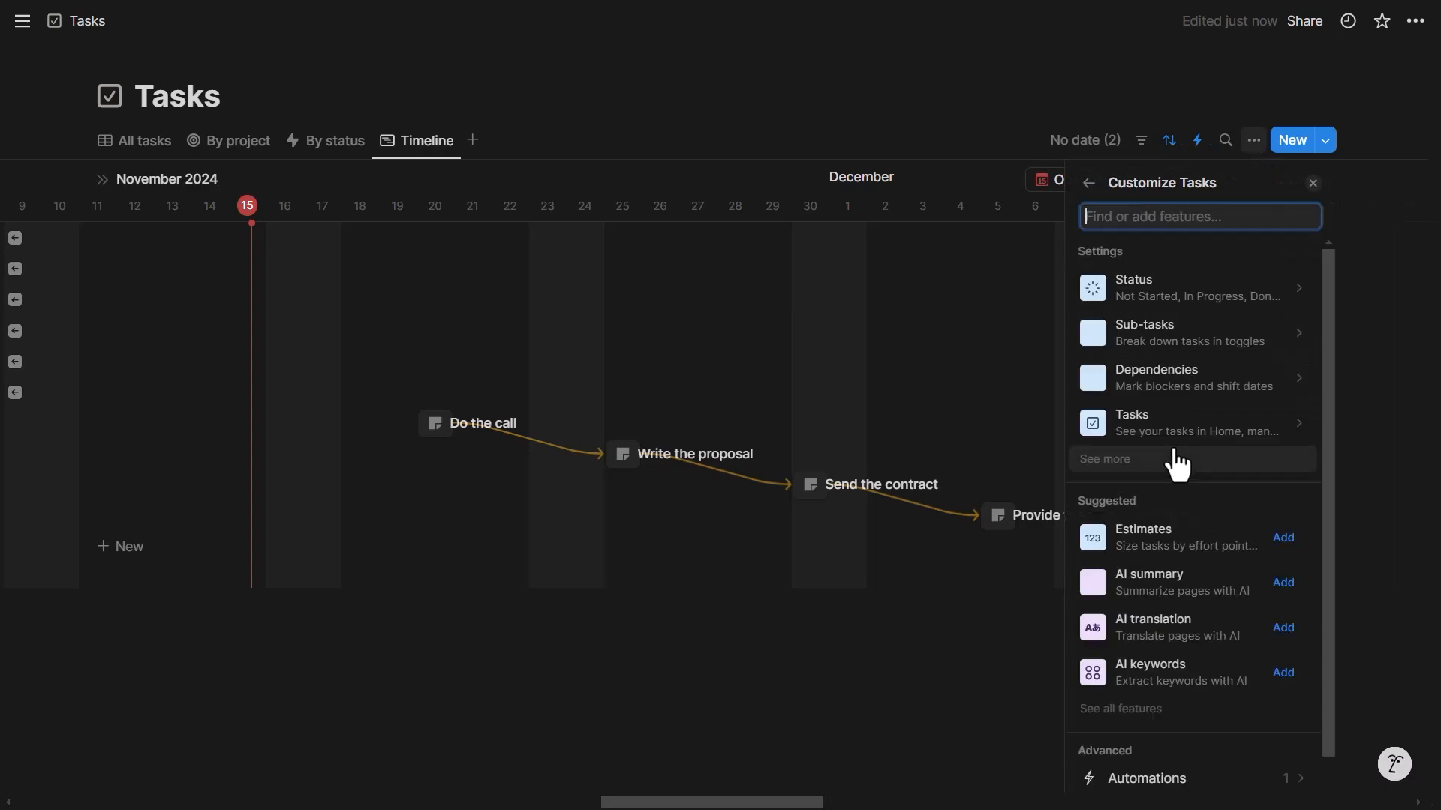
click(1156, 377)
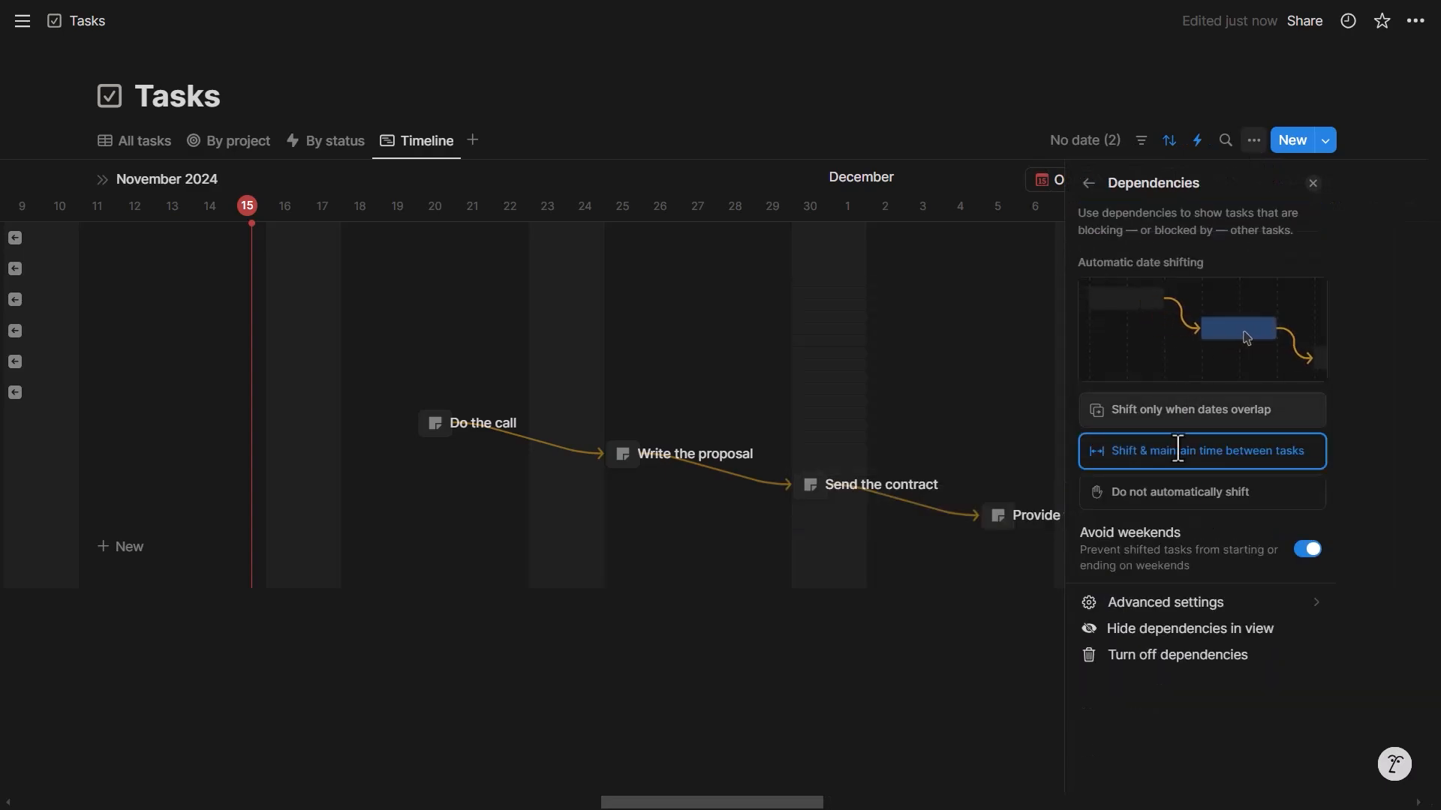
click(1163, 602)
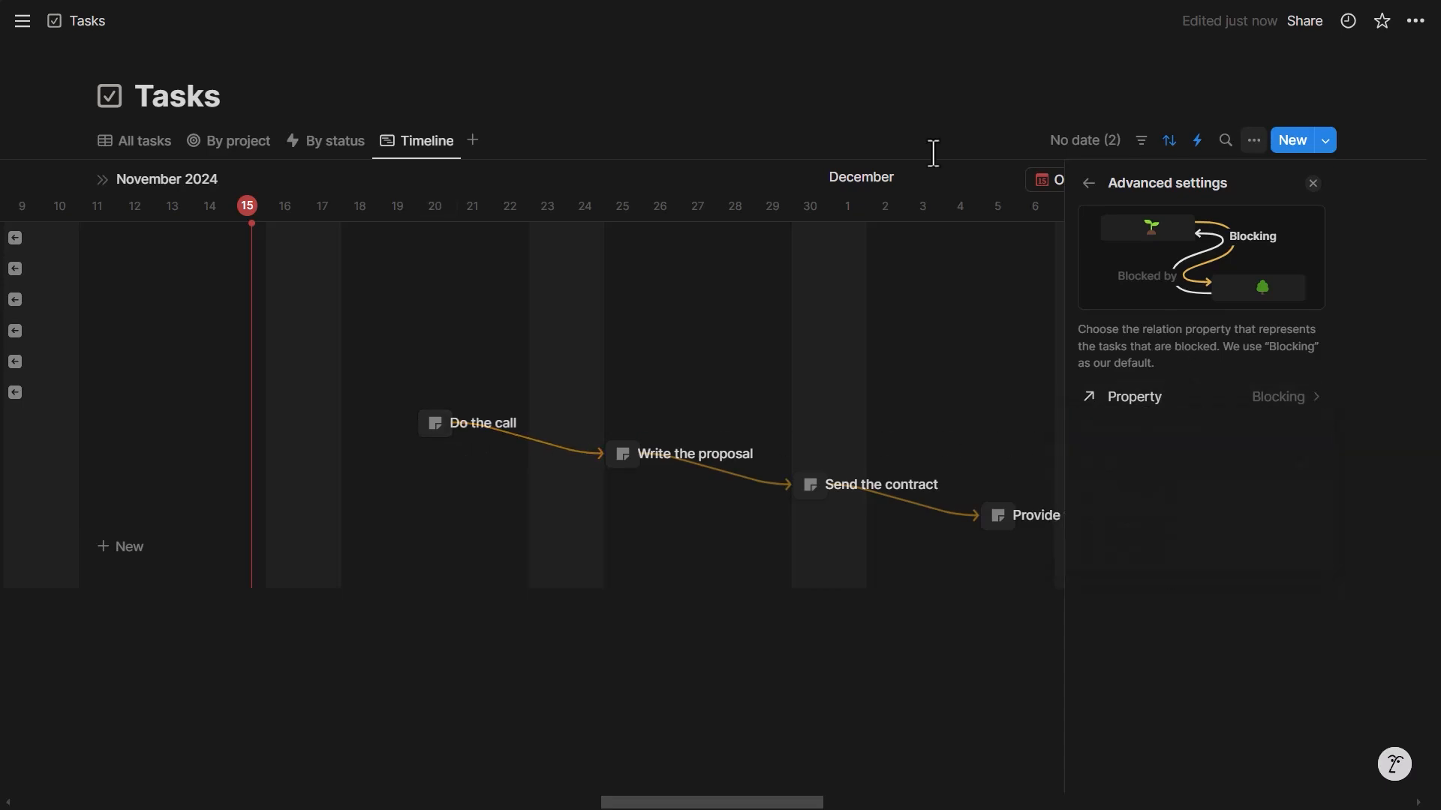
click(1315, 183)
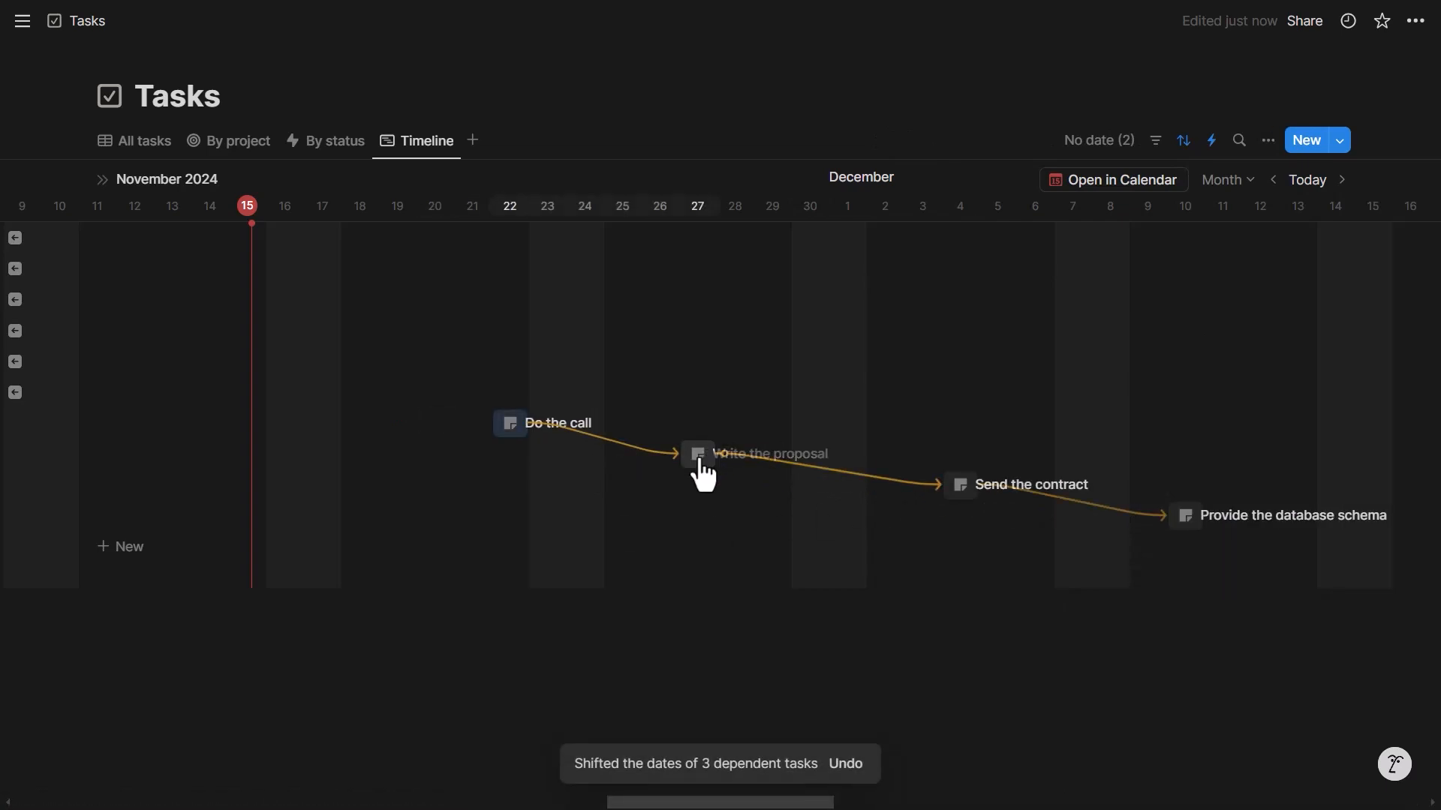
mouse_move(967, 497)
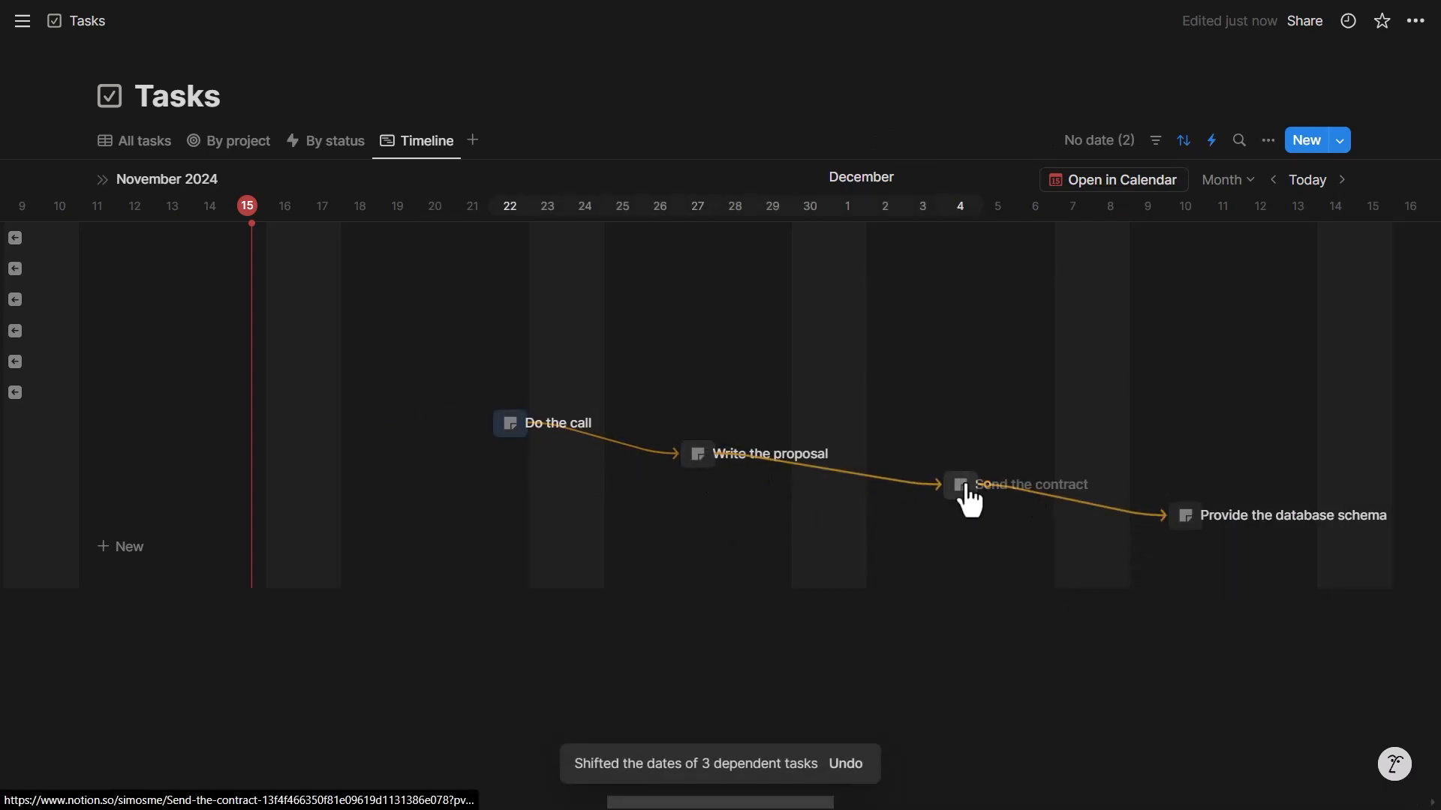
mouse_move(707, 477)
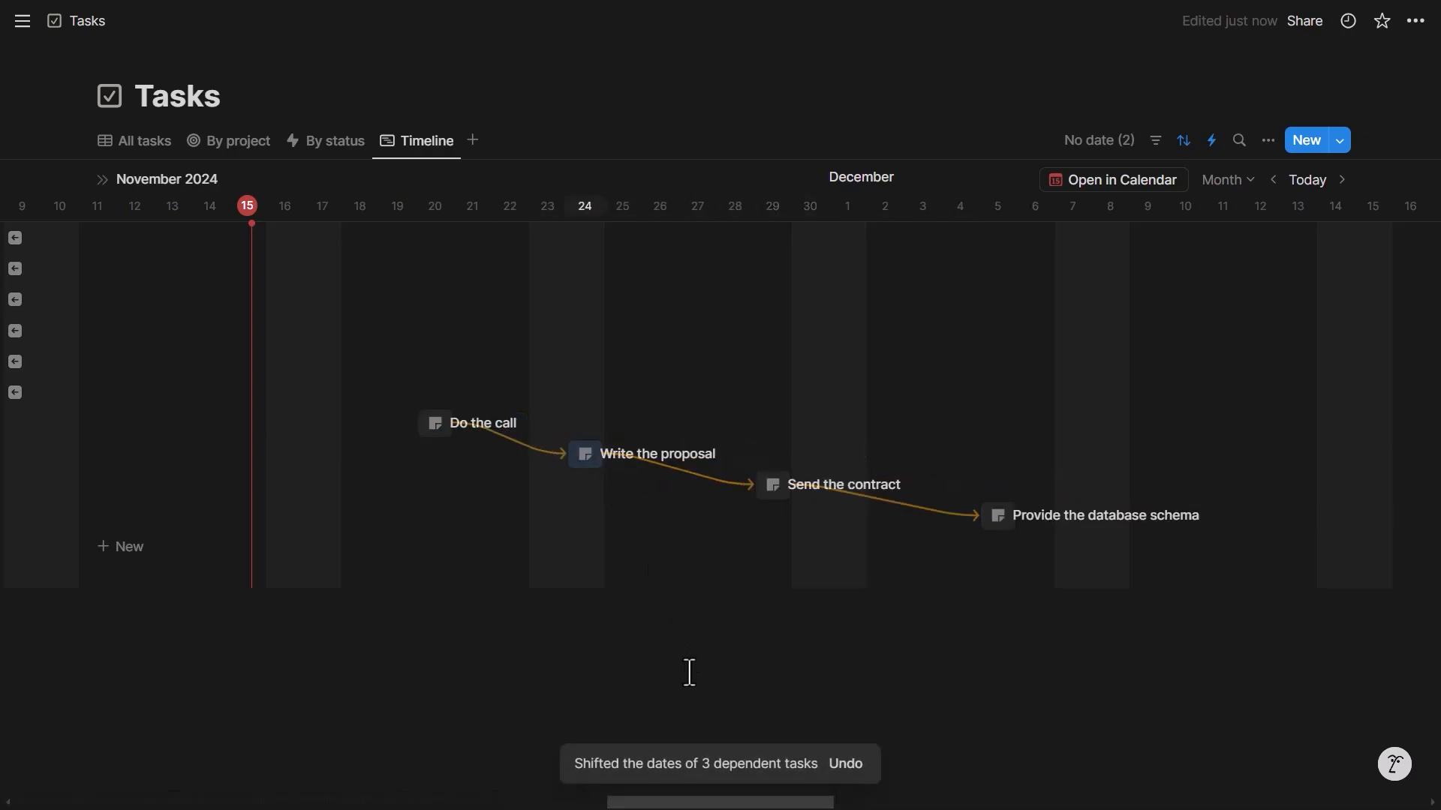
mouse_move(585, 462)
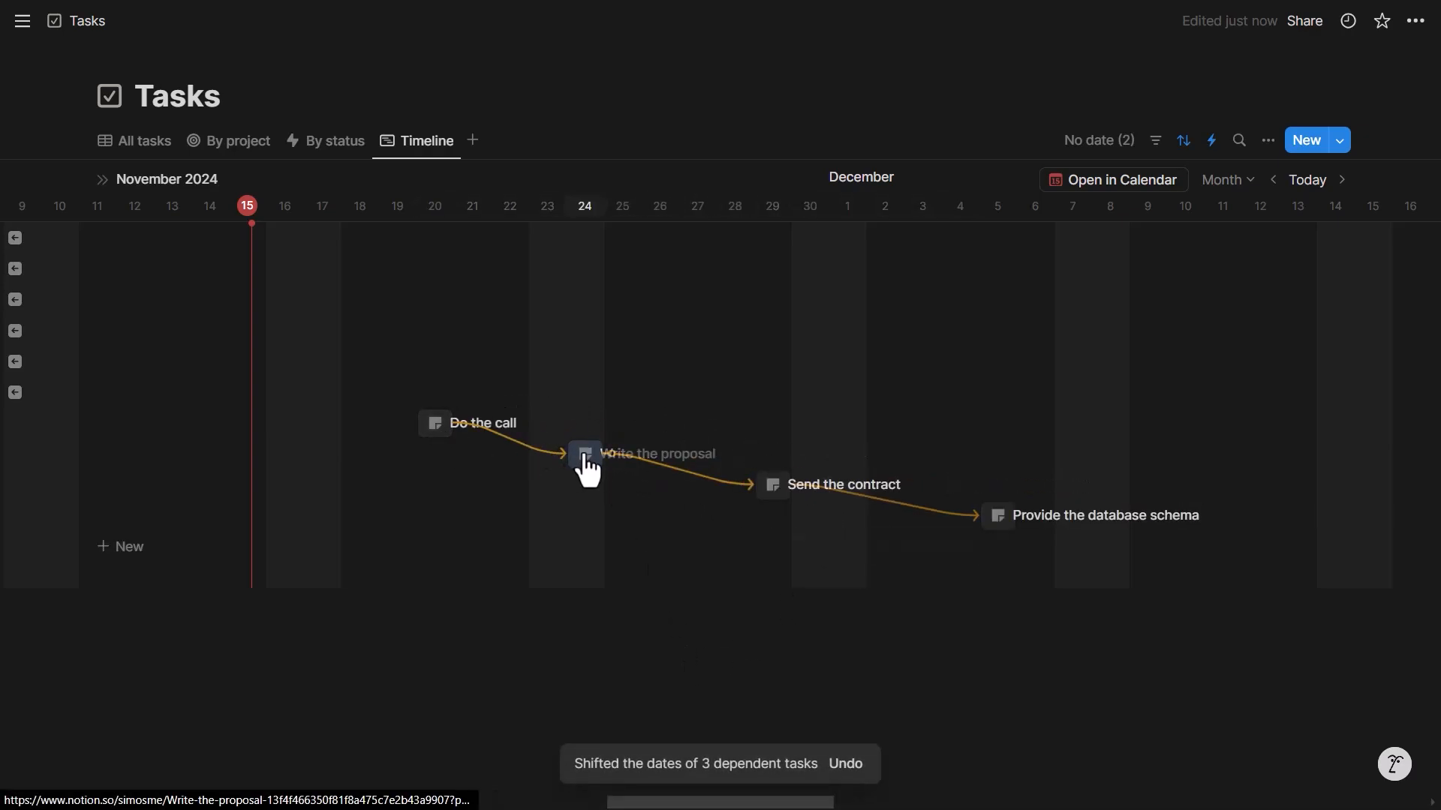